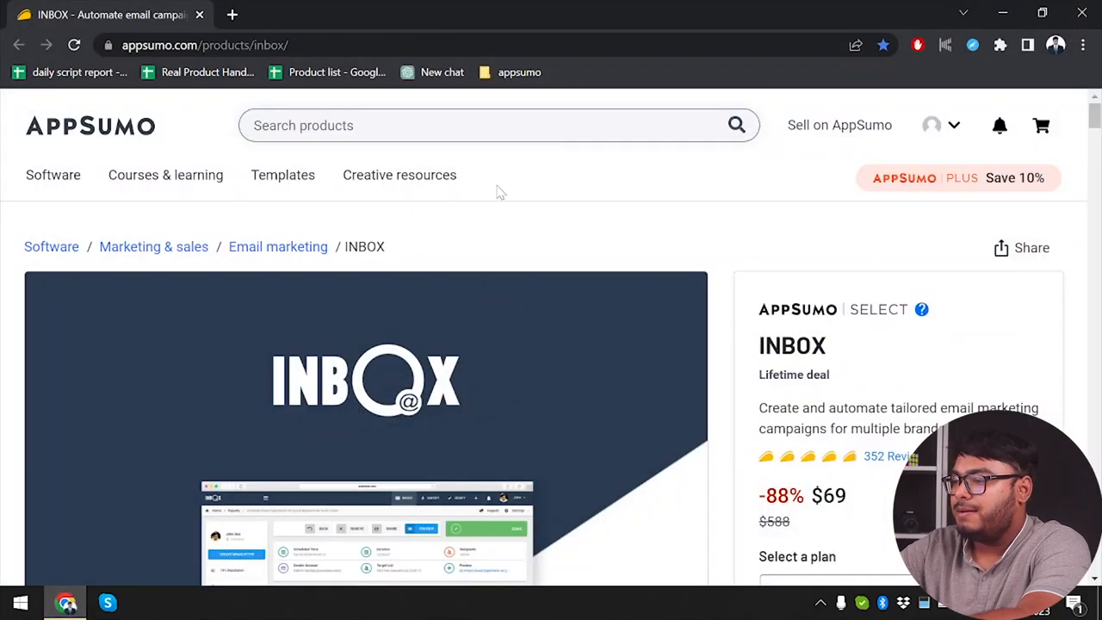
Log in from useinbox.com to the INBOX Dashboard and close the marketing homepage tab
{"action": "scroll", "scroll_direction": "down", "scroll_amount": 3}
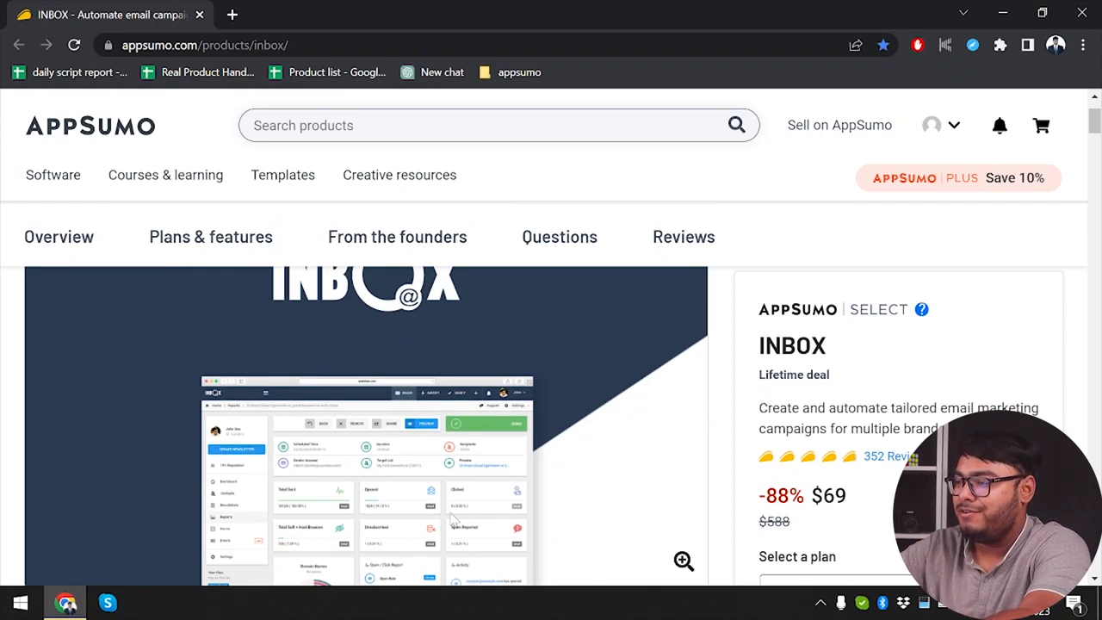
{"action": "scroll", "scroll_direction": "down", "scroll_amount": 3}
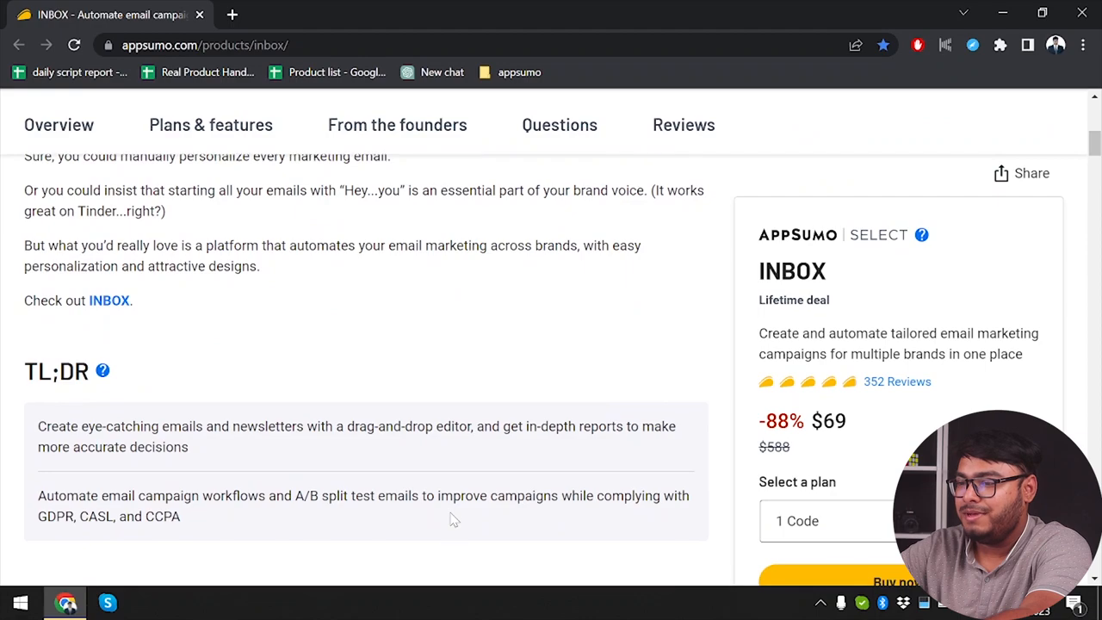
{"action": "scroll", "scroll_direction": "up", "scroll_amount": 3}
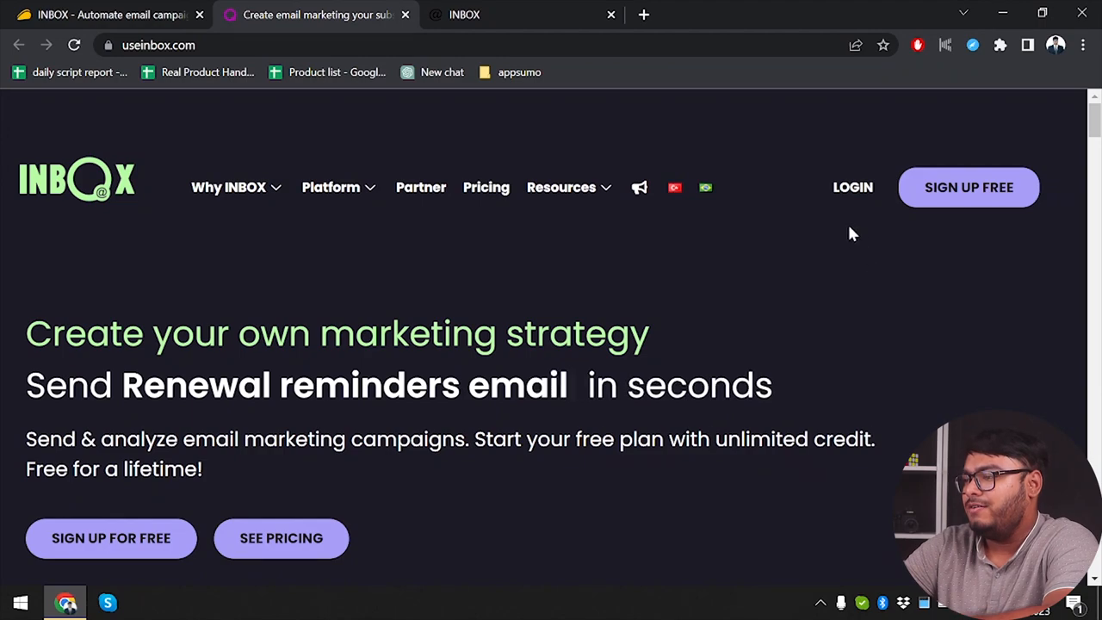
{"action": "left_click", "coordinate": [852, 187]}
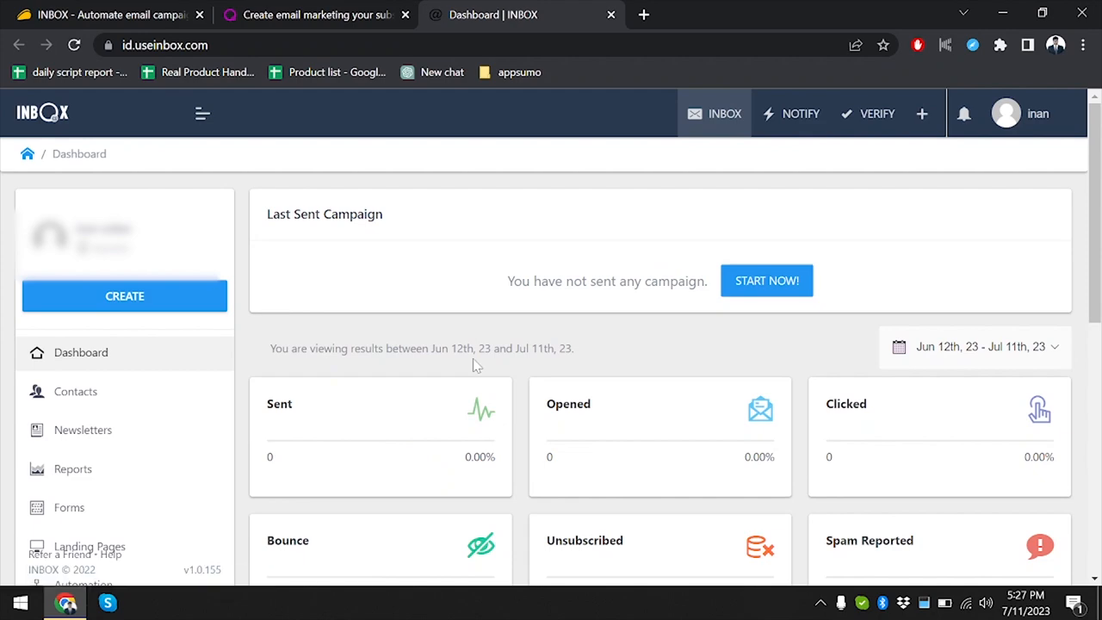
{"action": "left_click", "coordinate": [316, 14]}
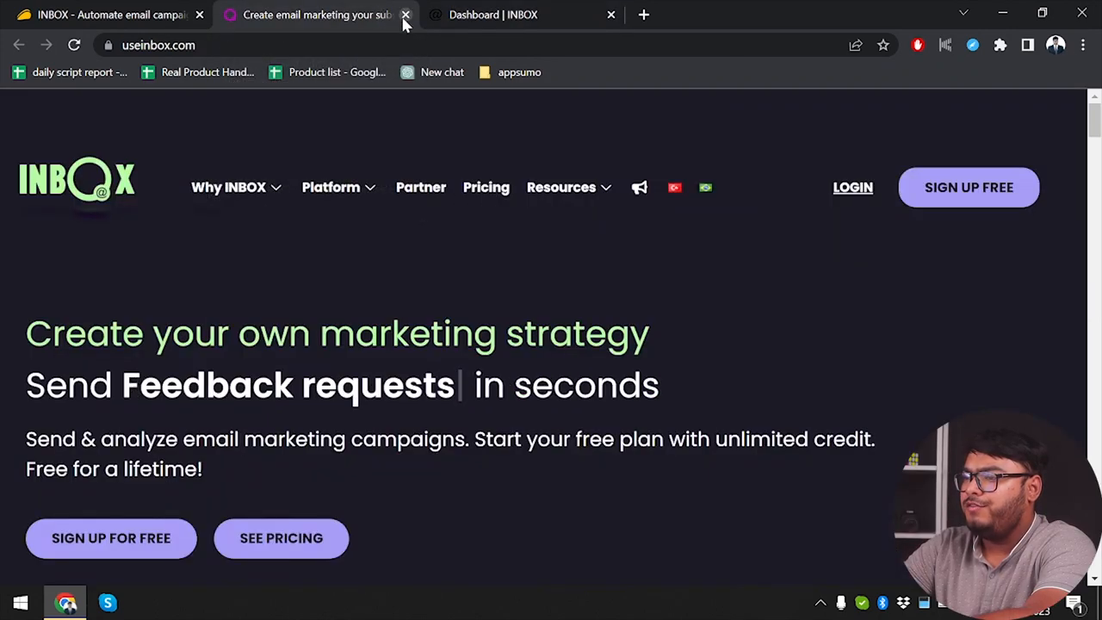
{"action": "left_click", "coordinate": [405, 15]}
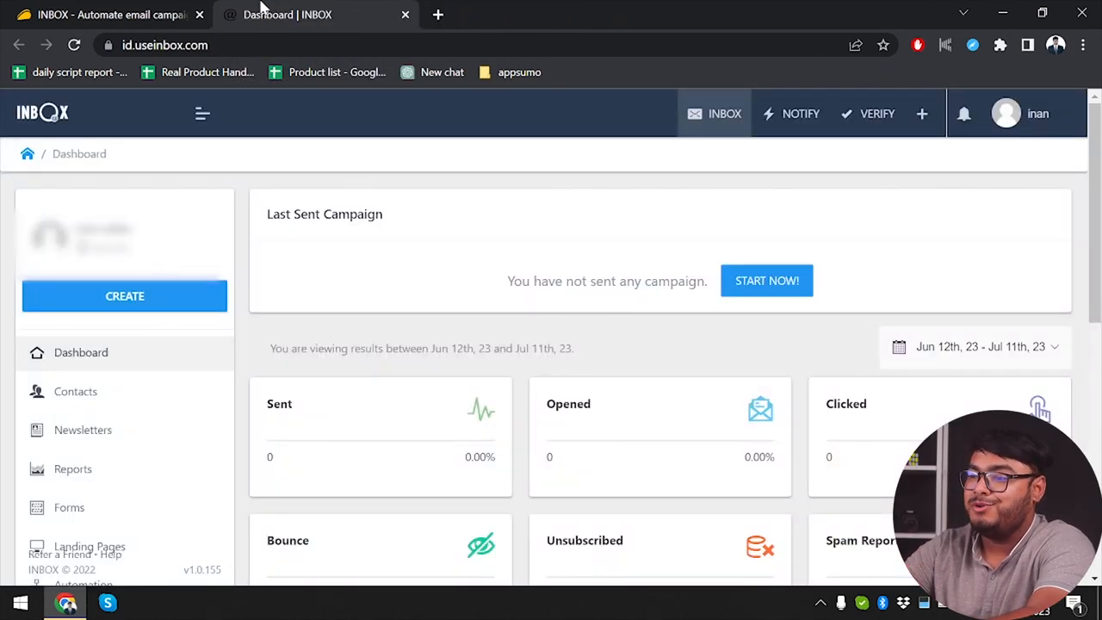
{"action": "mouse_move", "coordinate": [200, 301]}
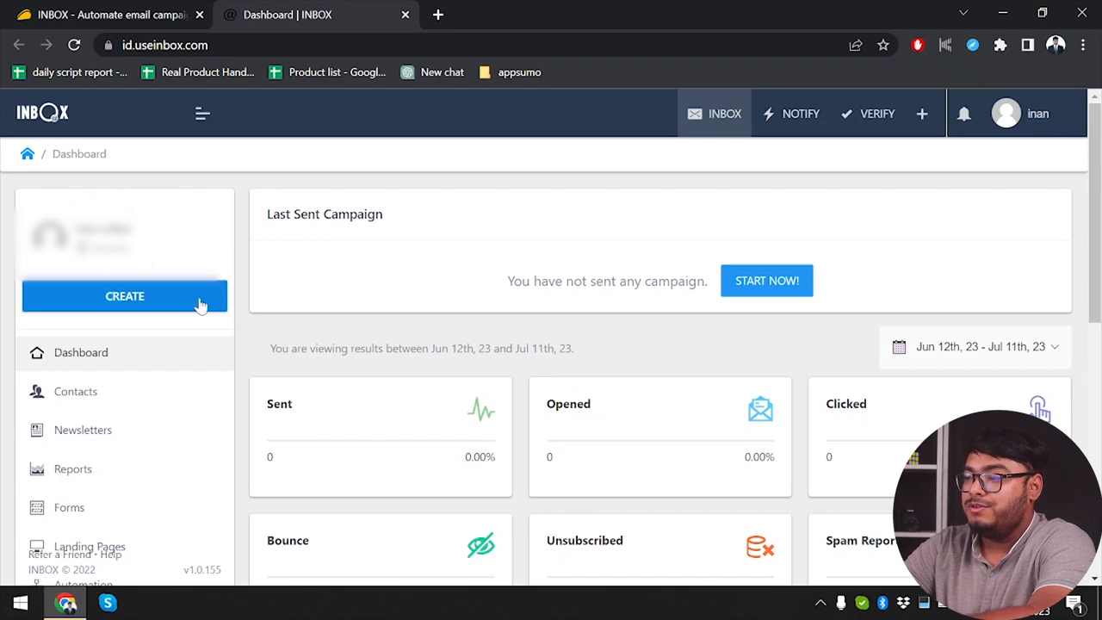
{"action": "left_click", "coordinate": [125, 295]}
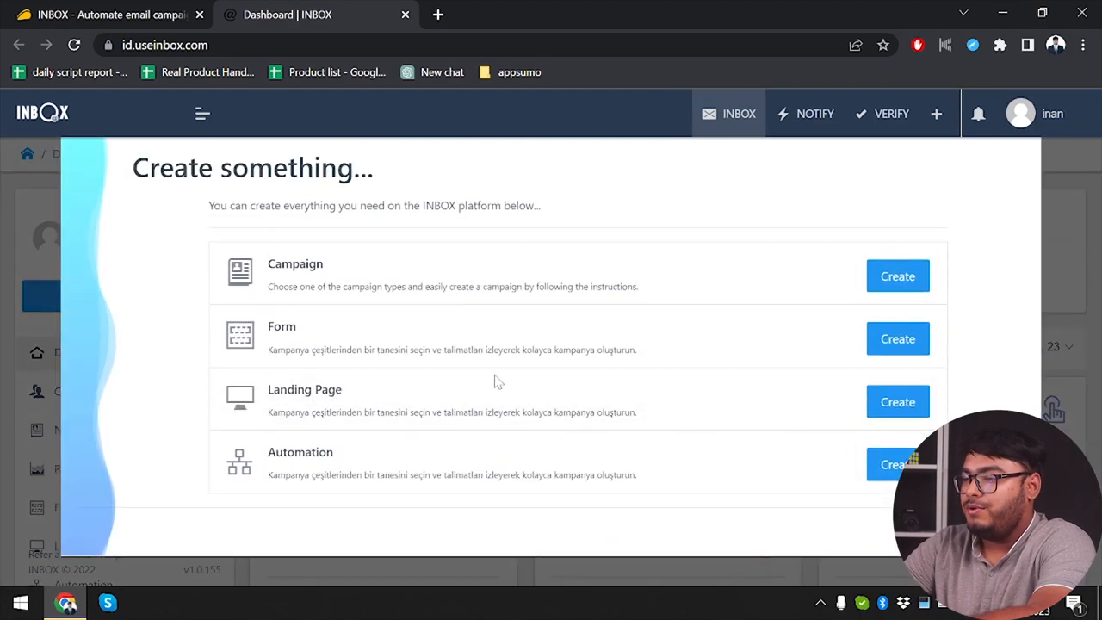
{"action": "mouse_move", "coordinate": [765, 289]}
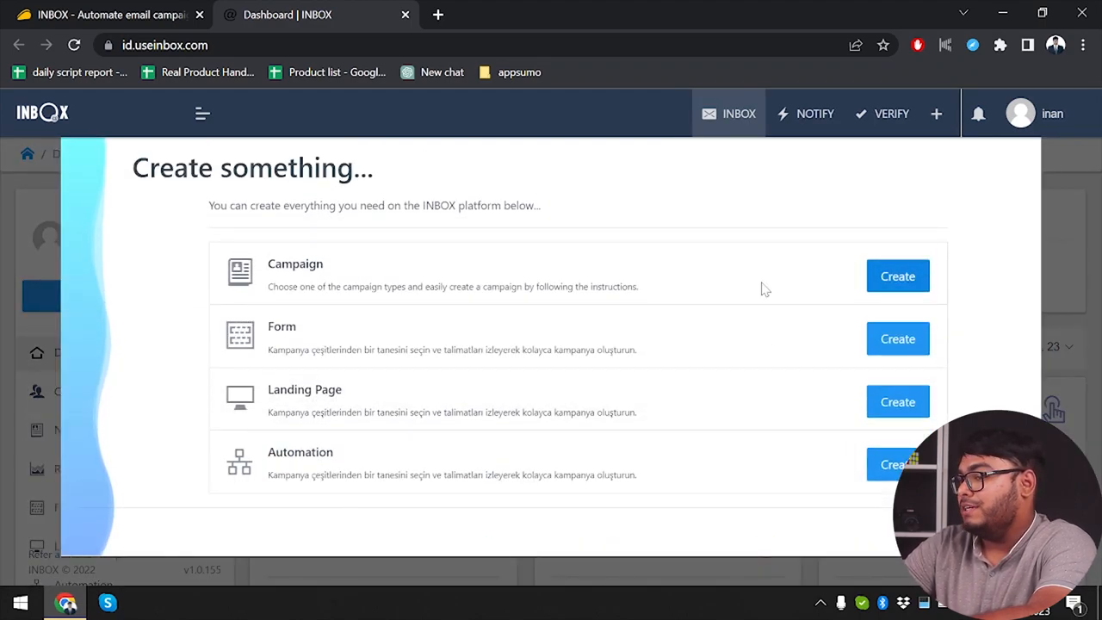
{"action": "mouse_move", "coordinate": [468, 405]}
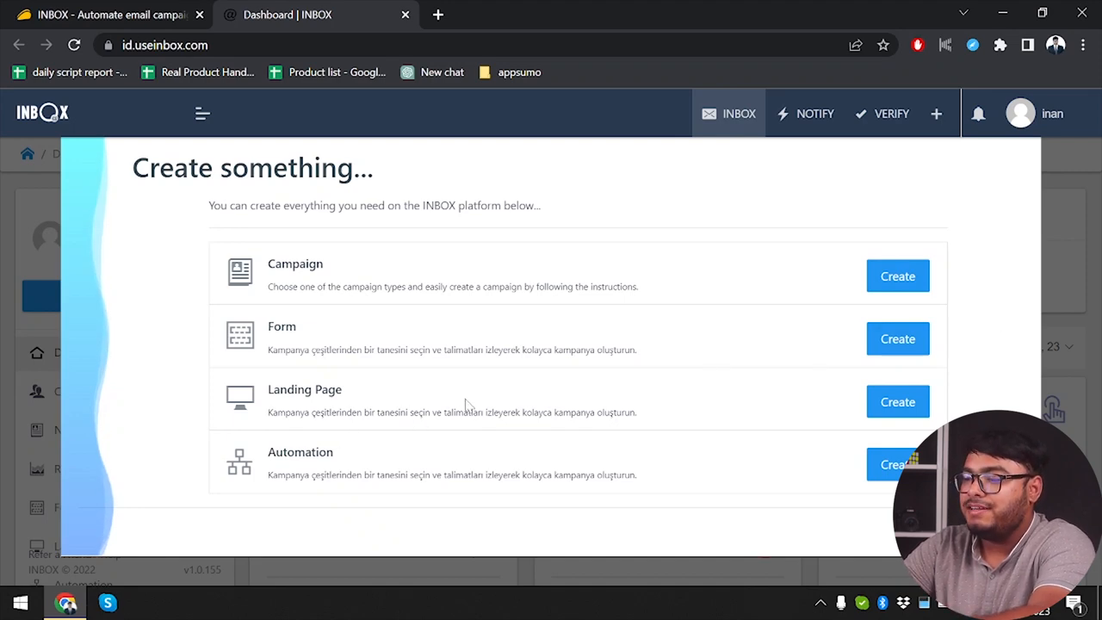
{"action": "mouse_move", "coordinate": [386, 456]}
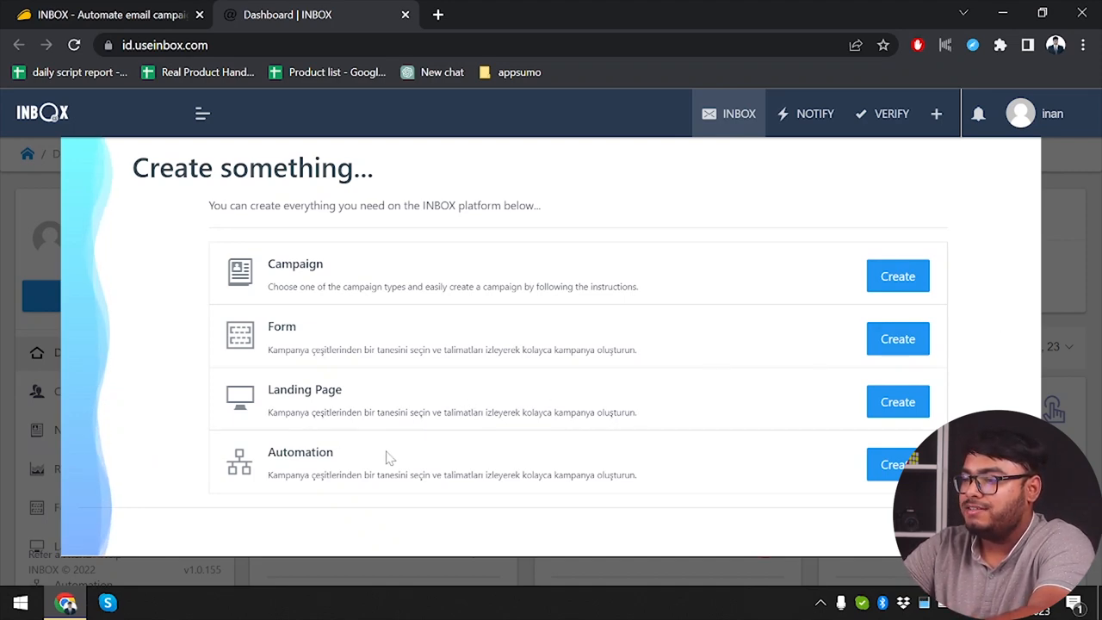
{"action": "mouse_move", "coordinate": [532, 446]}
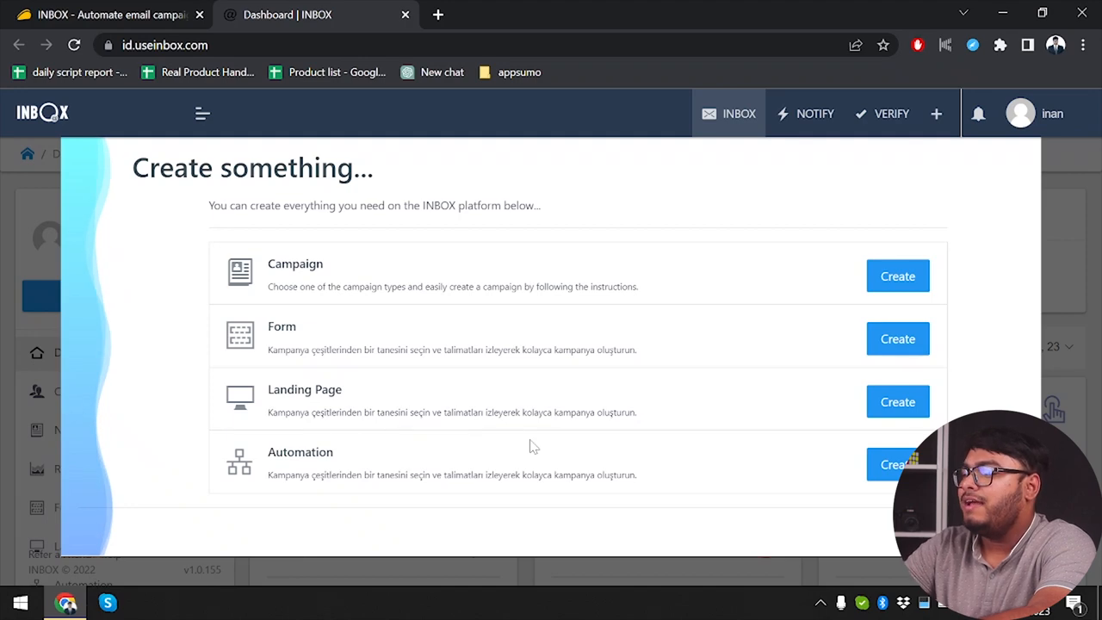
{"action": "mouse_move", "coordinate": [301, 351]}
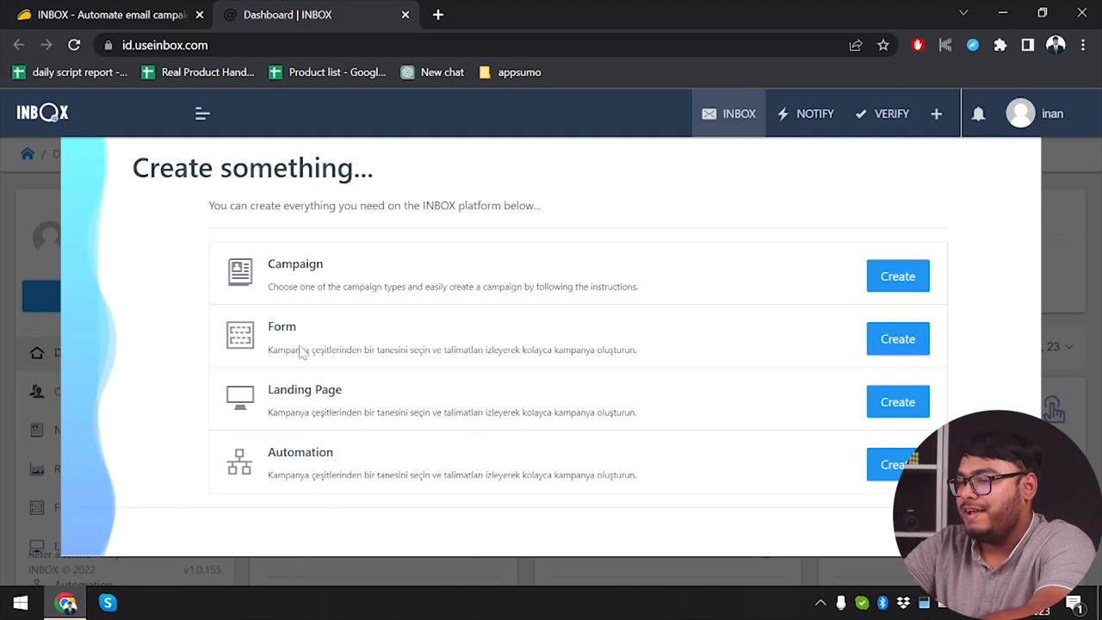
{"action": "mouse_move", "coordinate": [652, 340]}
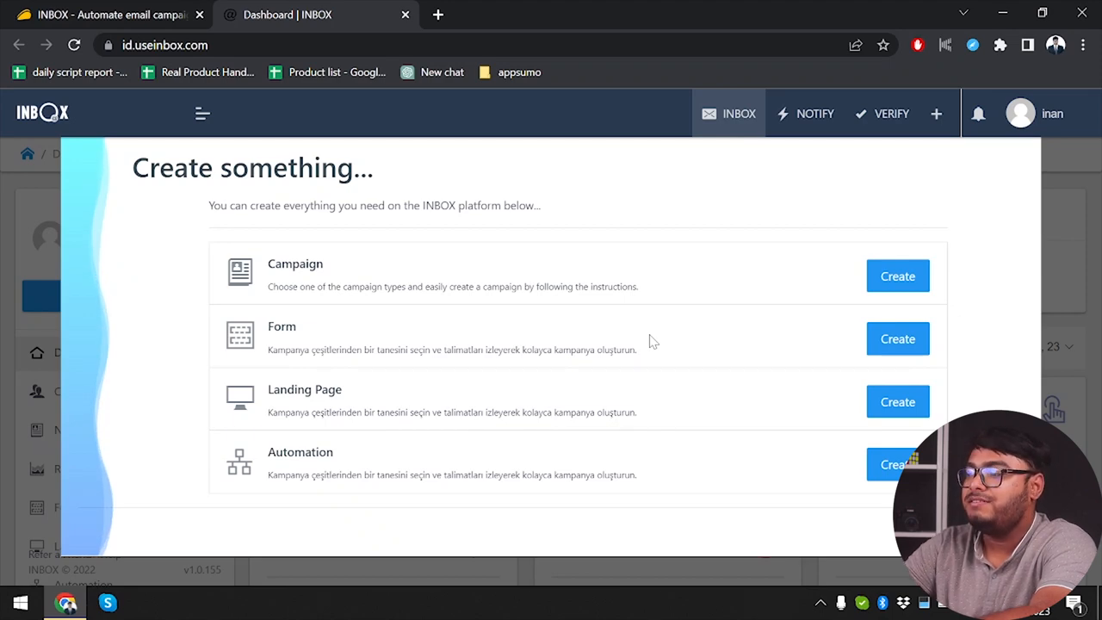
{"action": "mouse_move", "coordinate": [1090, 261]}
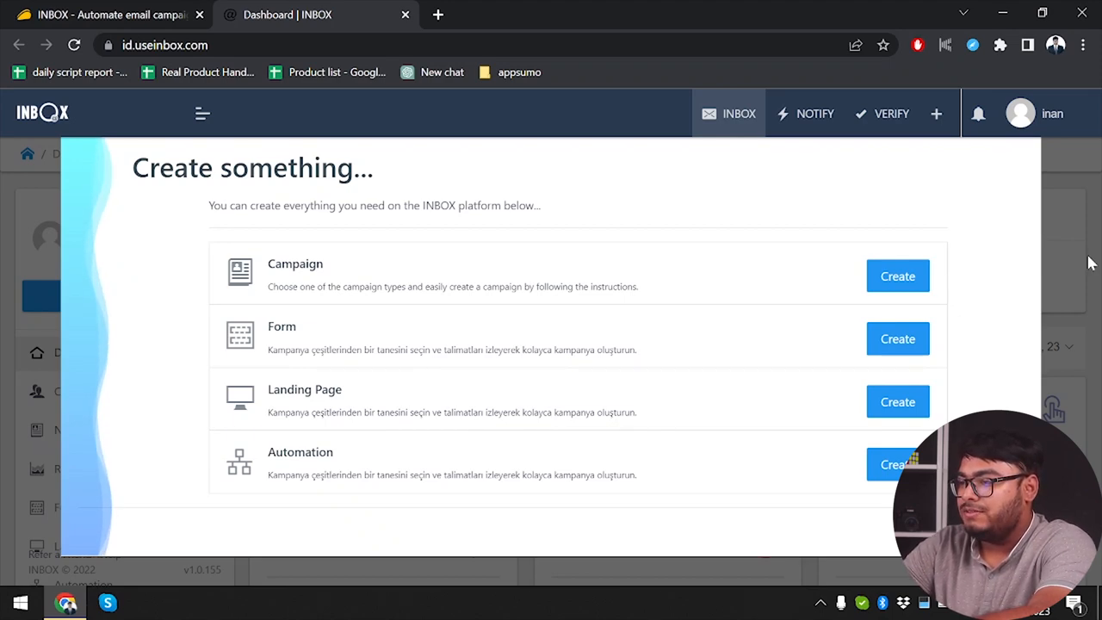
{"action": "mouse_move", "coordinate": [1073, 234]}
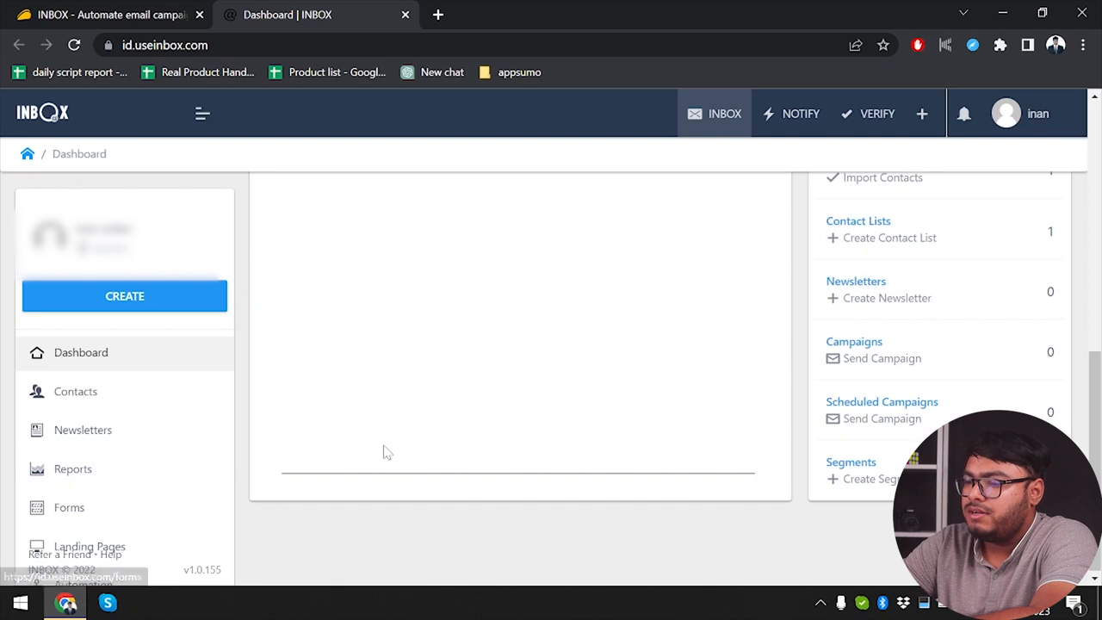
{"action": "mouse_move", "coordinate": [265, 505]}
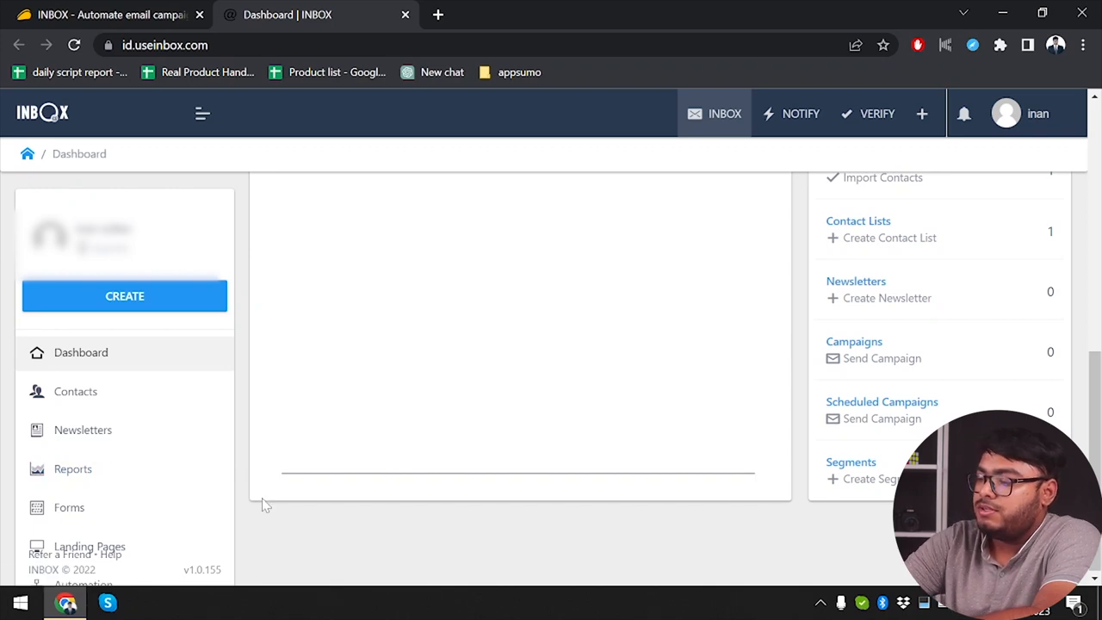
{"action": "key", "text": "ctrl+minus"}
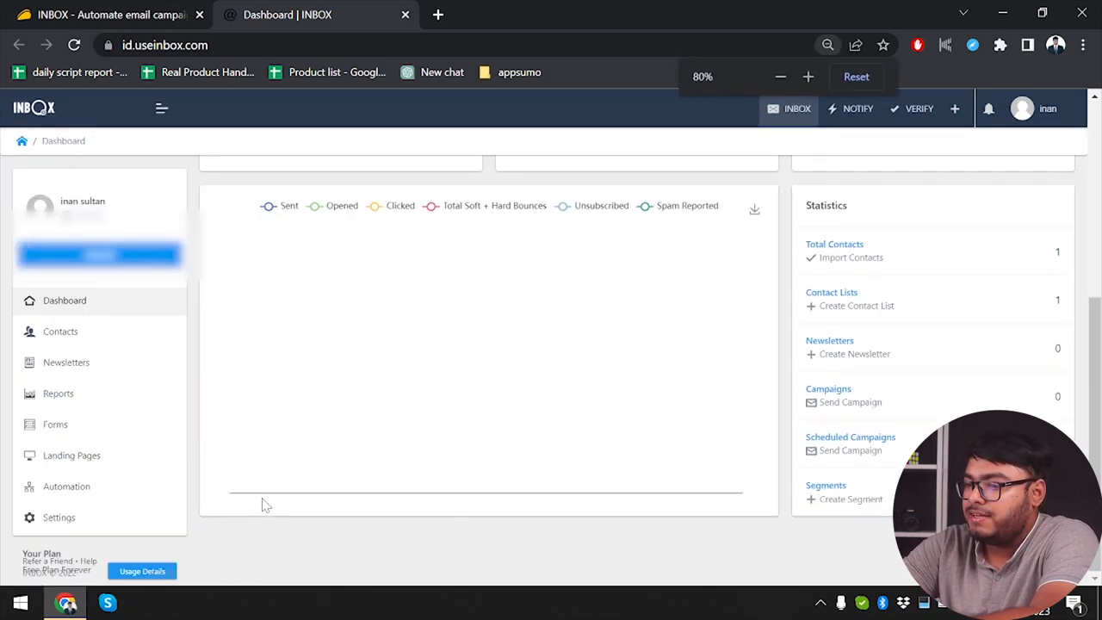
{"action": "left_click", "coordinate": [780, 76]}
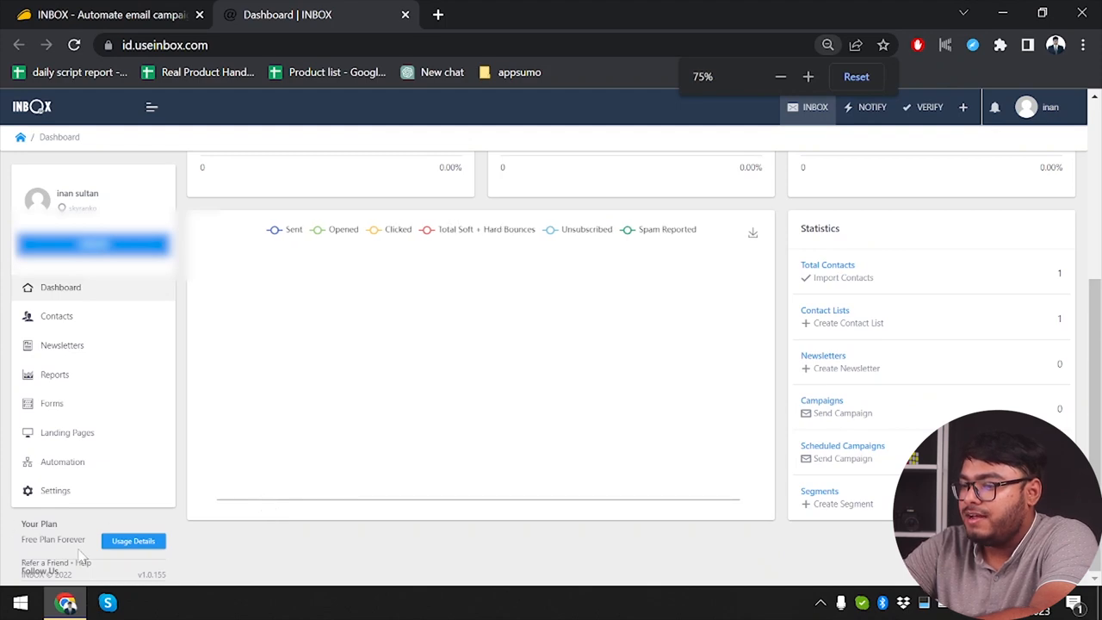
{"action": "left_click", "coordinate": [780, 77]}
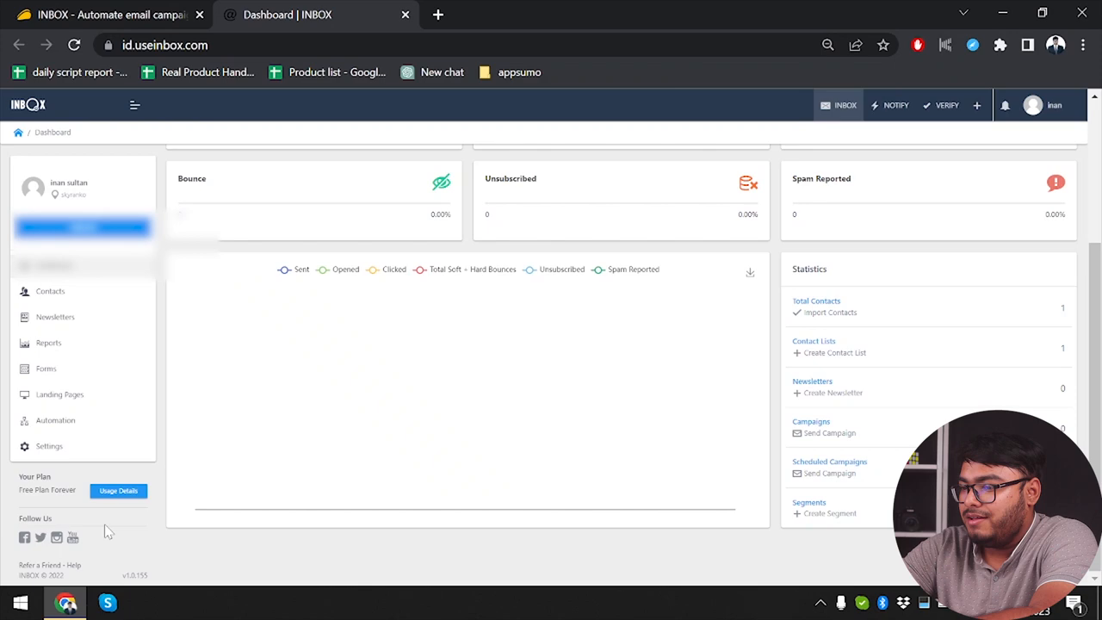
{"action": "scroll", "scroll_direction": "up", "scroll_amount": 3}
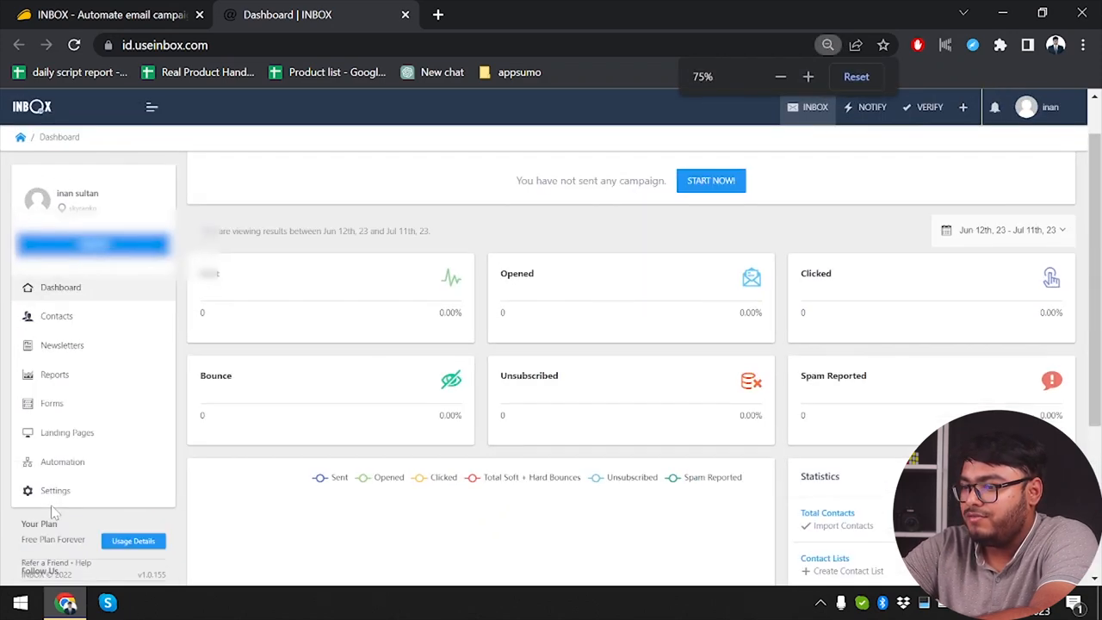
{"action": "left_click", "coordinate": [807, 76]}
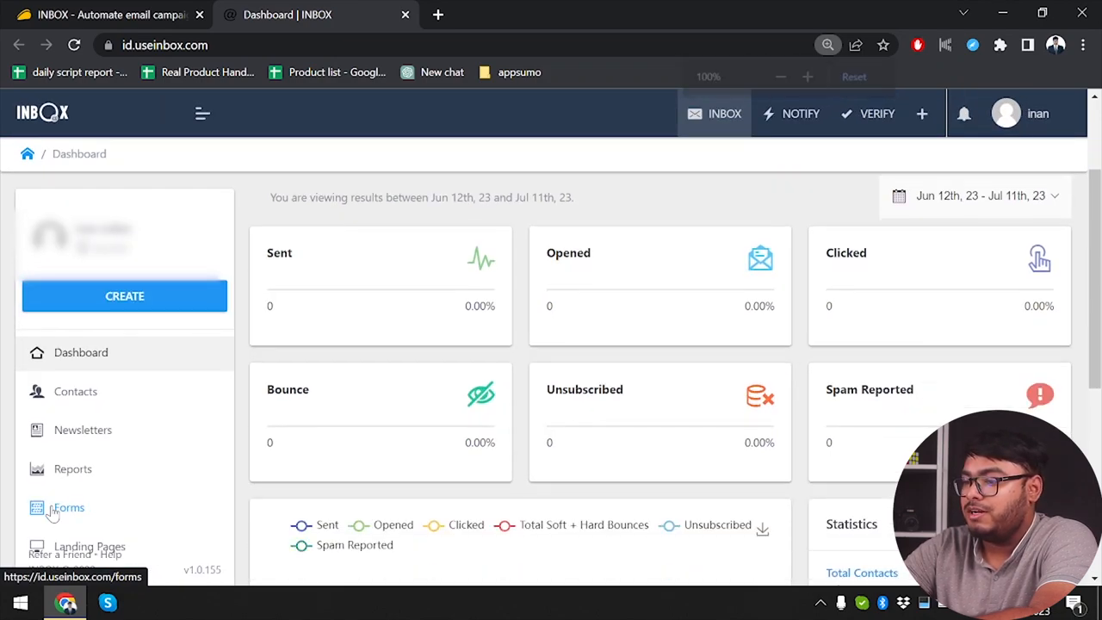
{"action": "scroll", "scroll_direction": "down", "scroll_amount": 3}
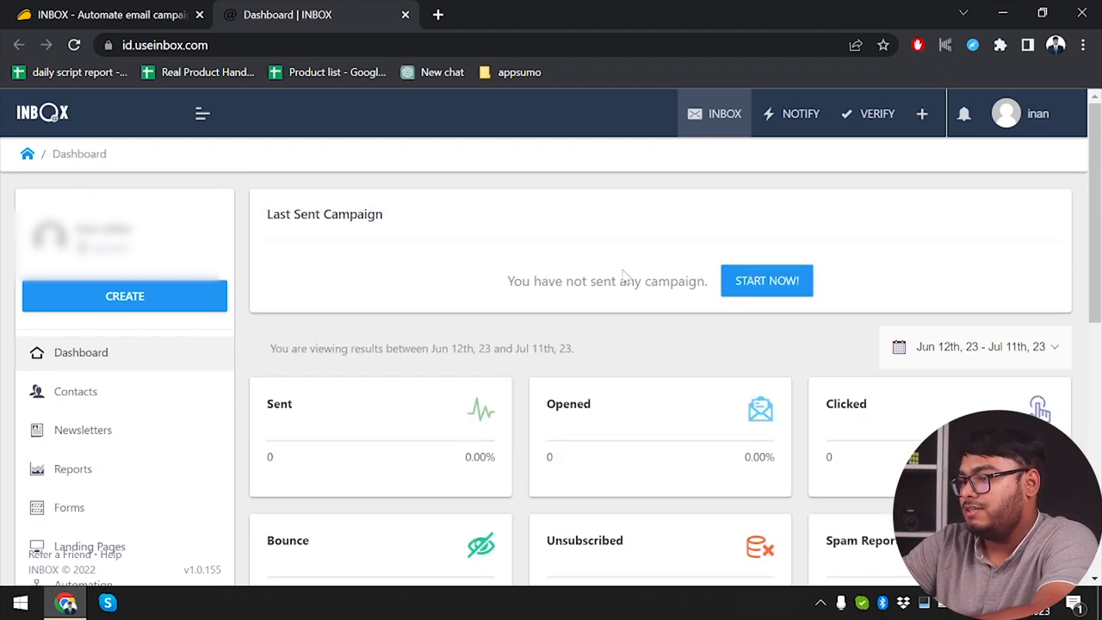
{"action": "mouse_move", "coordinate": [765, 280]}
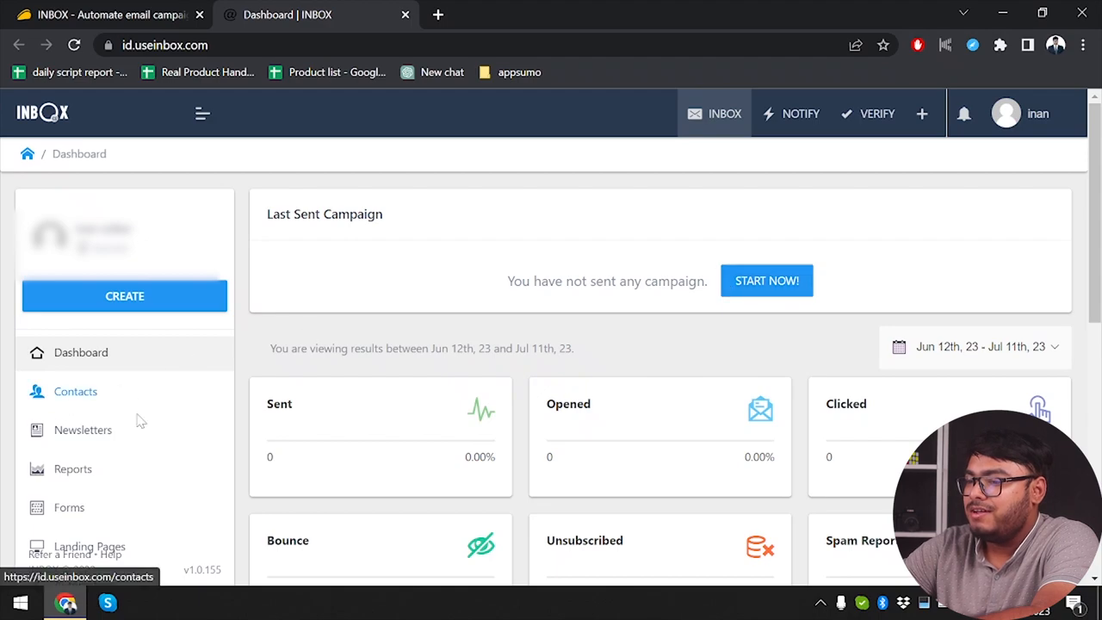
Start a new Campaign to list regular, cold e-mail, A/B split, auto resend and RSS types
{"action": "left_click", "coordinate": [125, 295]}
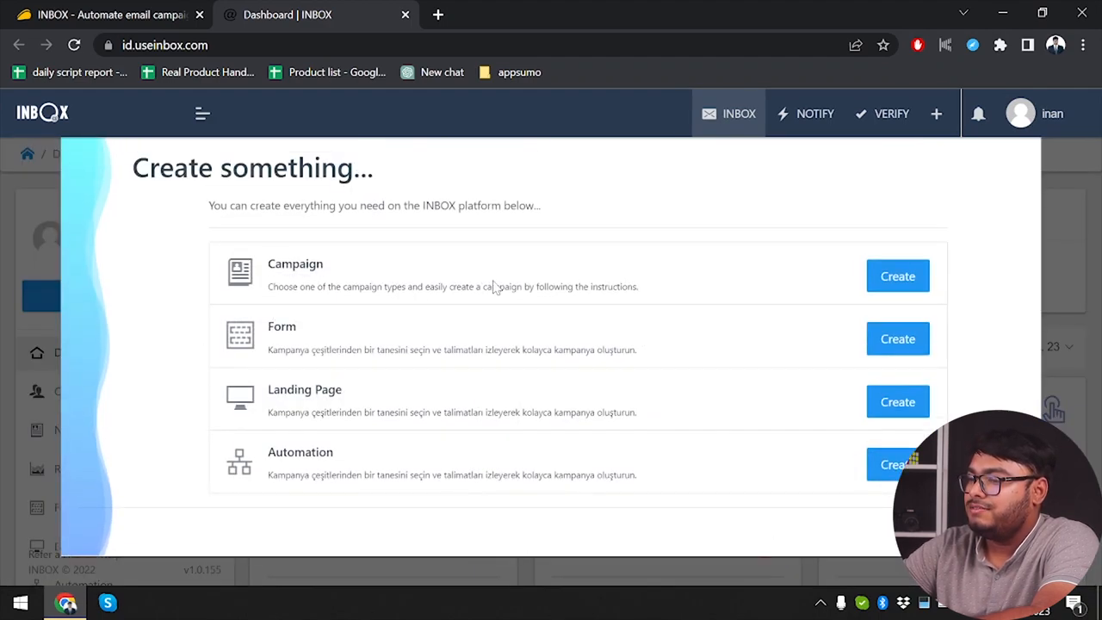
{"action": "left_click", "coordinate": [896, 275]}
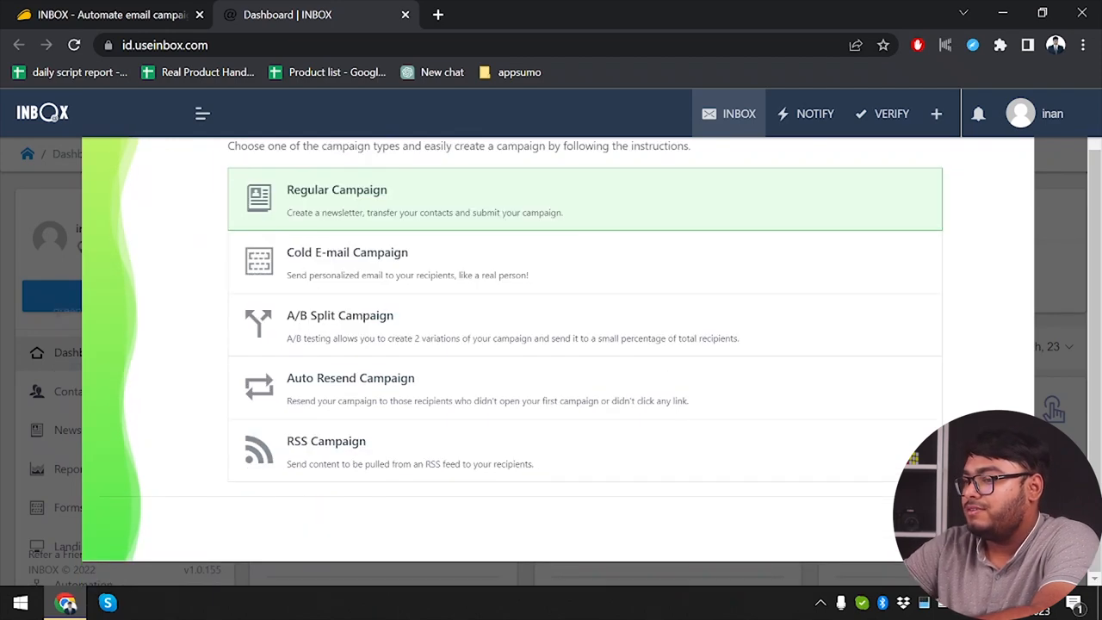
{"action": "mouse_move", "coordinate": [445, 422]}
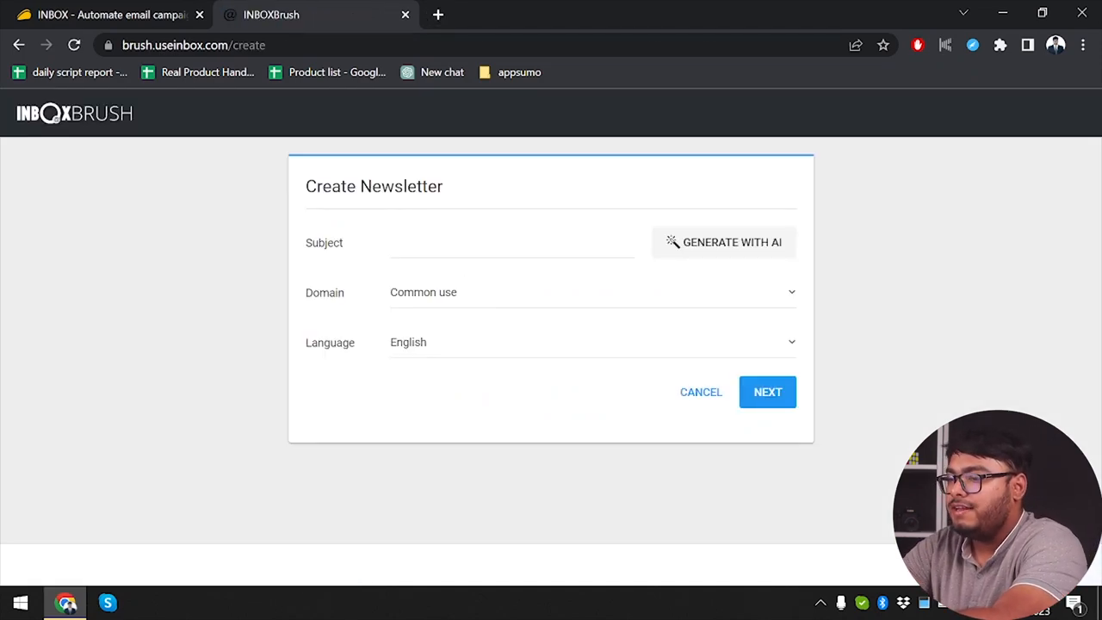
Confirm newsletter subject 'test' with Common use domain and English language
{"action": "type", "text": "test"}
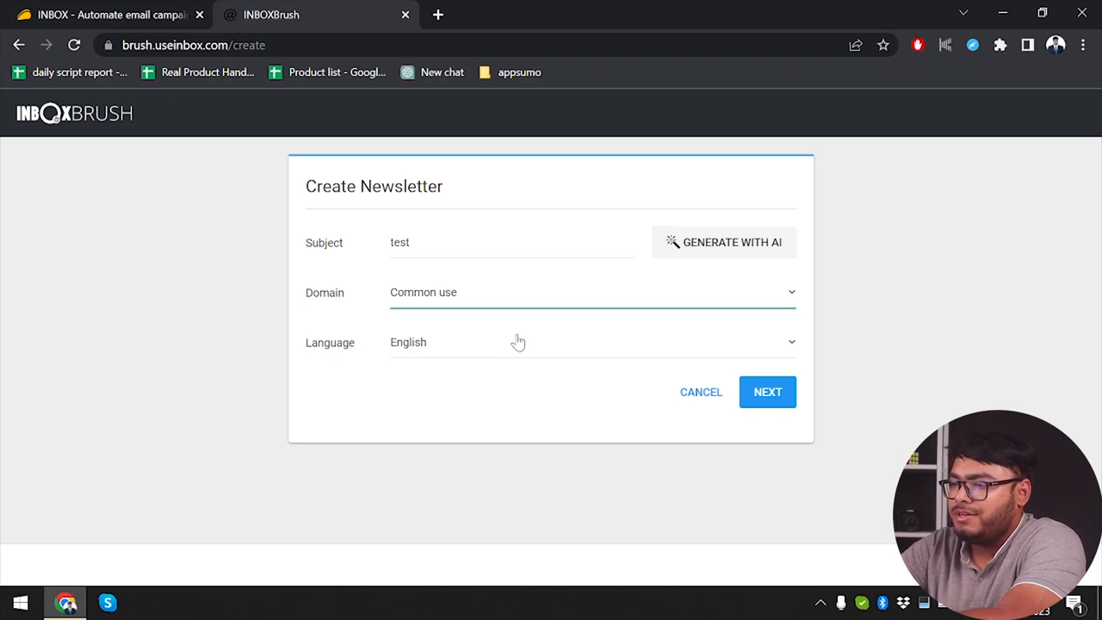
{"action": "mouse_move", "coordinate": [767, 391]}
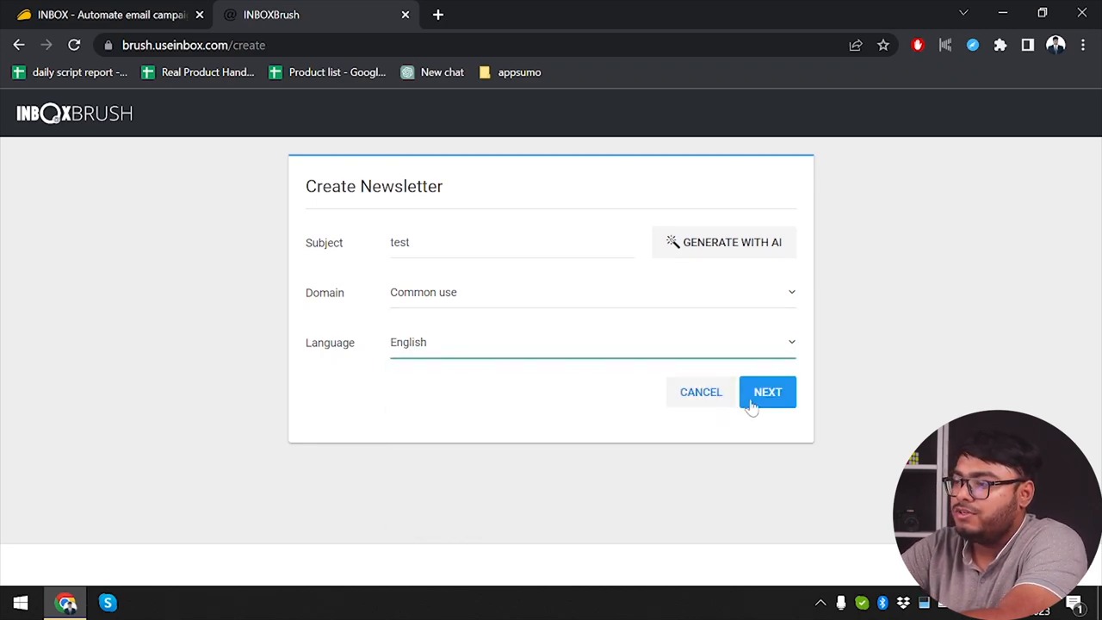
{"action": "left_click", "coordinate": [766, 391]}
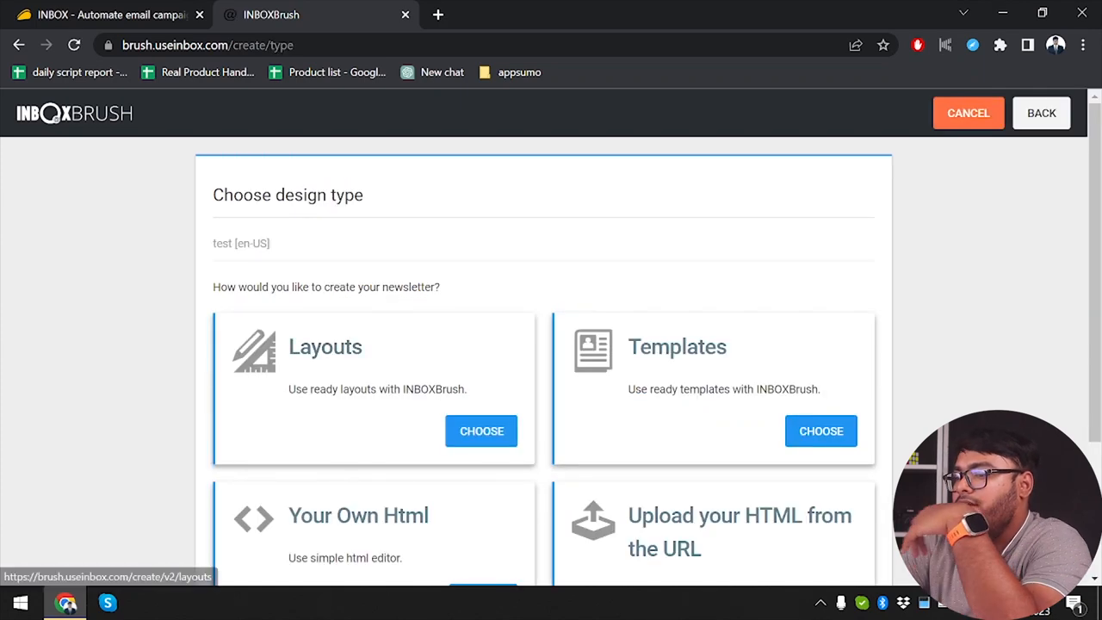
Review the design type options and choose Layouts for the newsletter
{"action": "scroll", "scroll_direction": "down", "scroll_amount": 3}
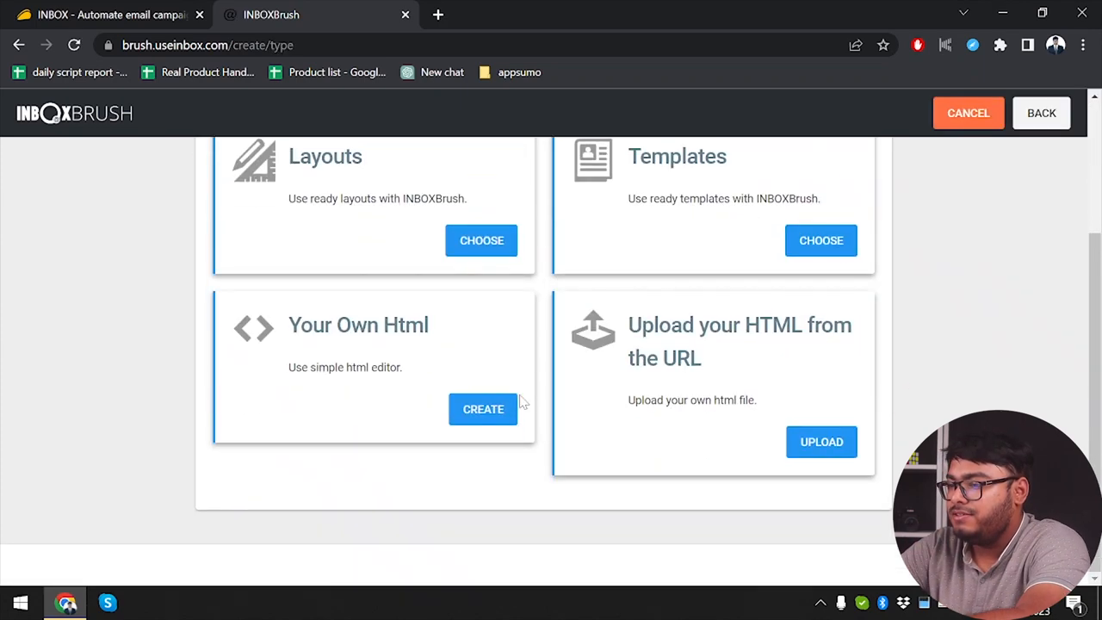
{"action": "mouse_move", "coordinate": [358, 415]}
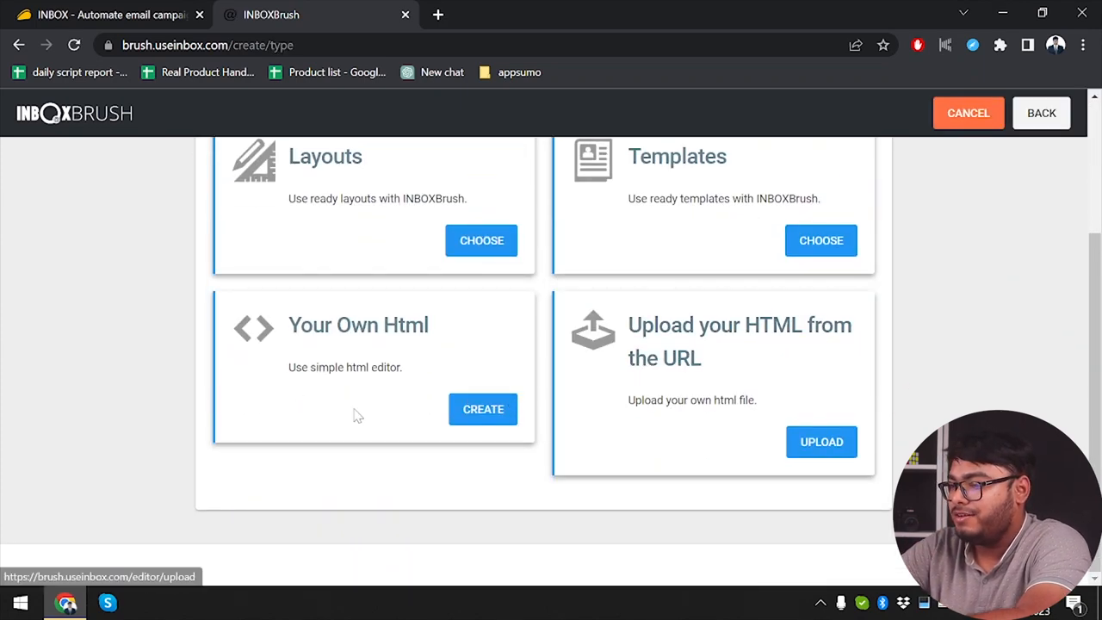
{"action": "mouse_move", "coordinate": [538, 368]}
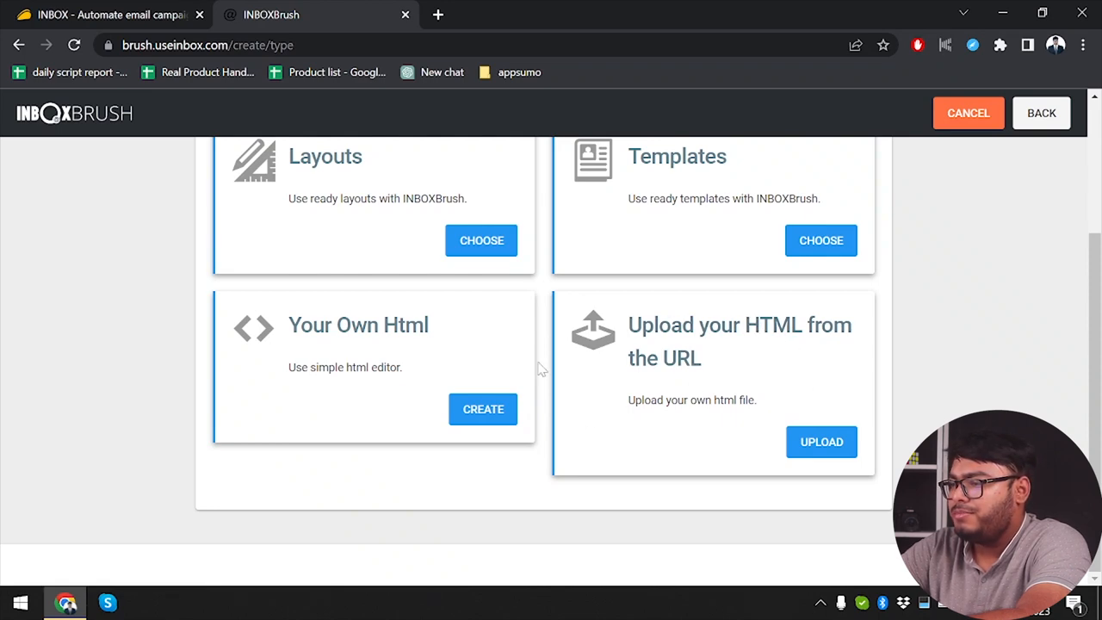
{"action": "scroll", "scroll_direction": "up", "scroll_amount": 3}
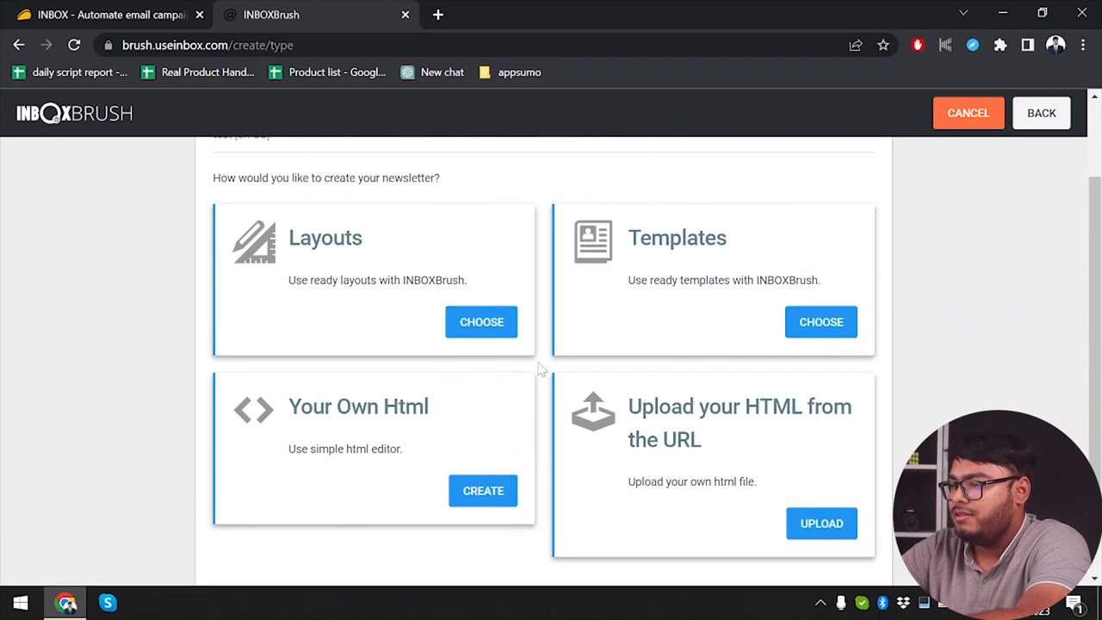
{"action": "mouse_move", "coordinate": [555, 250]}
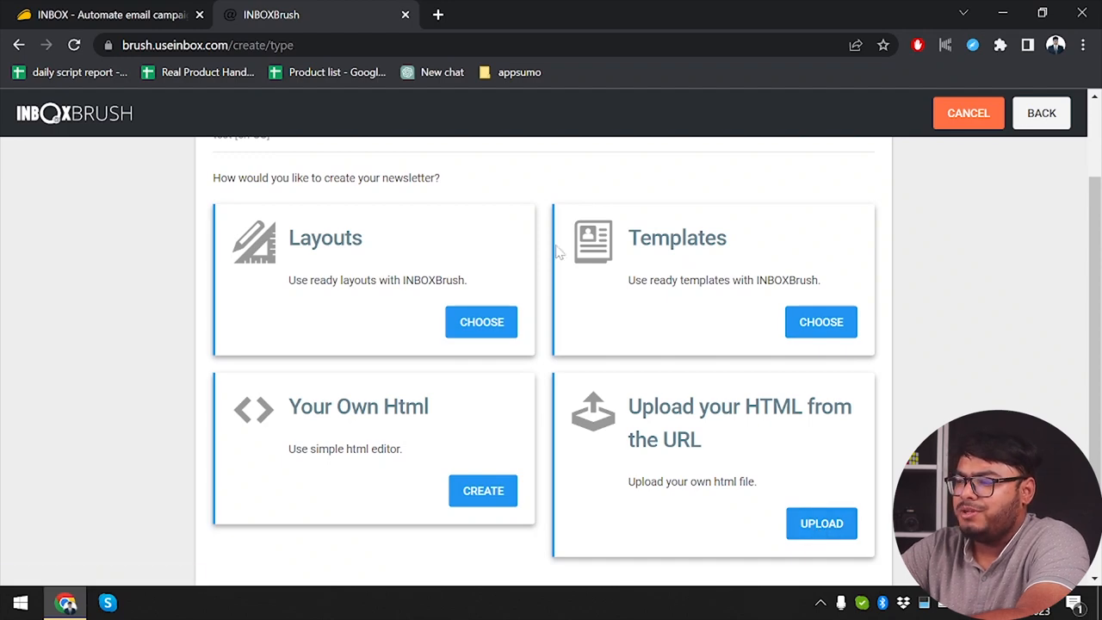
{"action": "scroll", "scroll_direction": "up", "scroll_amount": 3}
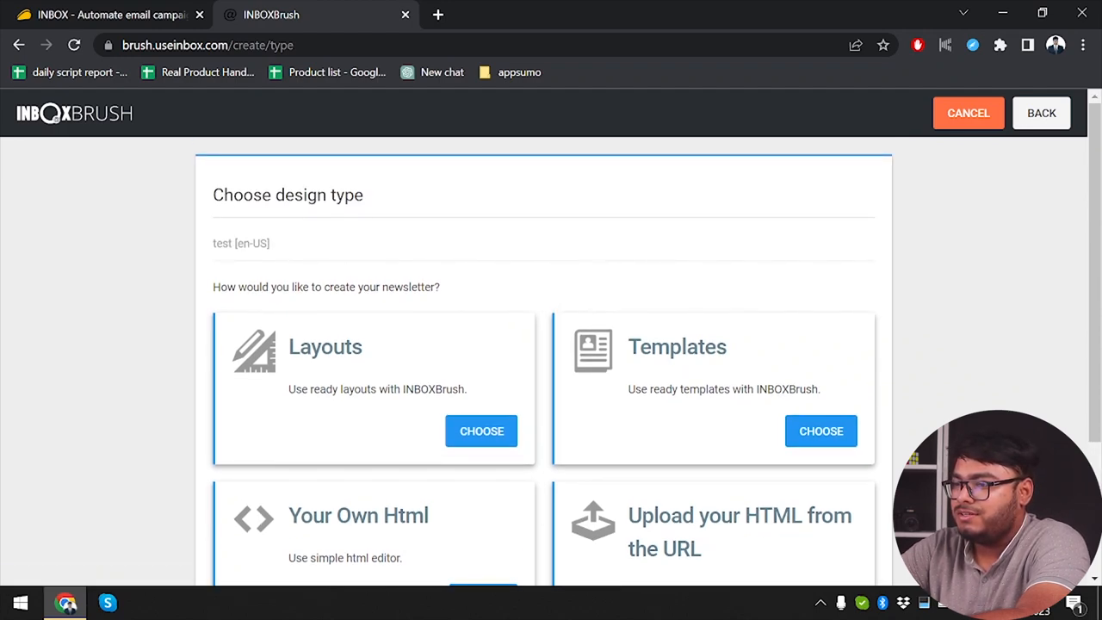
{"action": "left_click", "coordinate": [481, 430]}
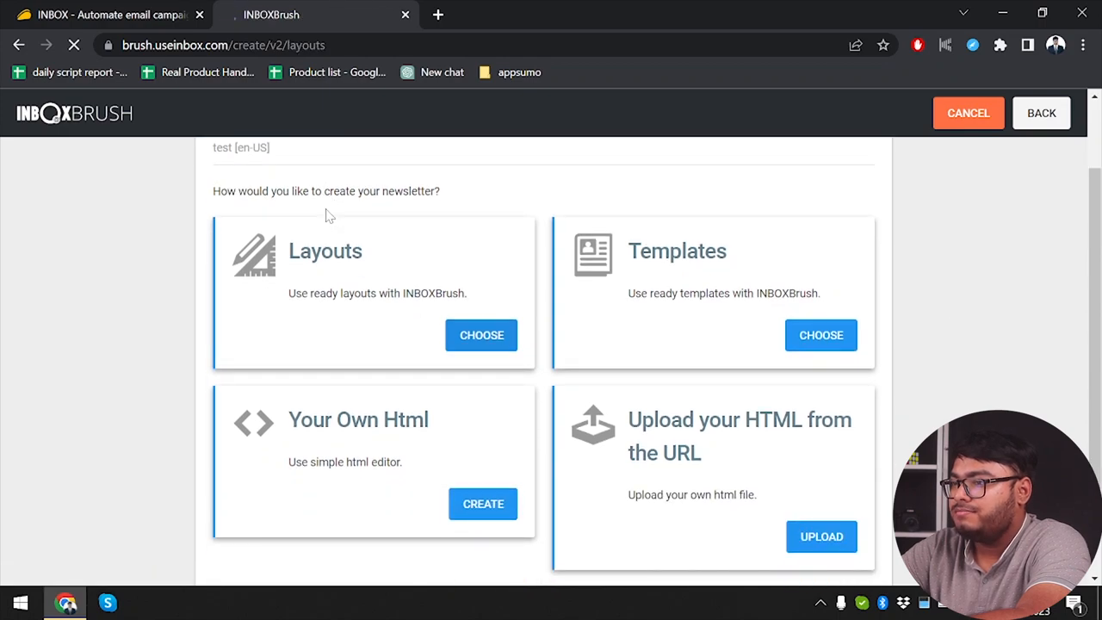
Start the newsletter from the featured 'Send a campaign for your products' layout
{"action": "left_click", "coordinate": [481, 335]}
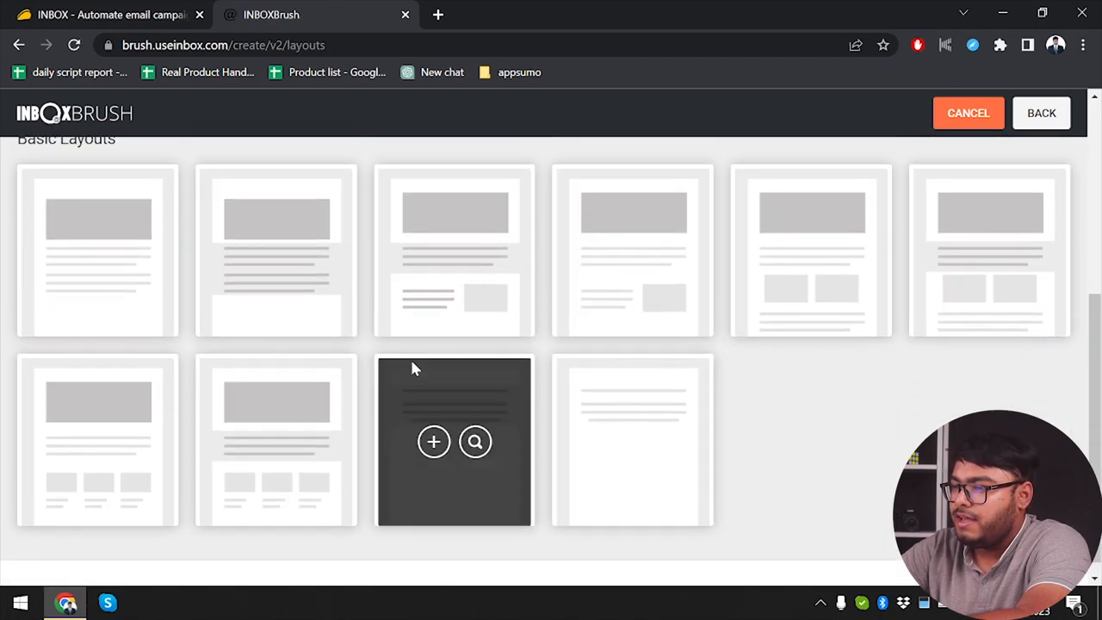
{"action": "scroll", "scroll_direction": "up", "scroll_amount": 3}
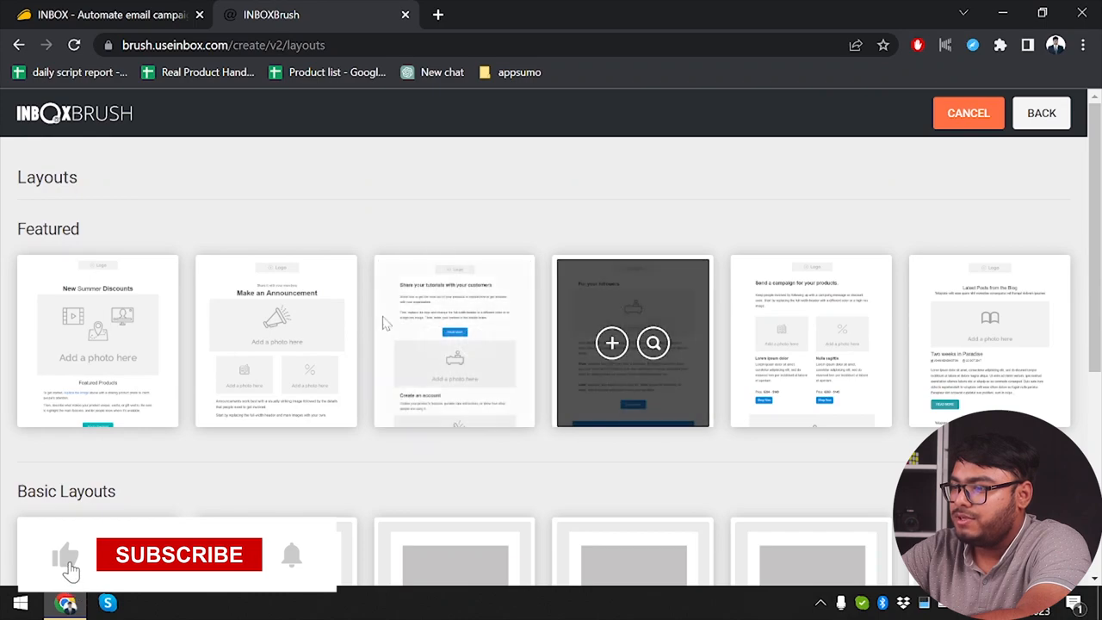
{"action": "mouse_move", "coordinate": [1058, 361]}
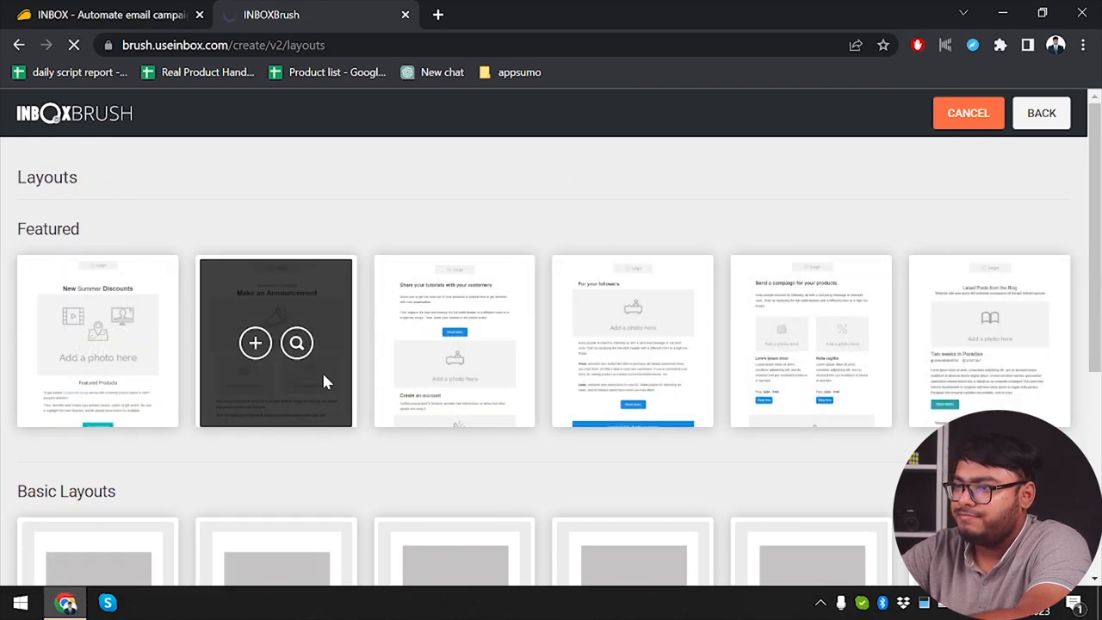
{"action": "left_click", "coordinate": [255, 342]}
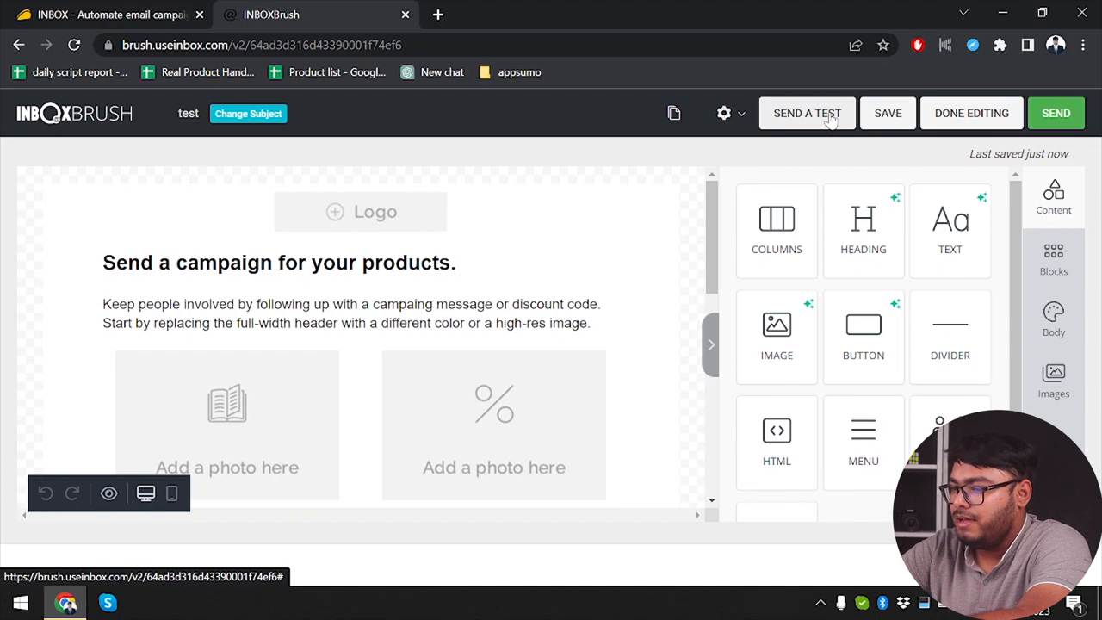
{"action": "mouse_move", "coordinate": [912, 148]}
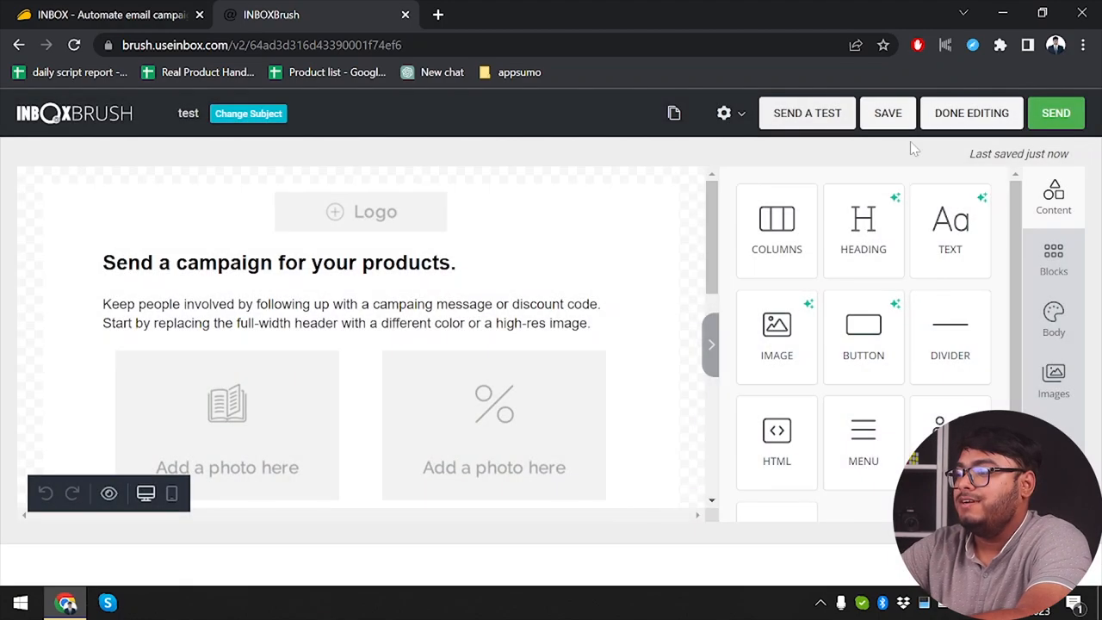
Inspect the two-column photo row's settings down to its link URL, then select the description text
{"action": "left_click", "coordinate": [279, 262]}
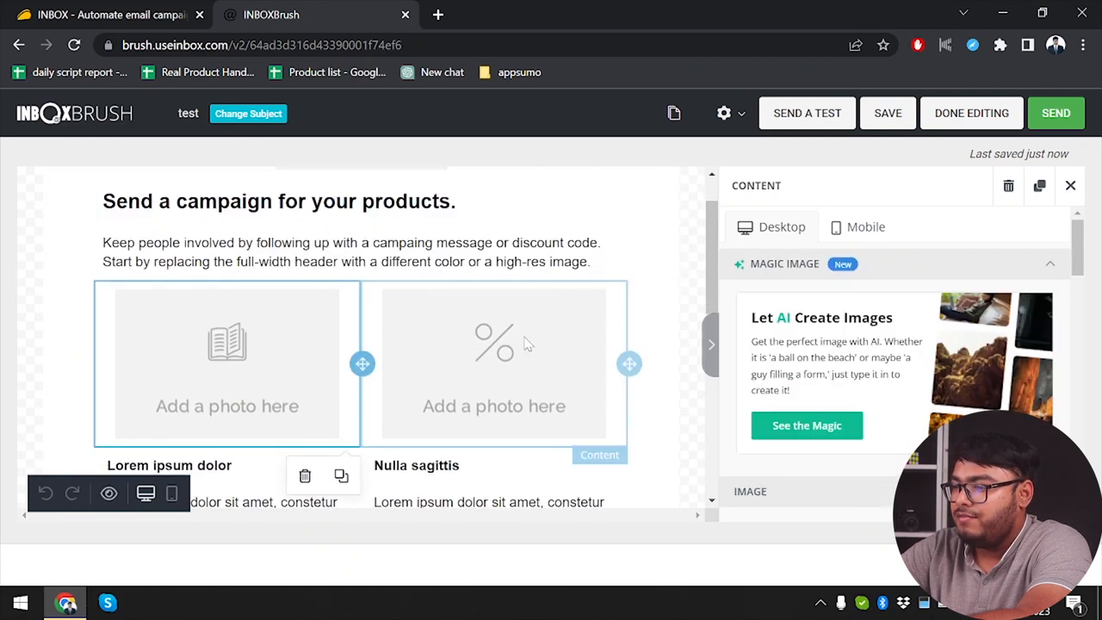
{"action": "scroll", "scroll_direction": "down", "scroll_amount": 3}
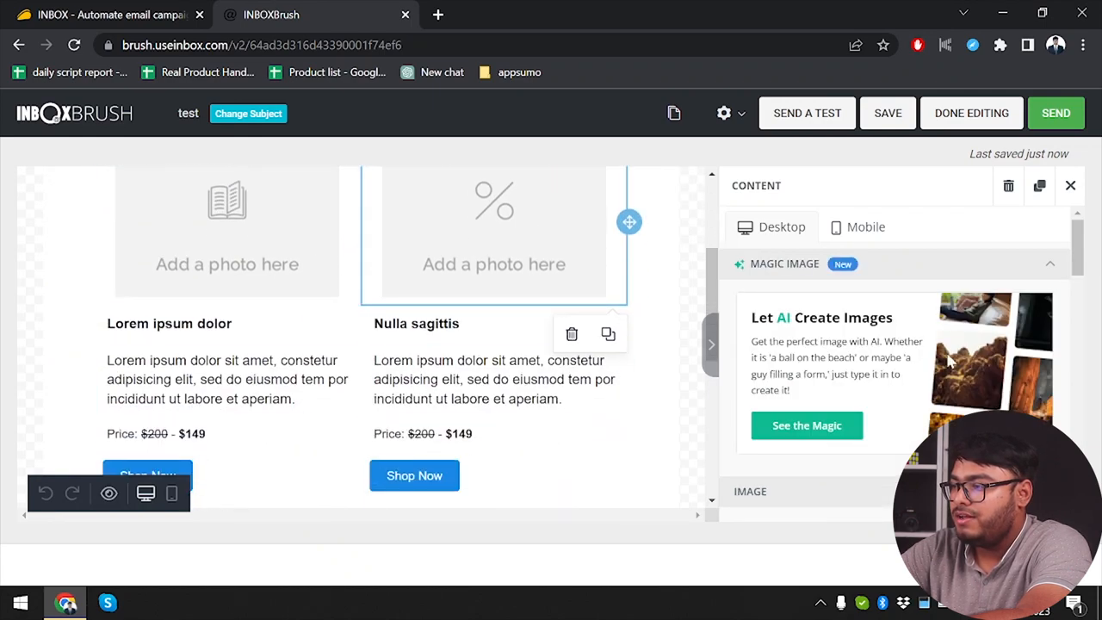
{"action": "scroll", "scroll_direction": "down", "scroll_amount": 3}
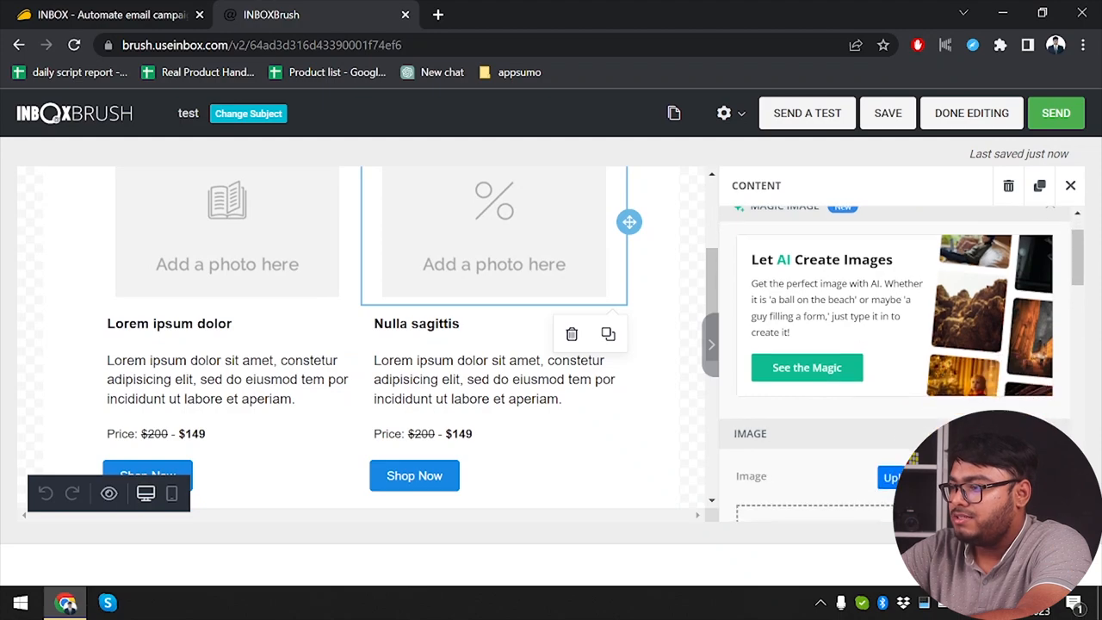
{"action": "scroll", "scroll_direction": "down", "scroll_amount": 3}
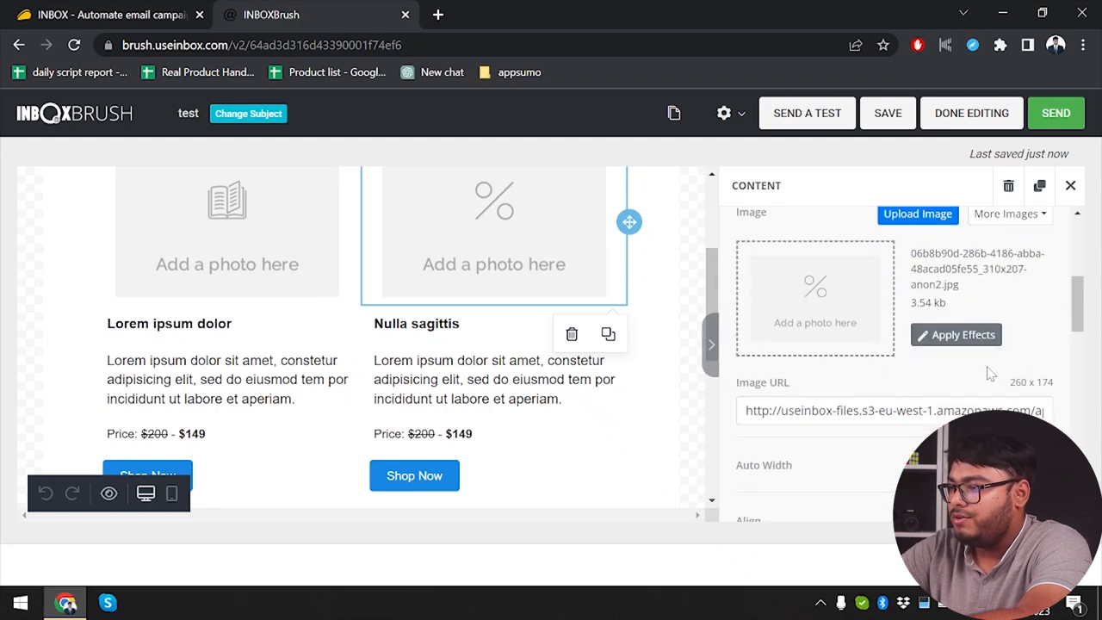
{"action": "scroll", "scroll_direction": "down", "scroll_amount": 3}
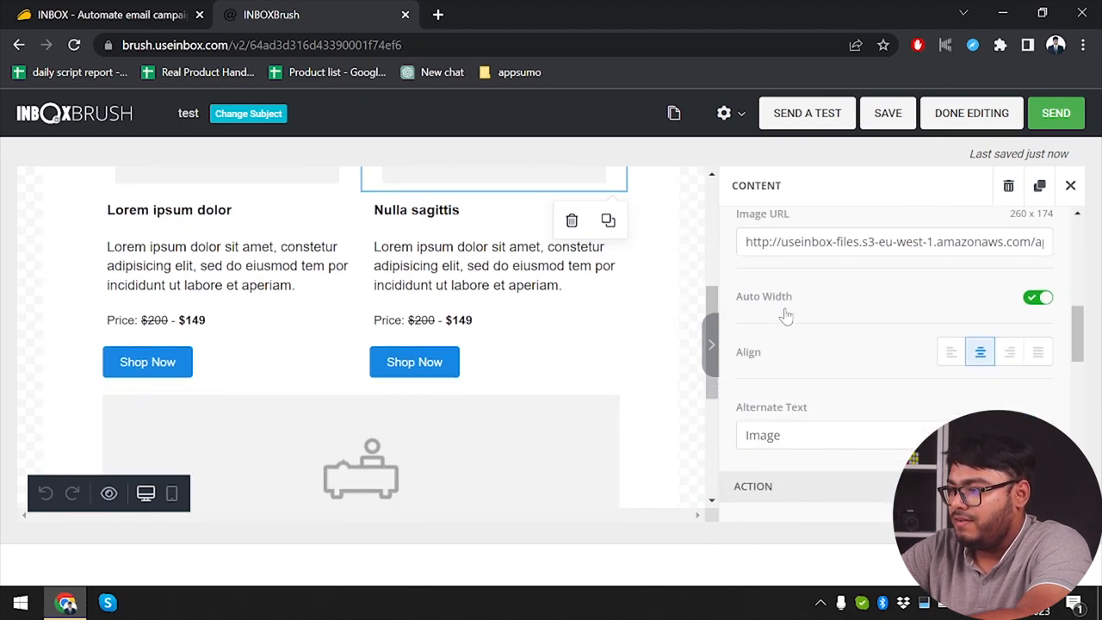
{"action": "scroll", "scroll_direction": "down", "scroll_amount": 3}
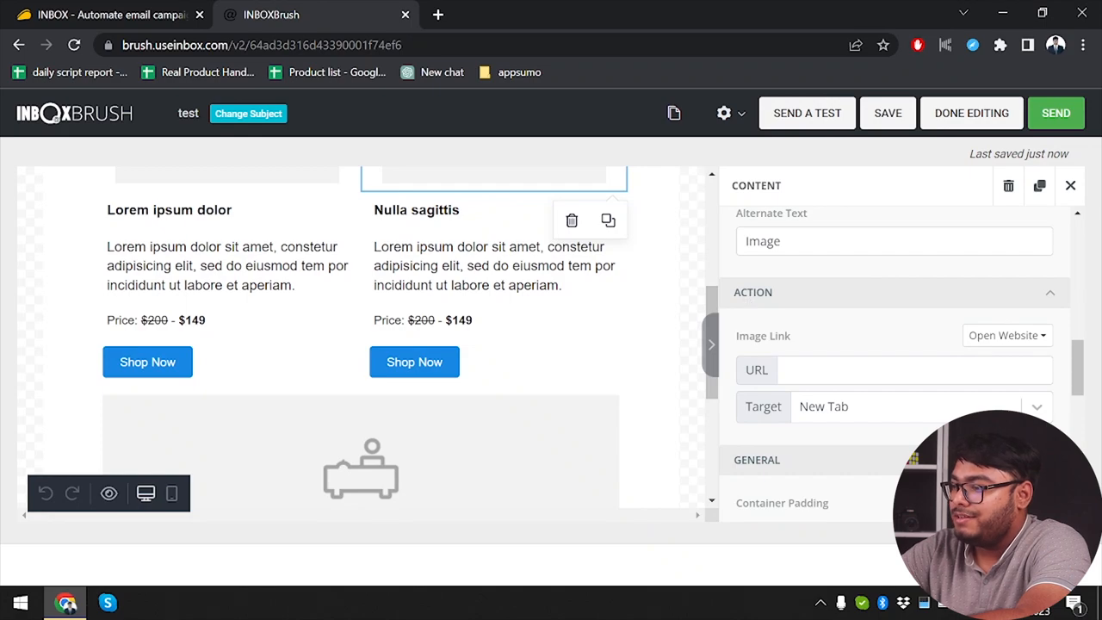
{"action": "left_click", "coordinate": [423, 320]}
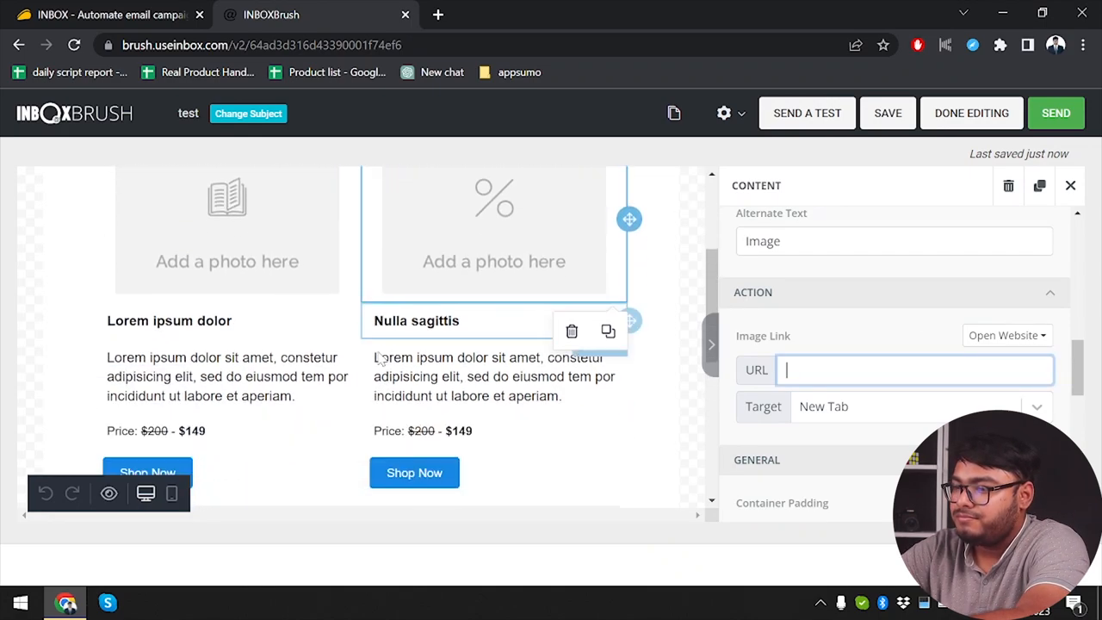
{"action": "left_click", "coordinate": [228, 376]}
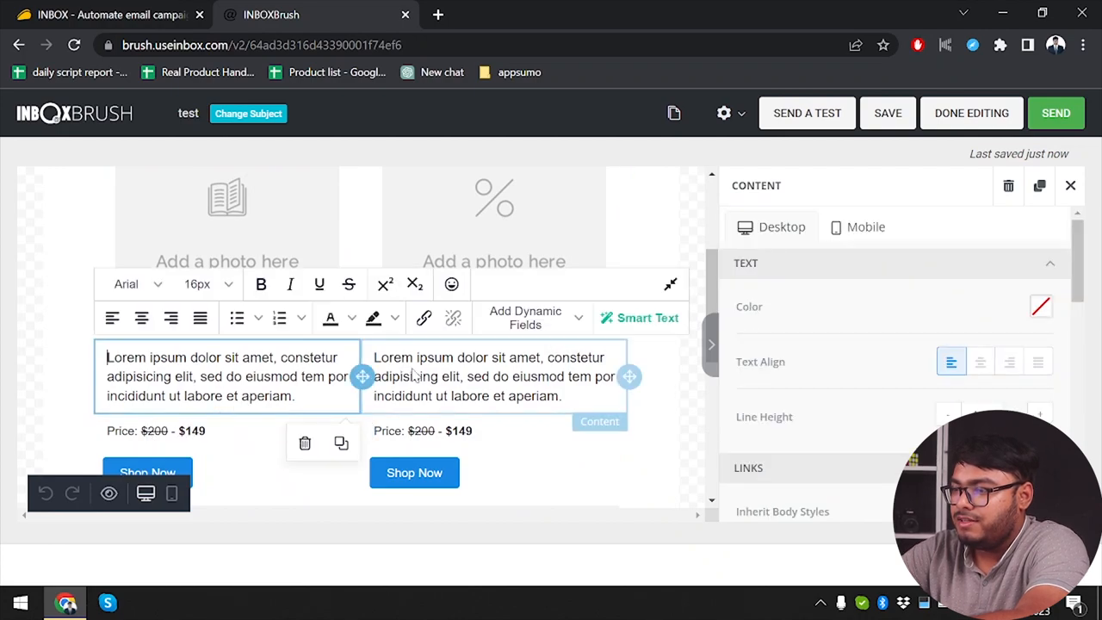
Get AI Smart Button alternatives to 'Shop Now', such as 'Try It Now' and 'Explore Now'
{"action": "scroll", "scroll_direction": "down", "scroll_amount": 3}
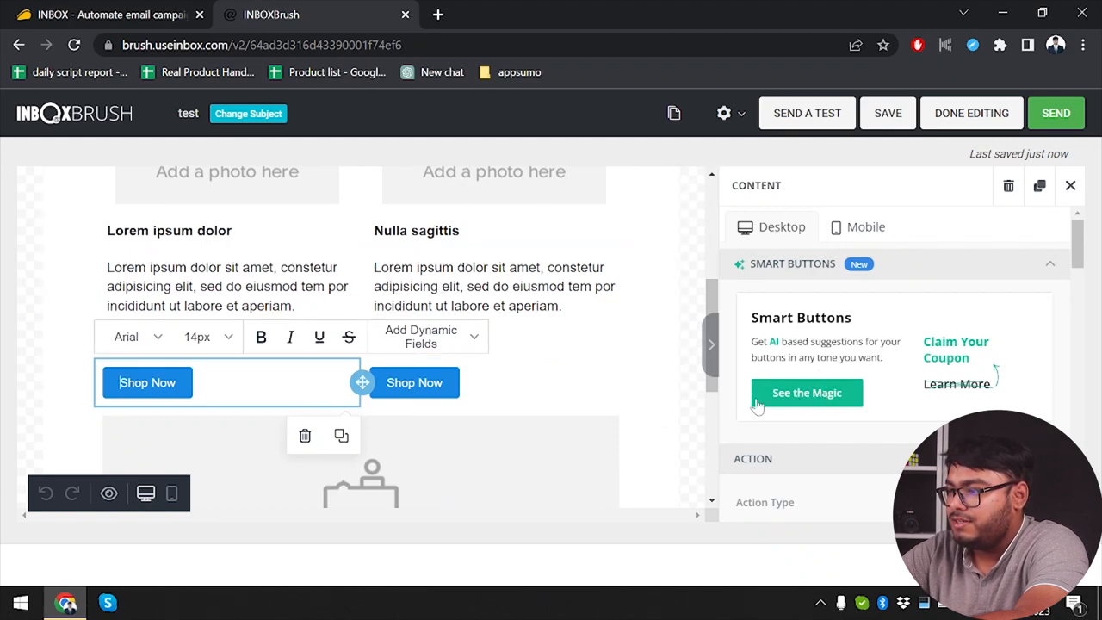
{"action": "left_click", "coordinate": [807, 392]}
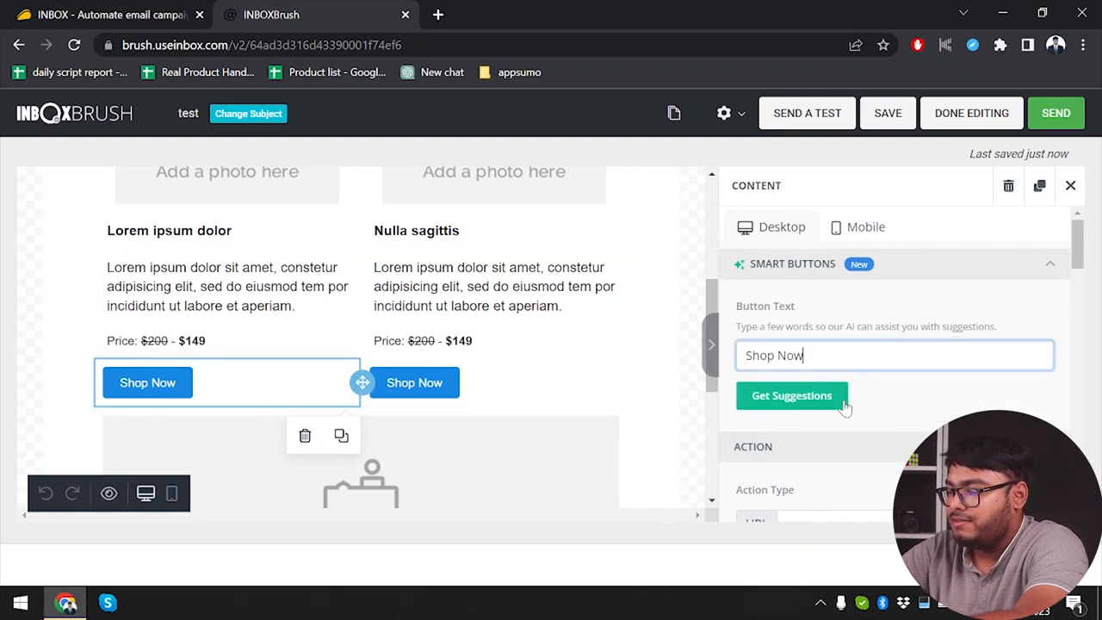
{"action": "left_click", "coordinate": [791, 395]}
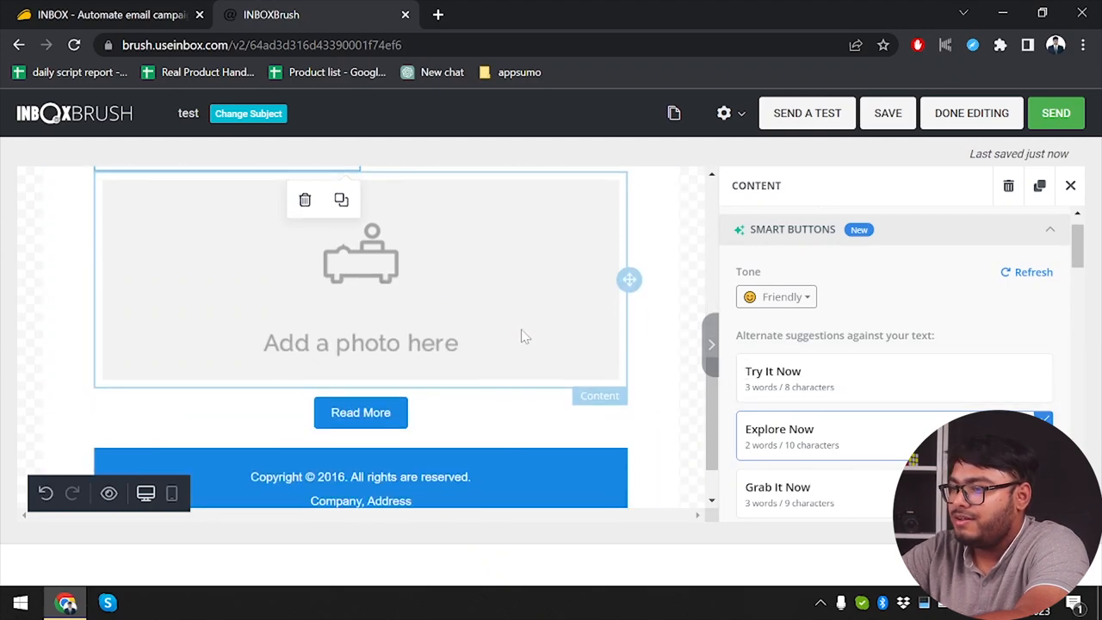
Fill the large photo block with an AI image from the David-with-headphones example prompt
{"action": "left_click", "coordinate": [360, 275]}
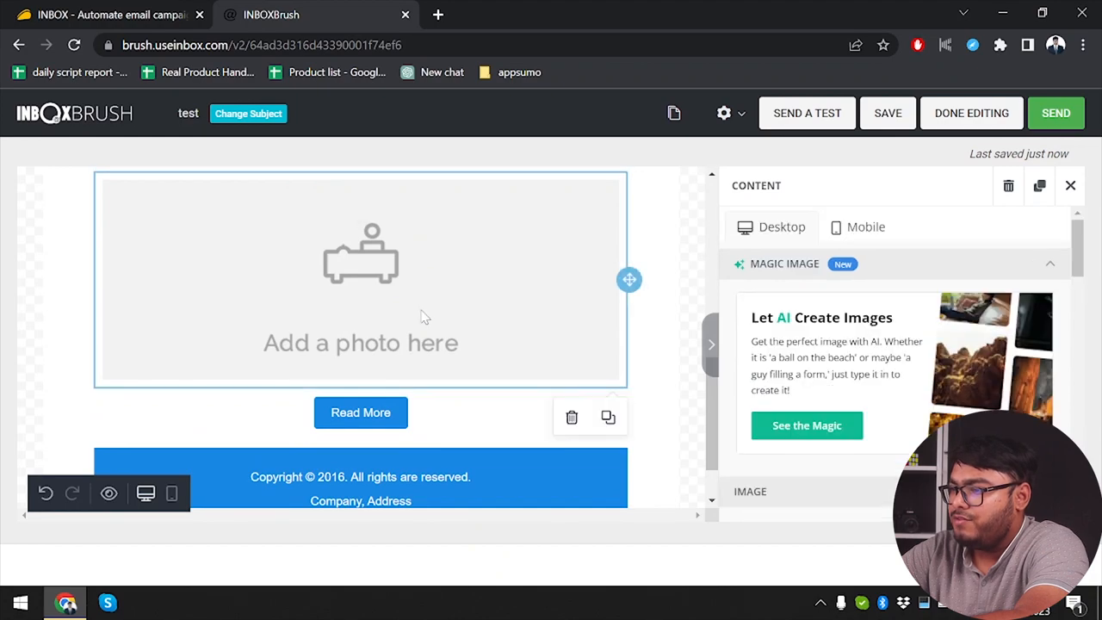
{"action": "mouse_move", "coordinate": [806, 425]}
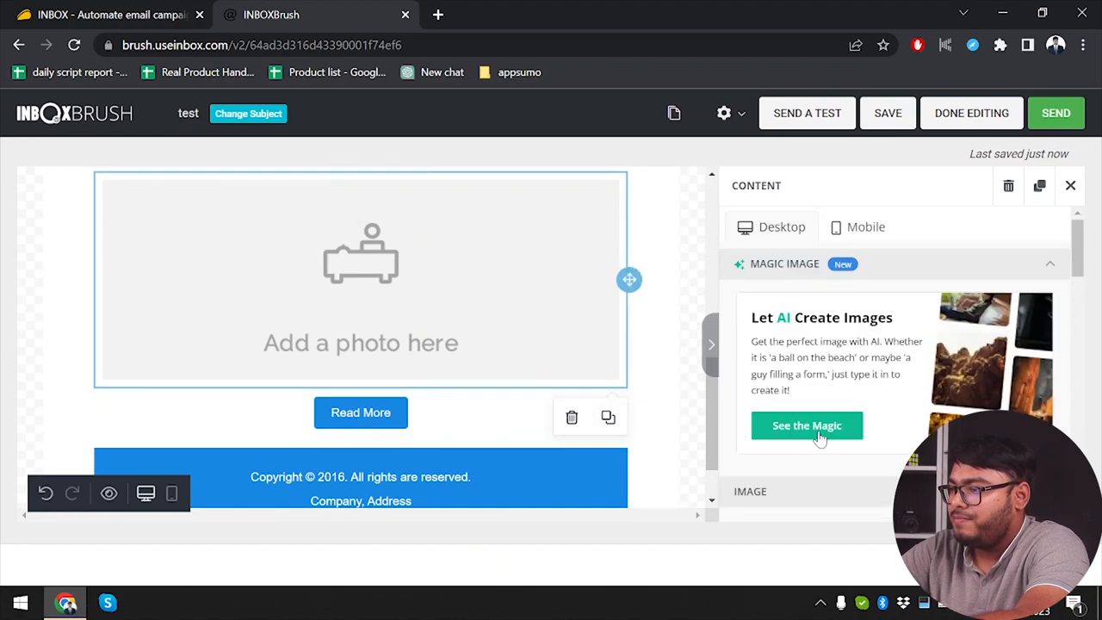
{"action": "left_click", "coordinate": [806, 425]}
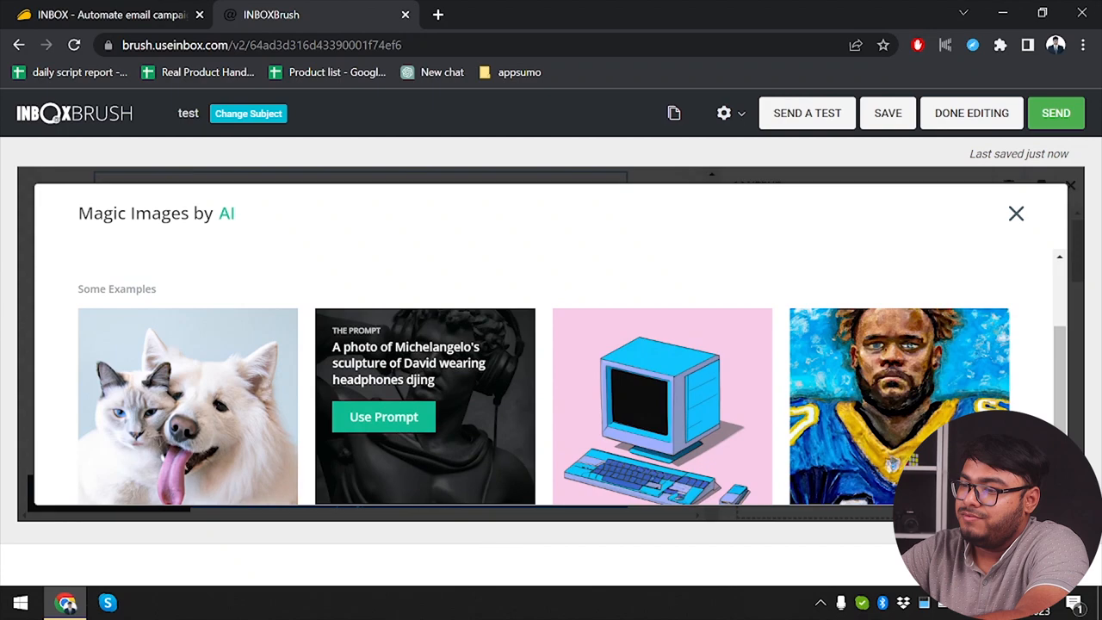
{"action": "left_click", "coordinate": [384, 416]}
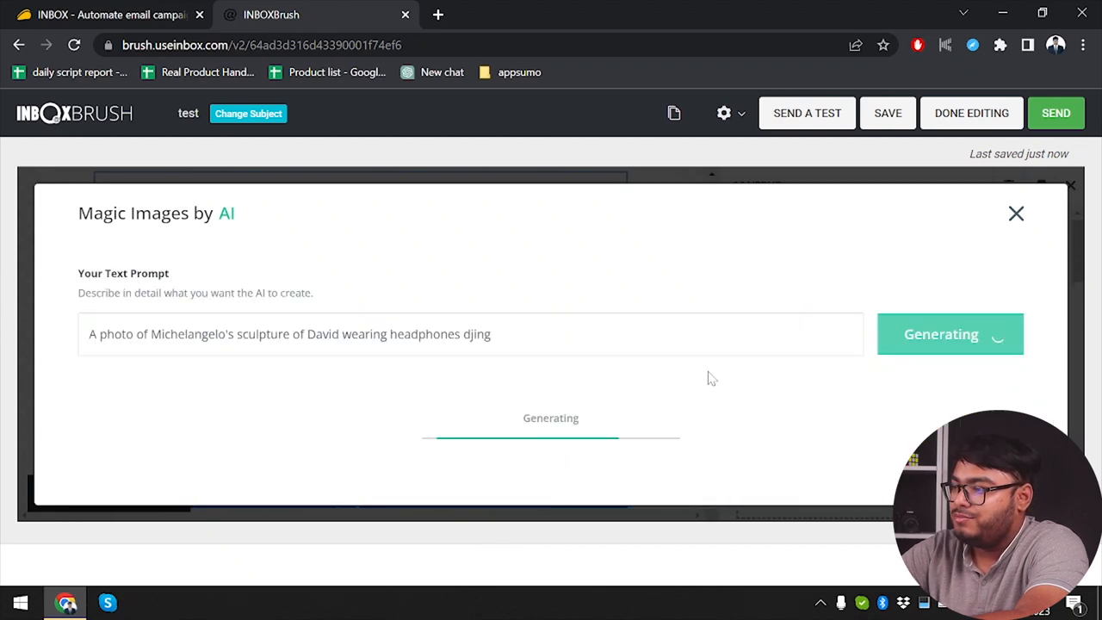
{"action": "mouse_move", "coordinate": [750, 376]}
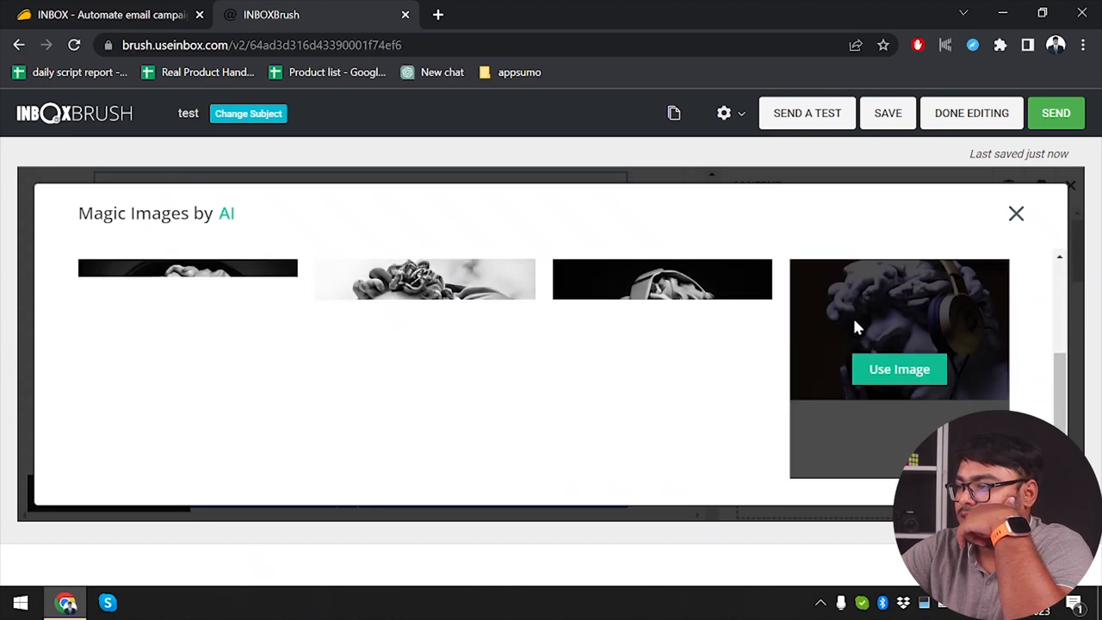
{"action": "left_click", "coordinate": [898, 369]}
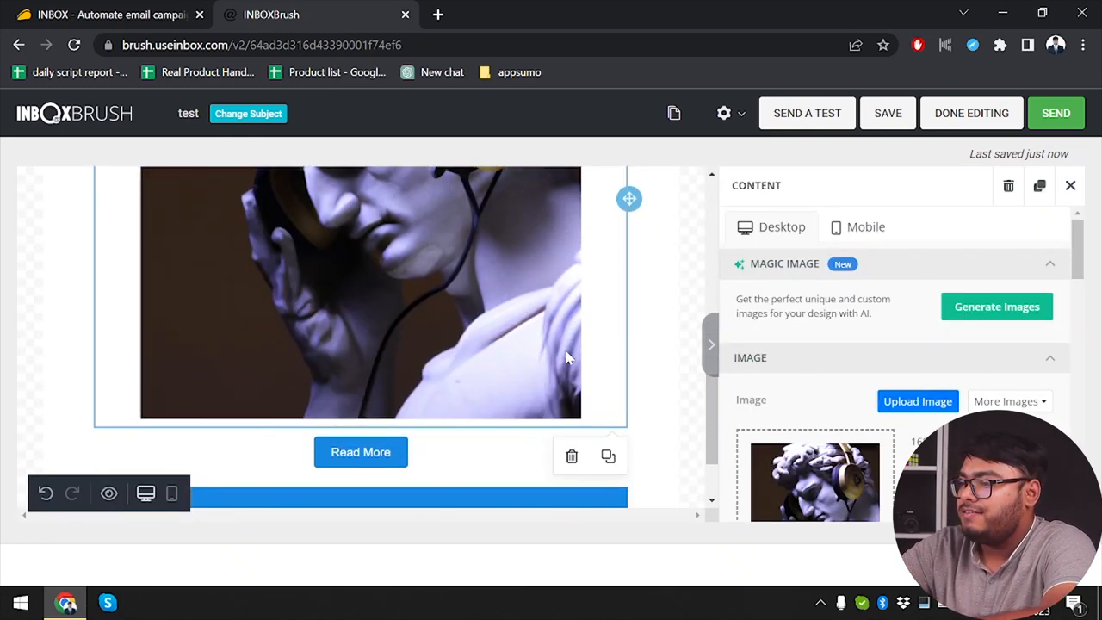
{"action": "scroll", "scroll_direction": "down", "scroll_amount": 3}
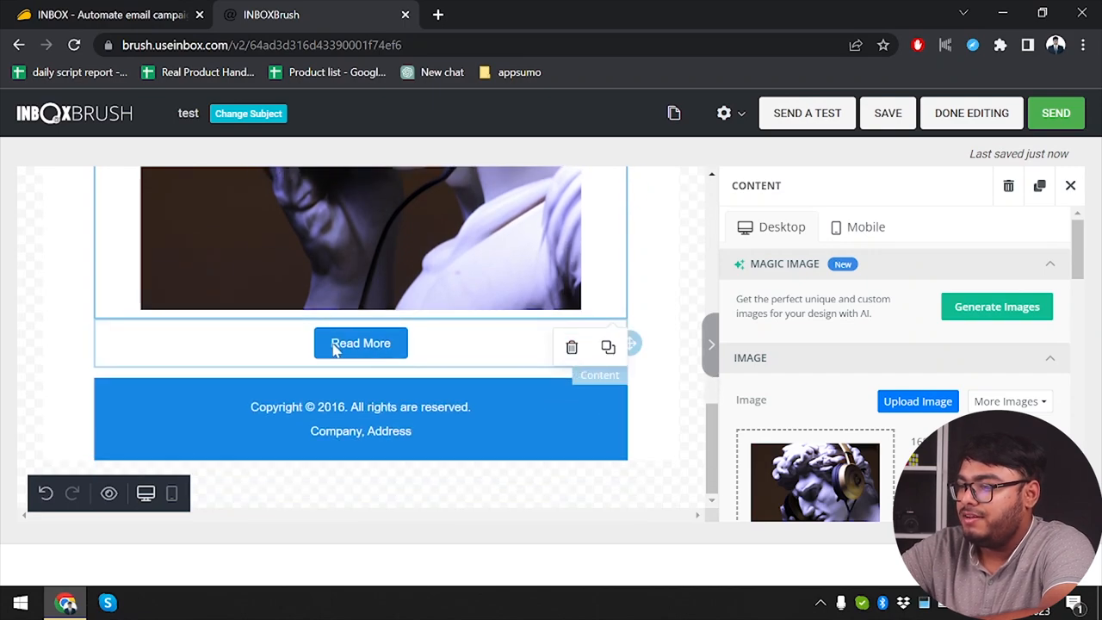
{"action": "left_click", "coordinate": [359, 342]}
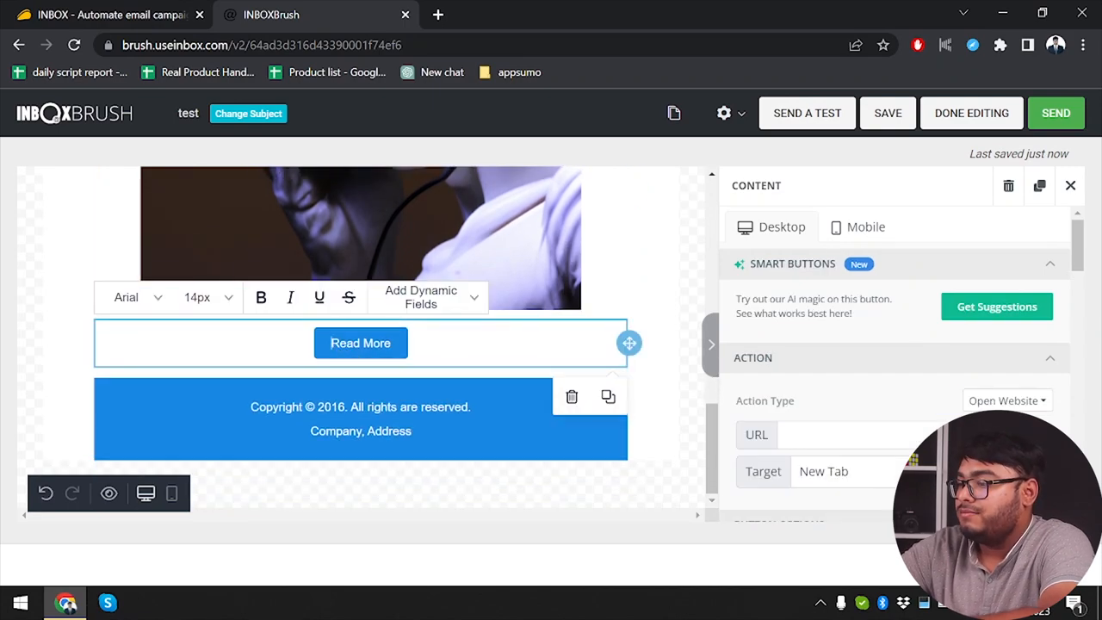
{"action": "scroll", "scroll_direction": "down", "scroll_amount": 3}
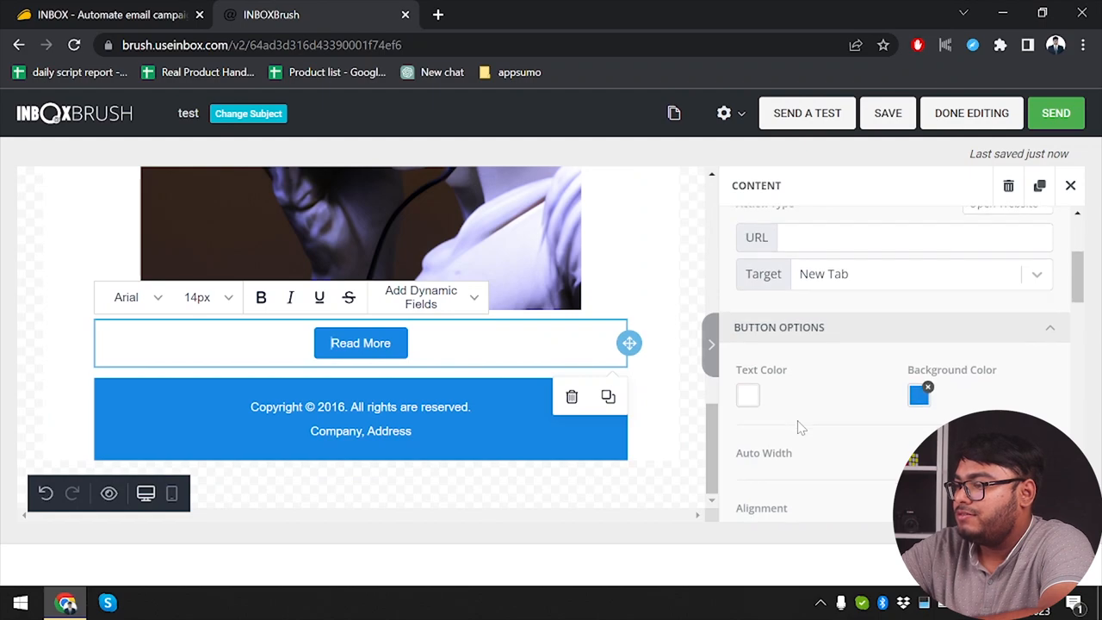
{"action": "scroll", "scroll_direction": "down", "scroll_amount": 3}
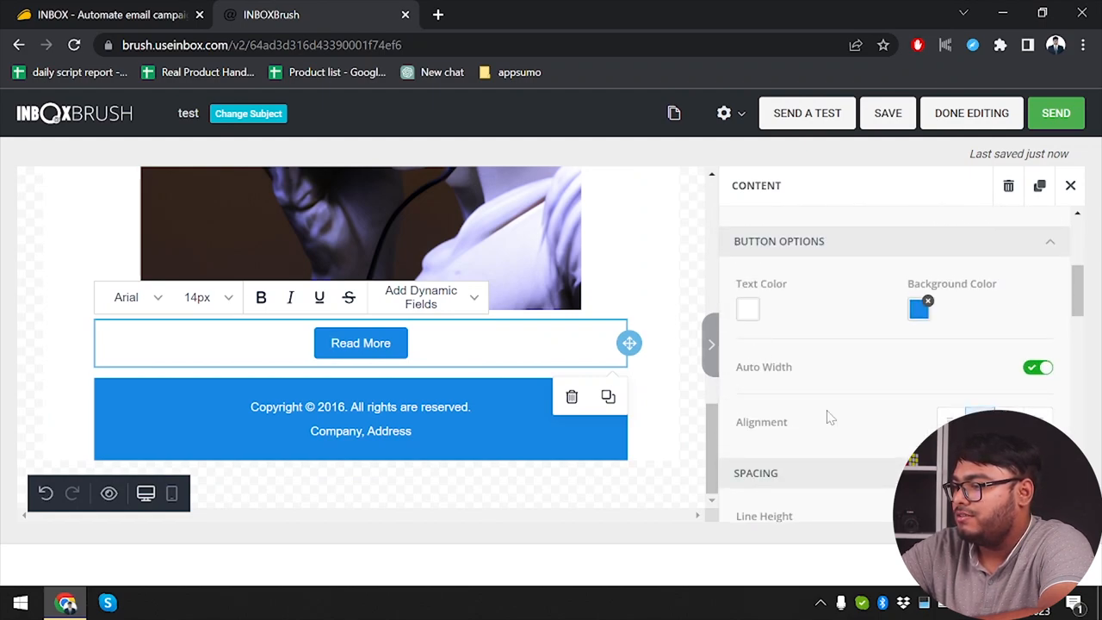
{"action": "scroll", "scroll_direction": "down", "scroll_amount": 3}
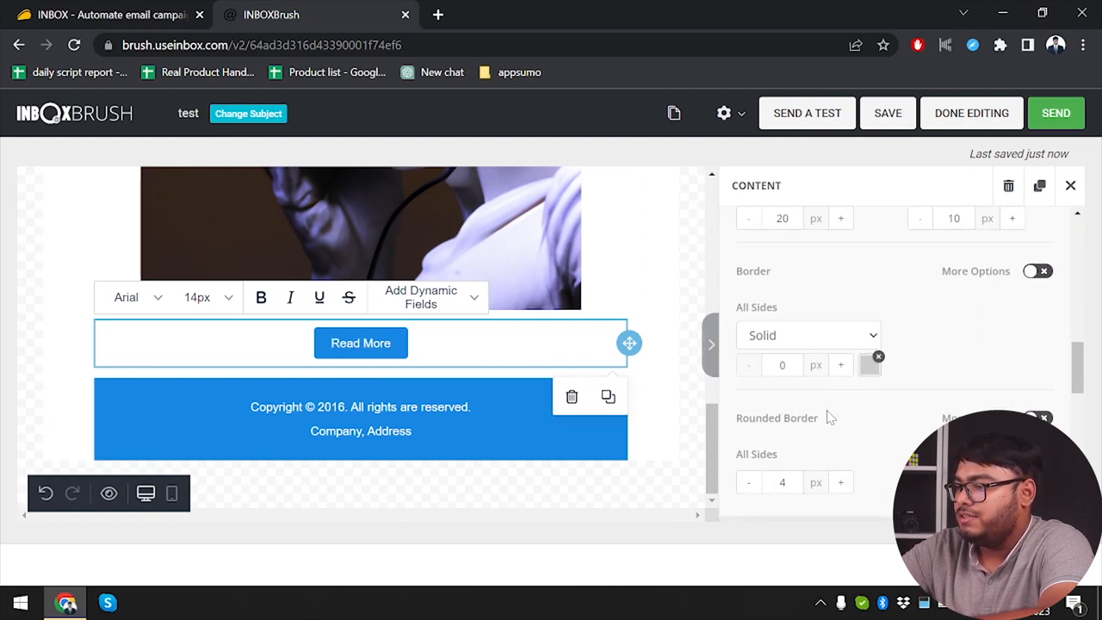
{"action": "scroll", "scroll_direction": "down", "scroll_amount": 3}
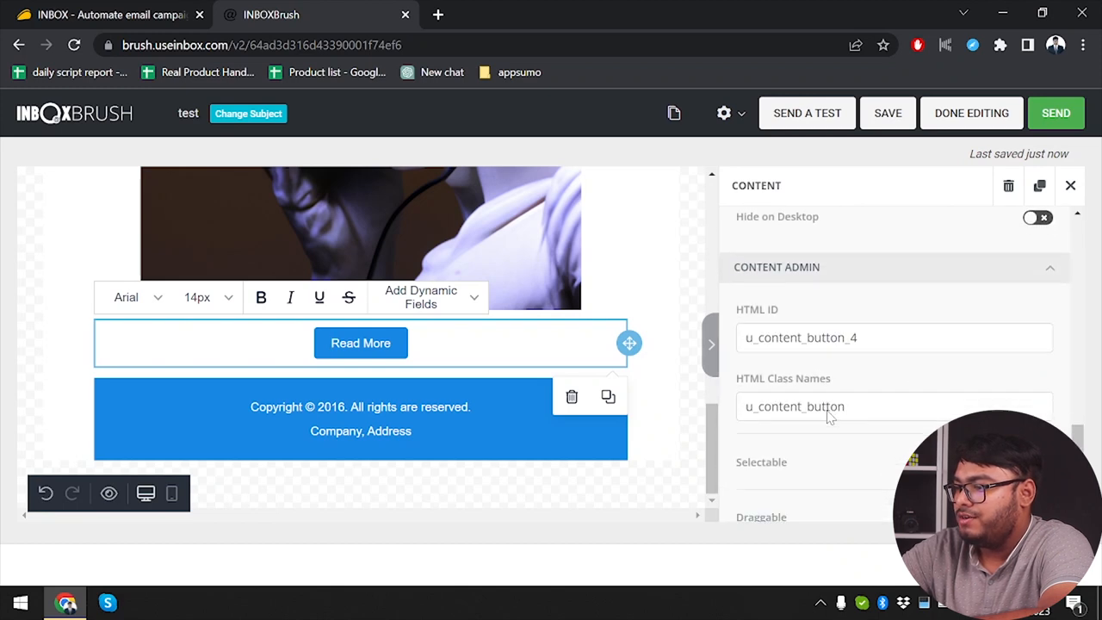
{"action": "scroll", "scroll_direction": "down", "scroll_amount": 3}
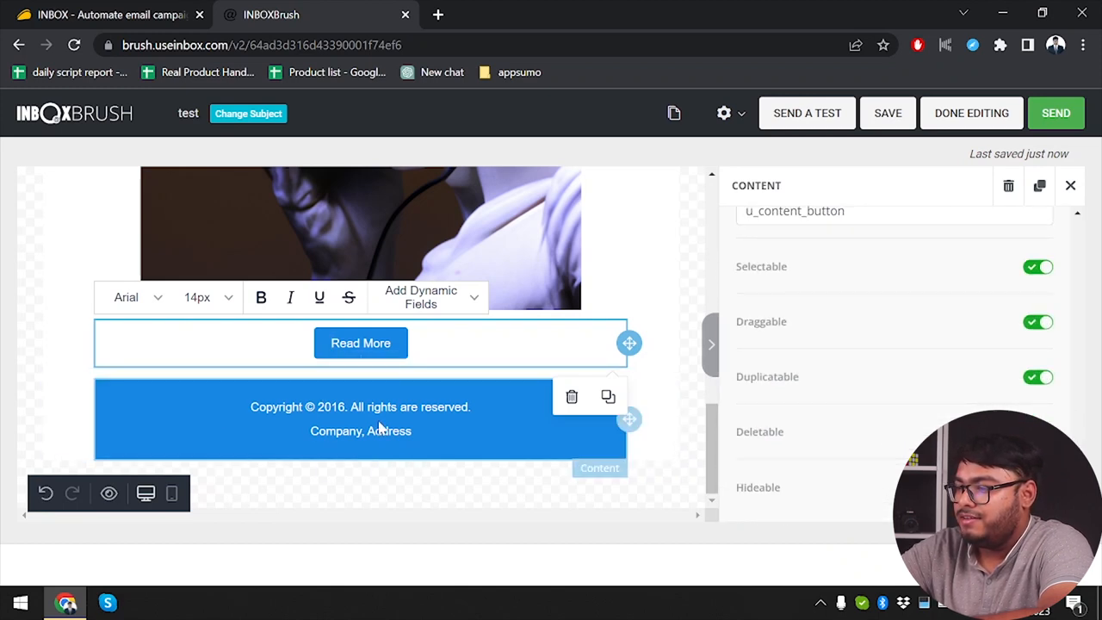
{"action": "left_click", "coordinate": [360, 418]}
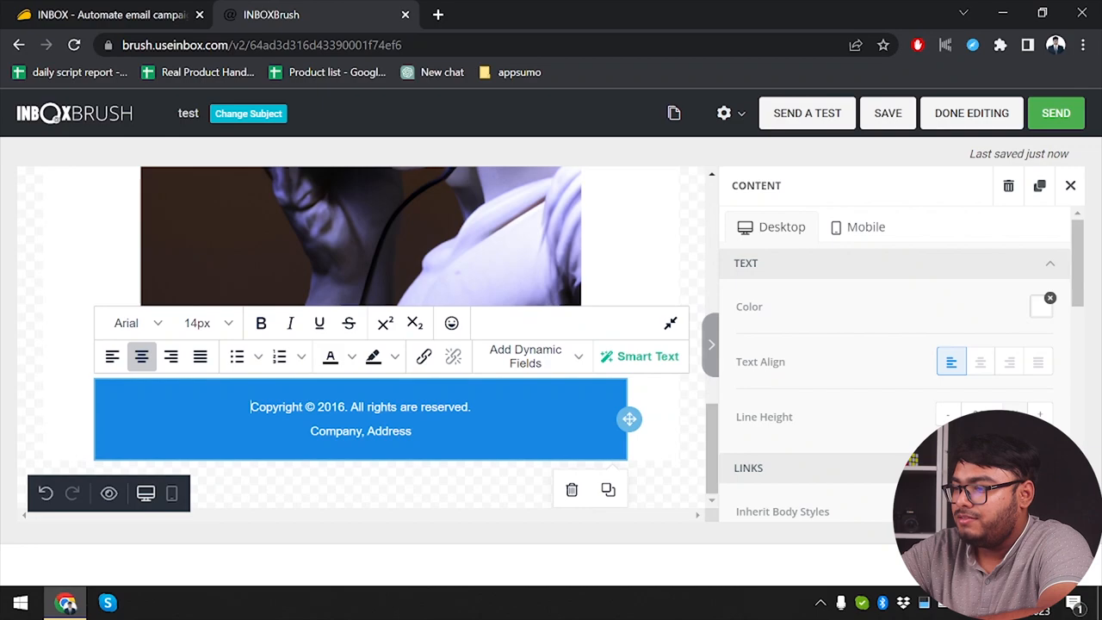
{"action": "scroll", "scroll_direction": "down", "scroll_amount": 3}
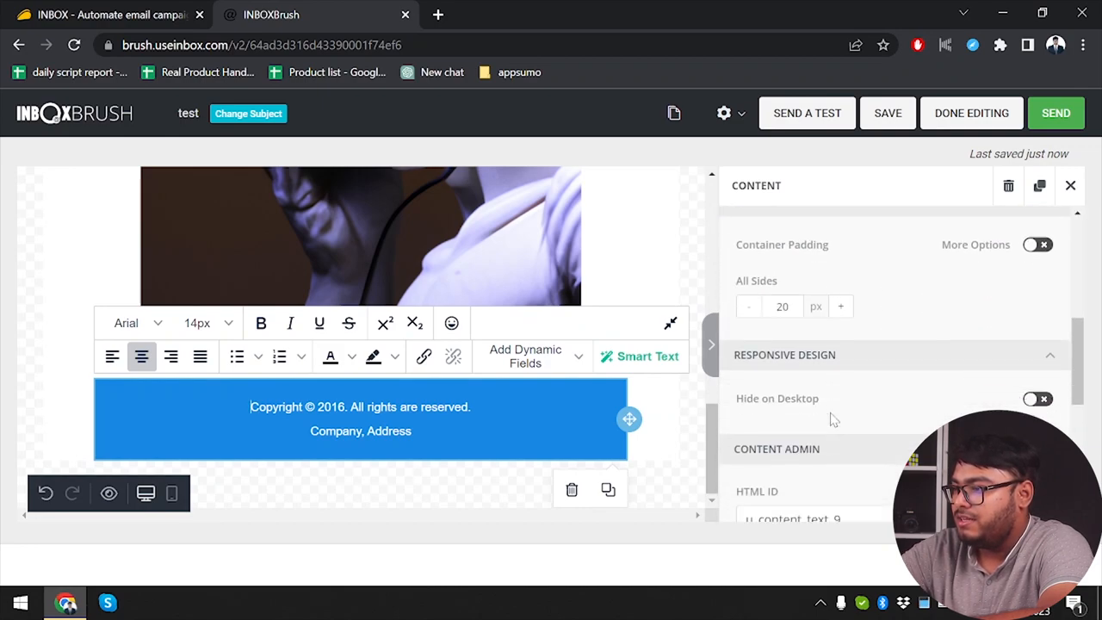
{"action": "scroll", "scroll_direction": "down", "scroll_amount": 3}
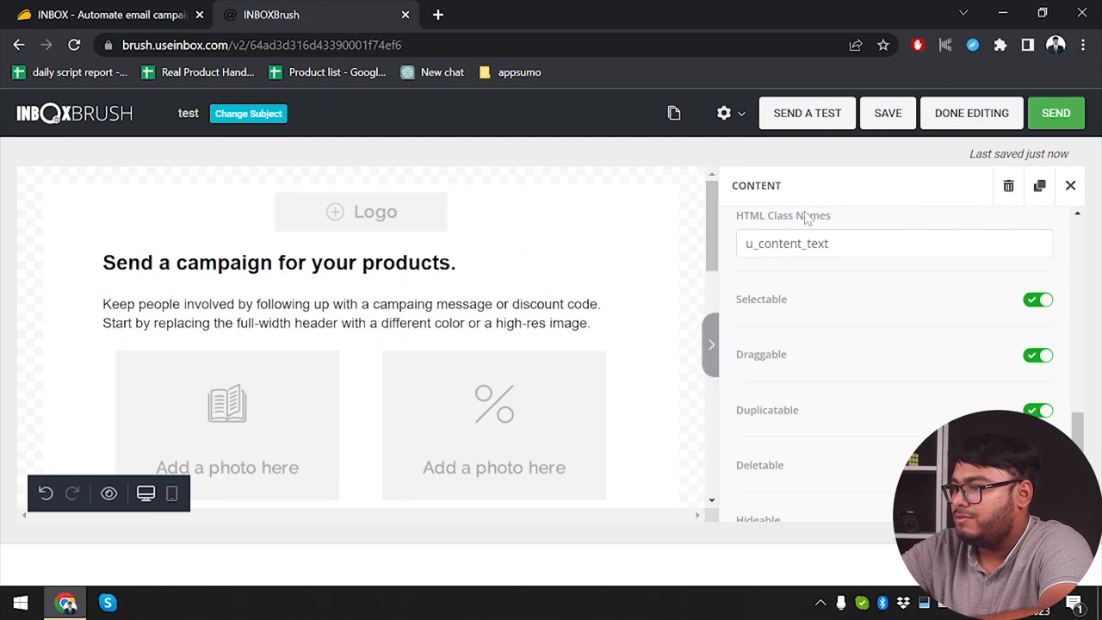
Save the 'test' newsletter design and exit the editor back to the Newsletters list
{"action": "left_click", "coordinate": [888, 113]}
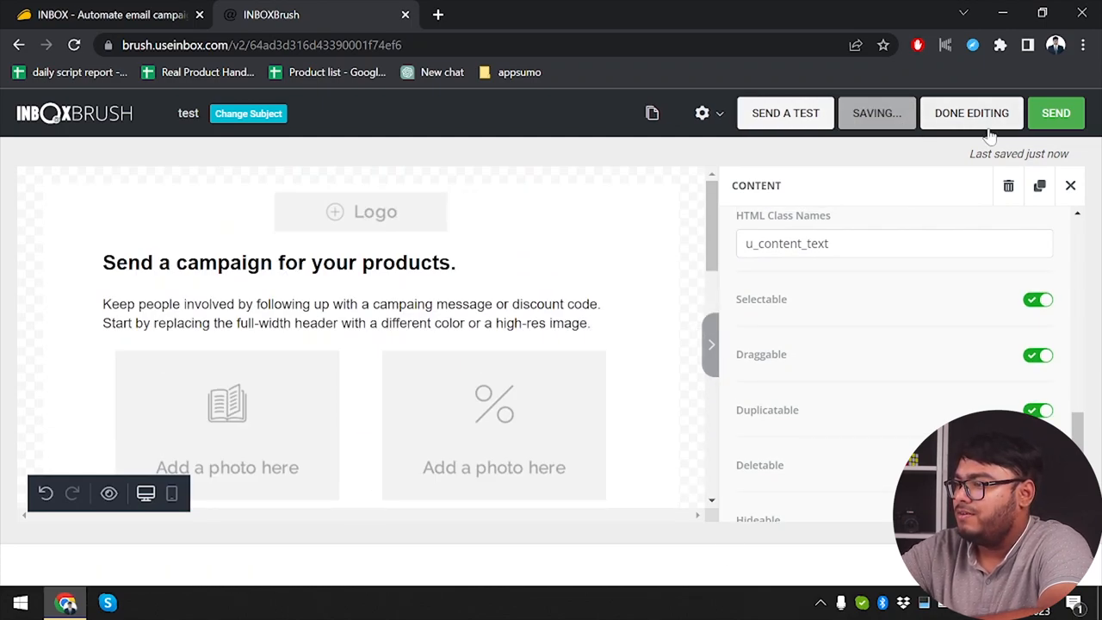
{"action": "left_click", "coordinate": [493, 425]}
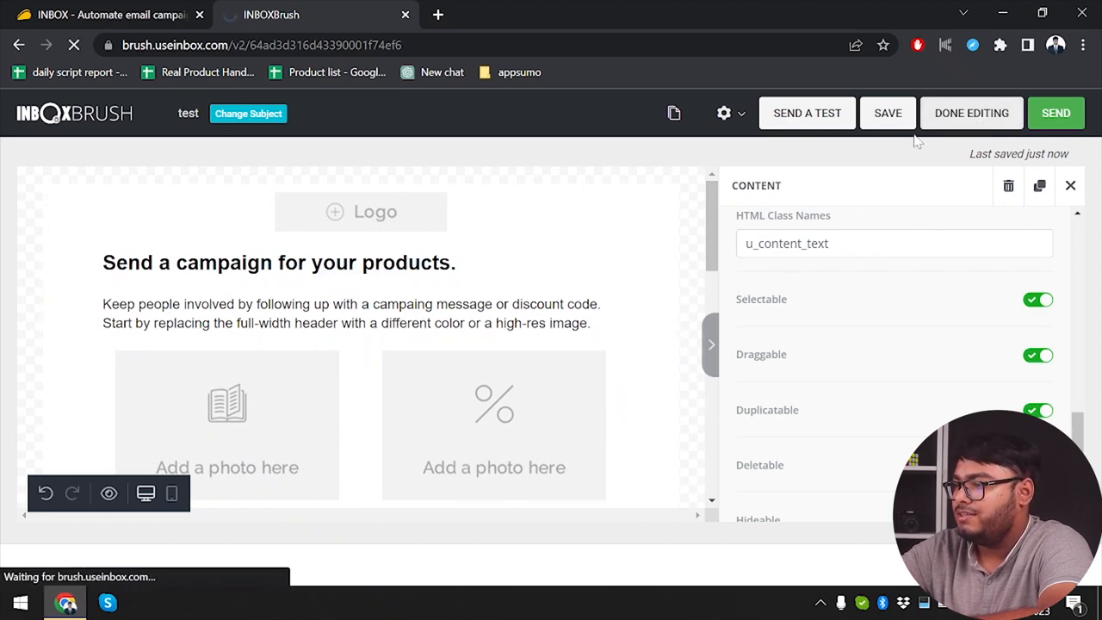
{"action": "left_click", "coordinate": [970, 113]}
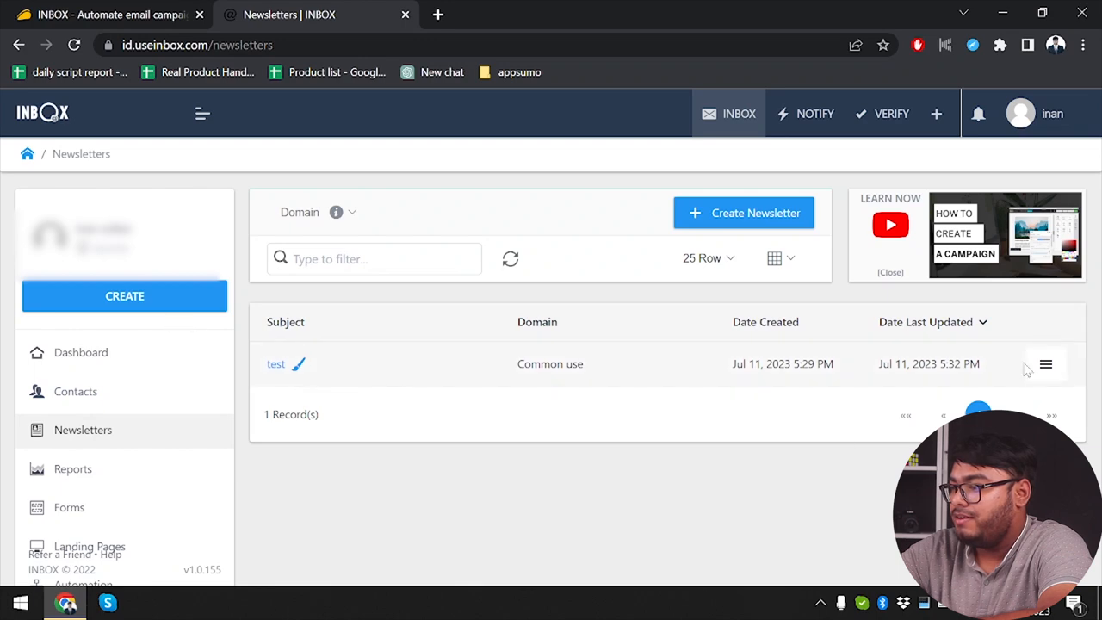
{"action": "mouse_move", "coordinate": [276, 364]}
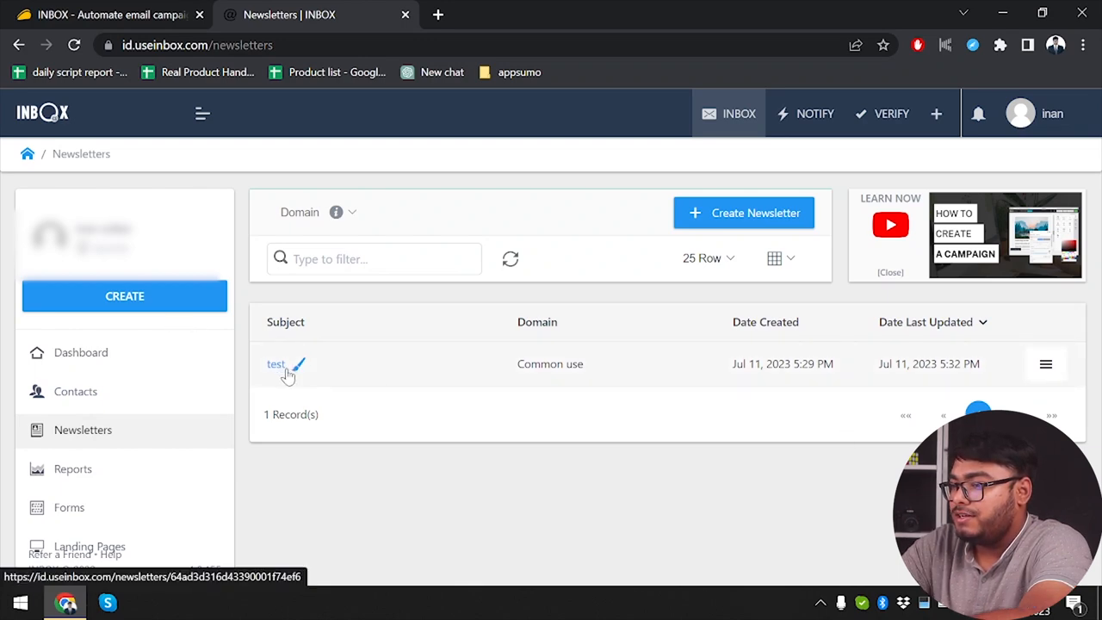
Preview the 'test' newsletter's content, then go back and begin creating a new form
{"action": "left_click", "coordinate": [275, 364]}
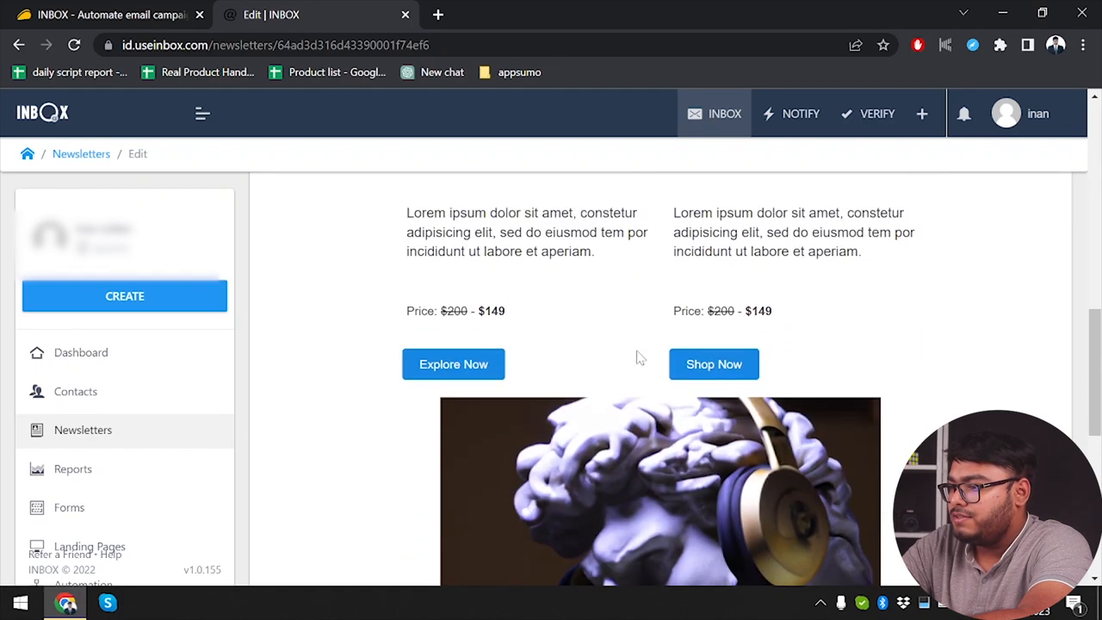
{"action": "scroll", "scroll_direction": "down", "scroll_amount": 3}
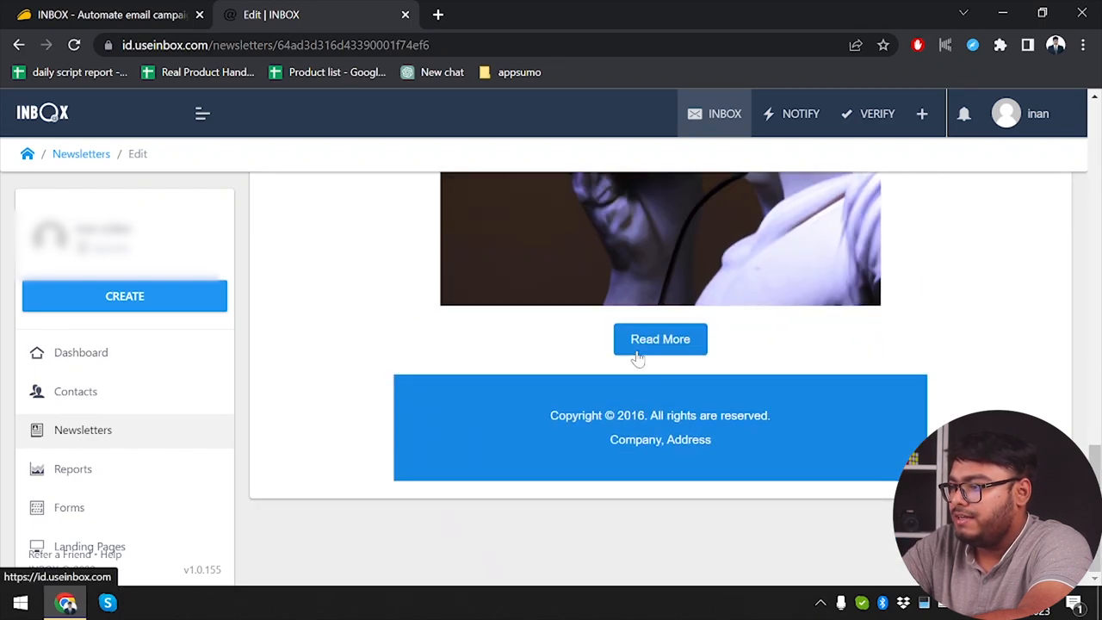
{"action": "scroll", "scroll_direction": "up", "scroll_amount": 3}
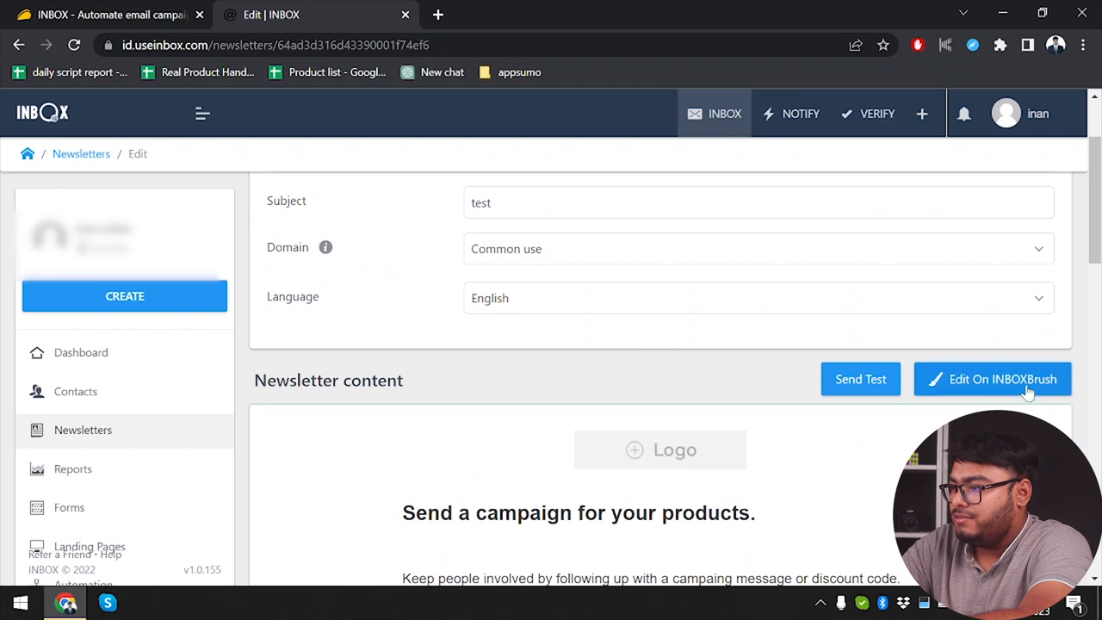
{"action": "mouse_move", "coordinate": [1076, 389]}
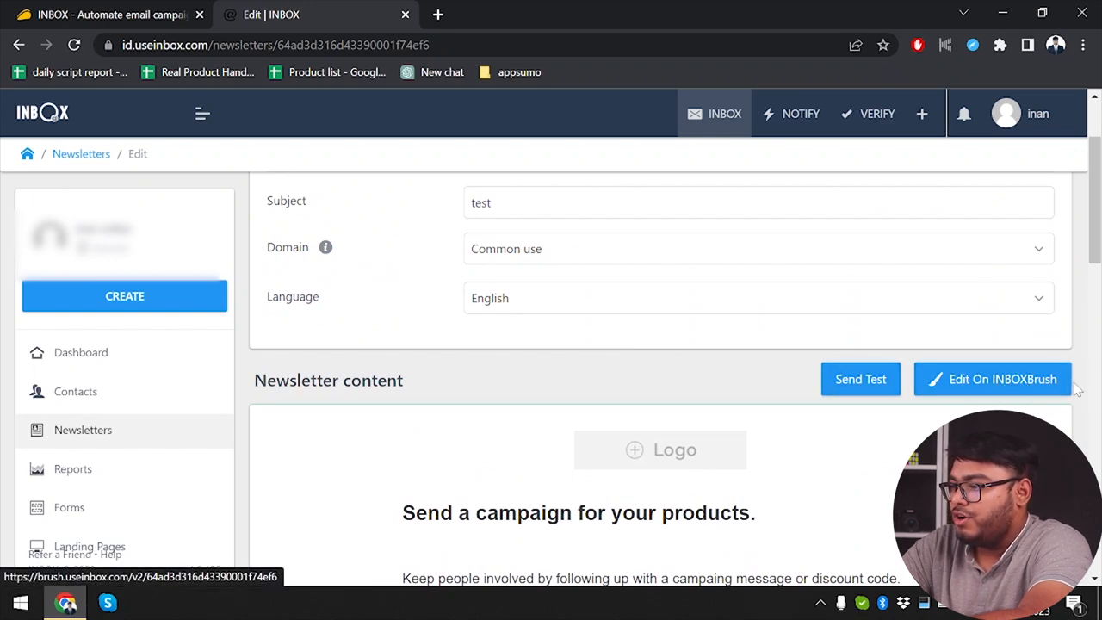
{"action": "scroll", "scroll_direction": "up", "scroll_amount": 3}
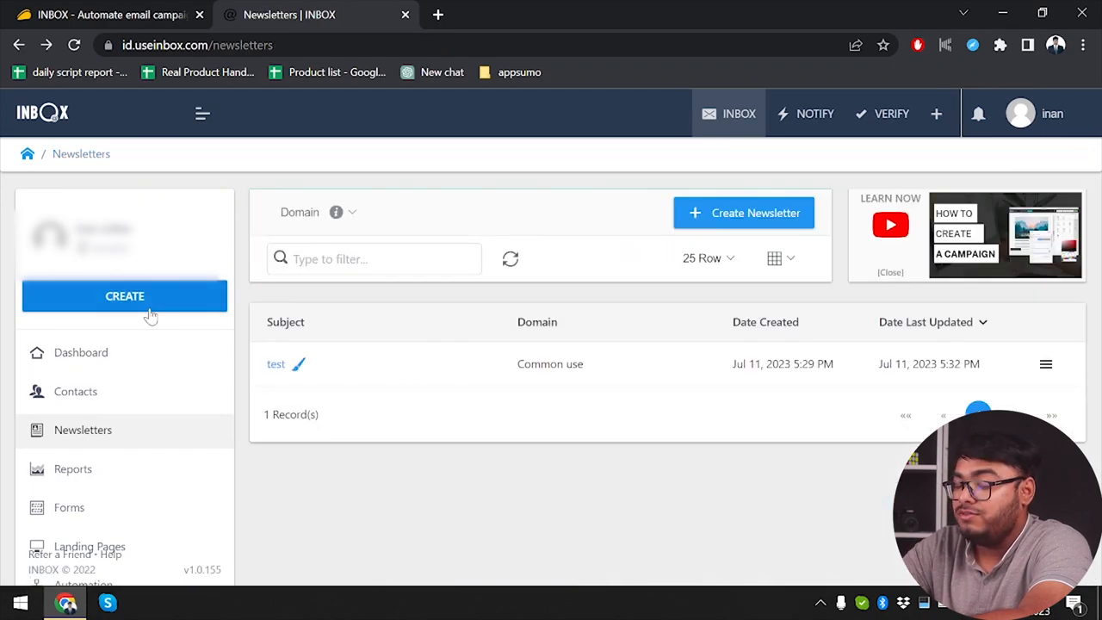
{"action": "left_click", "coordinate": [125, 296]}
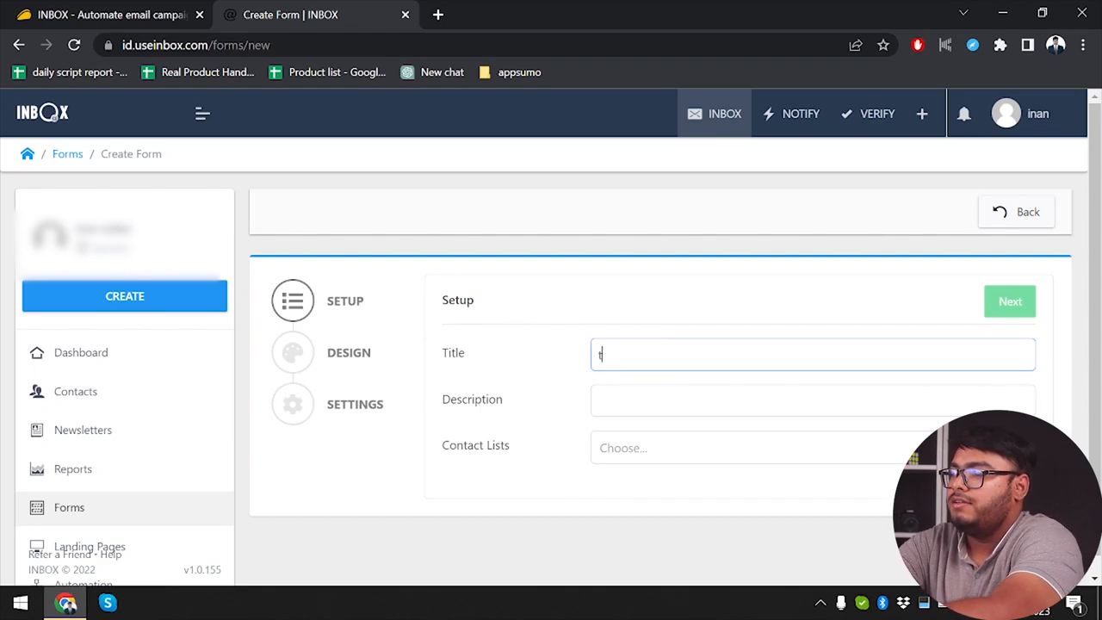
Title the form 'test form', attach My First Contact List, and continue to Design
{"action": "type", "text": "est form"}
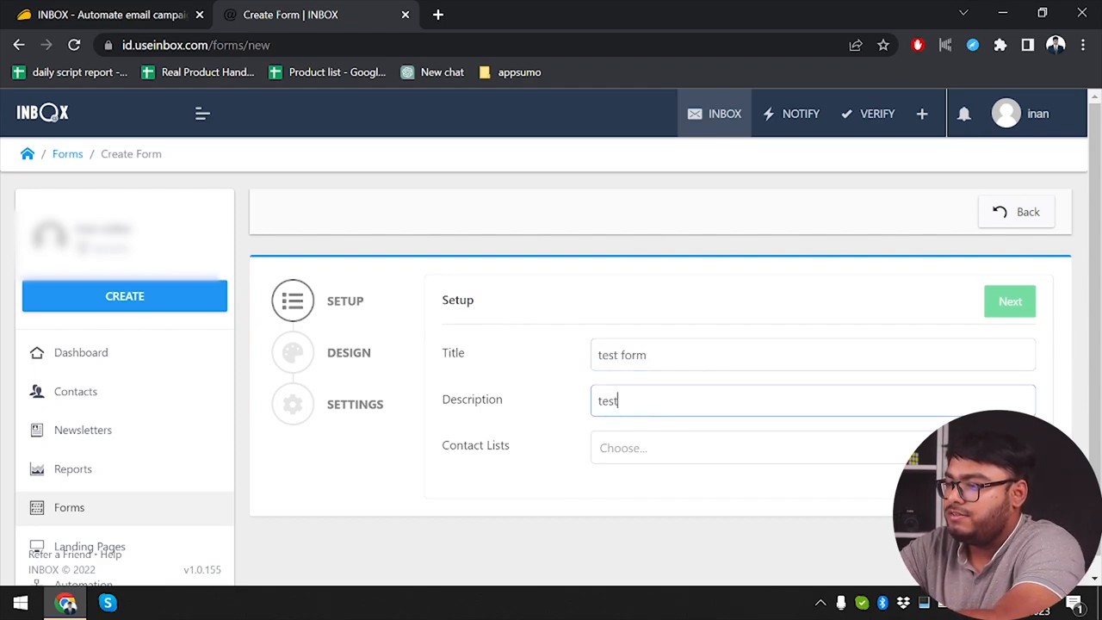
{"action": "left_click", "coordinate": [689, 447]}
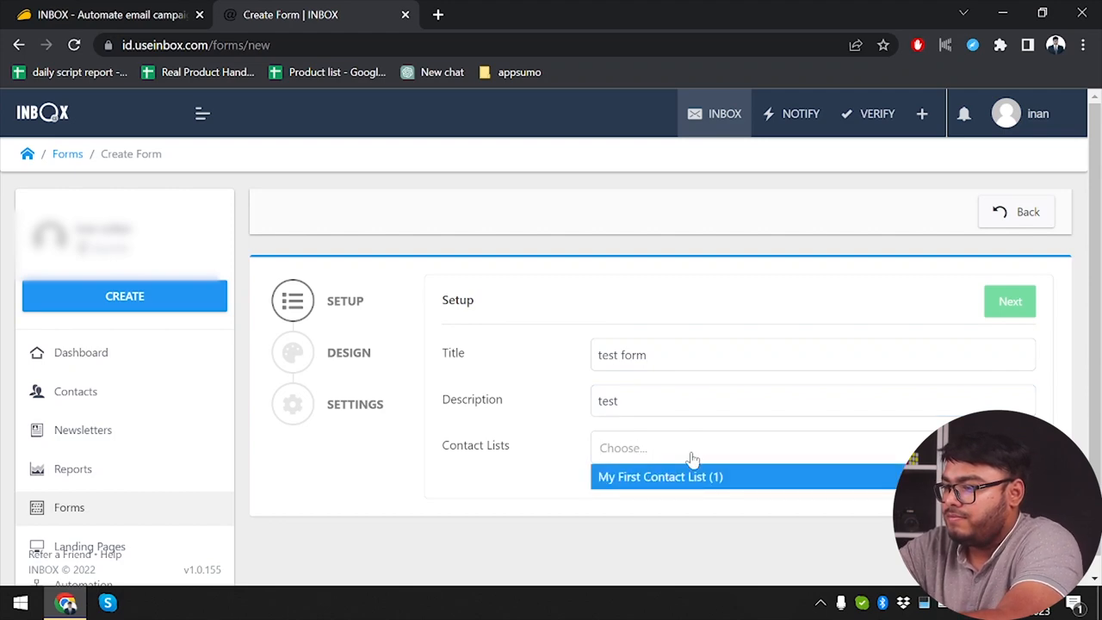
{"action": "left_click", "coordinate": [660, 476]}
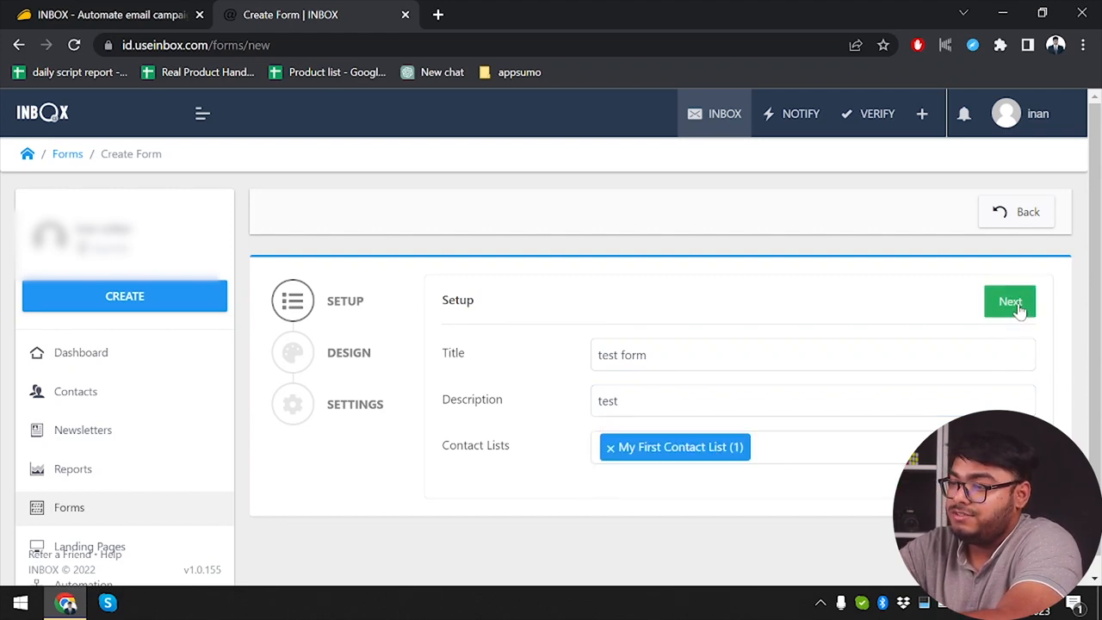
{"action": "left_click", "coordinate": [1009, 301]}
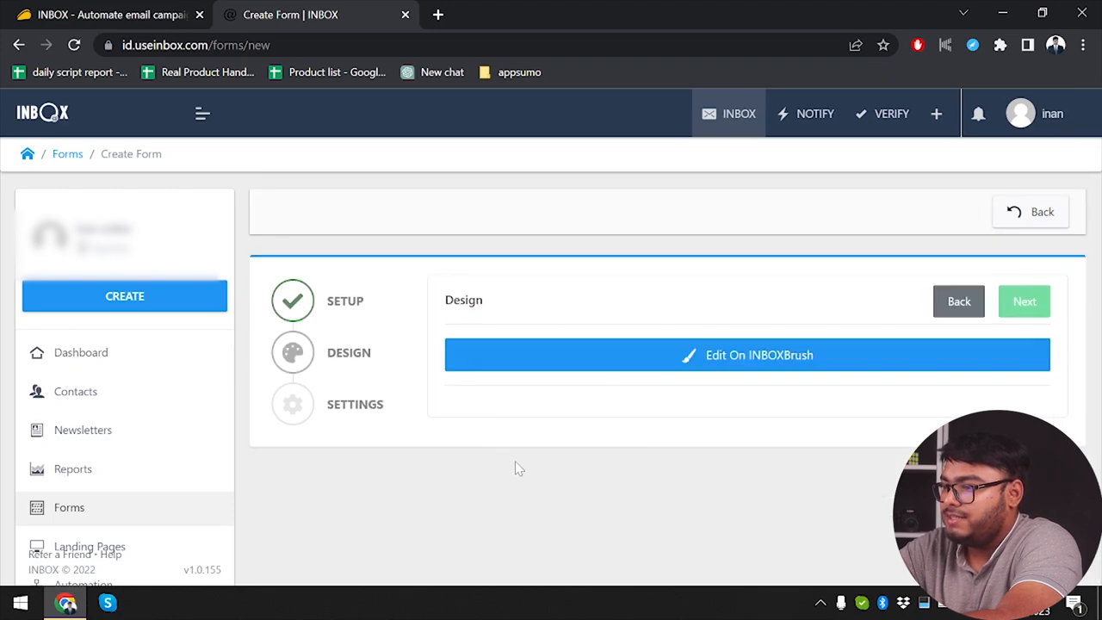
{"action": "mouse_move", "coordinate": [542, 353]}
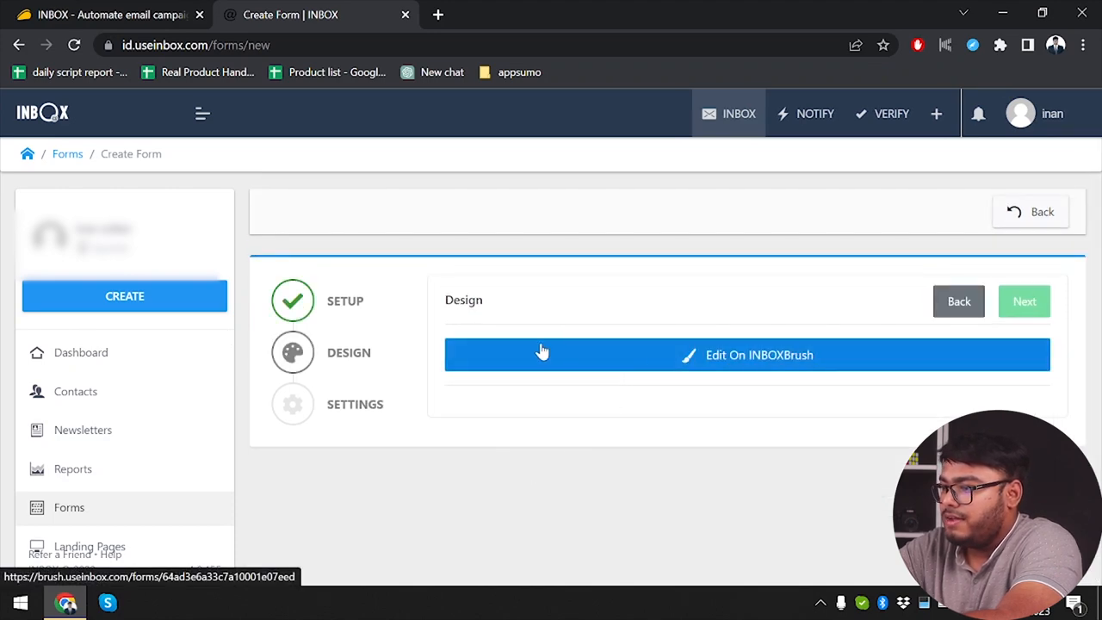
{"action": "mouse_move", "coordinate": [775, 364]}
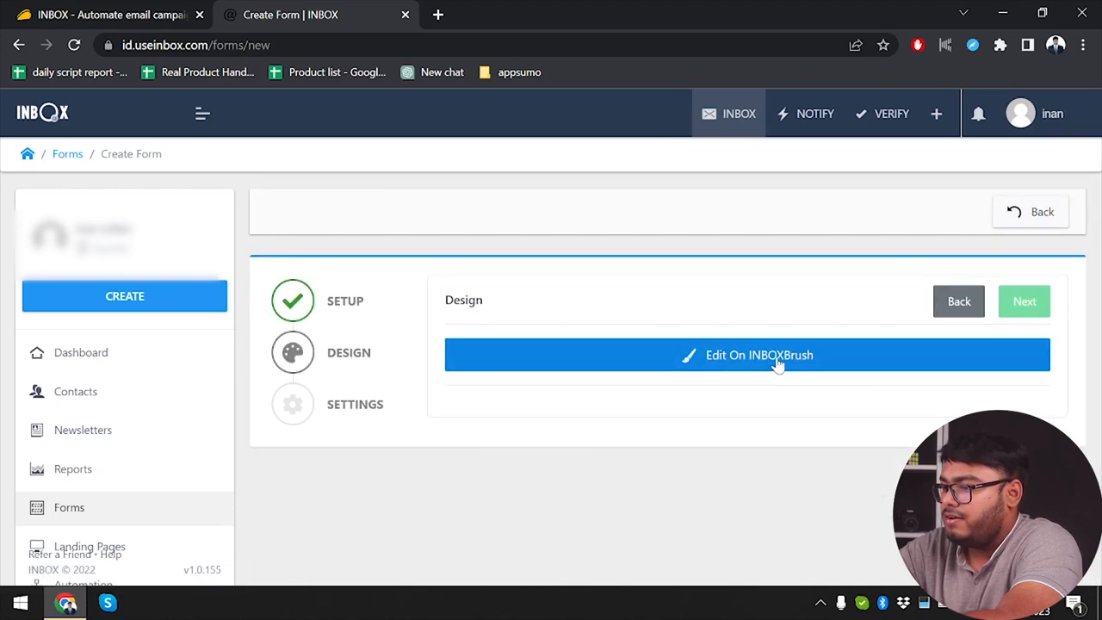
In INBOXBrush, retitle the form 'Newsletter test' and append 'this is test' to the subtitle
{"action": "left_click", "coordinate": [747, 354]}
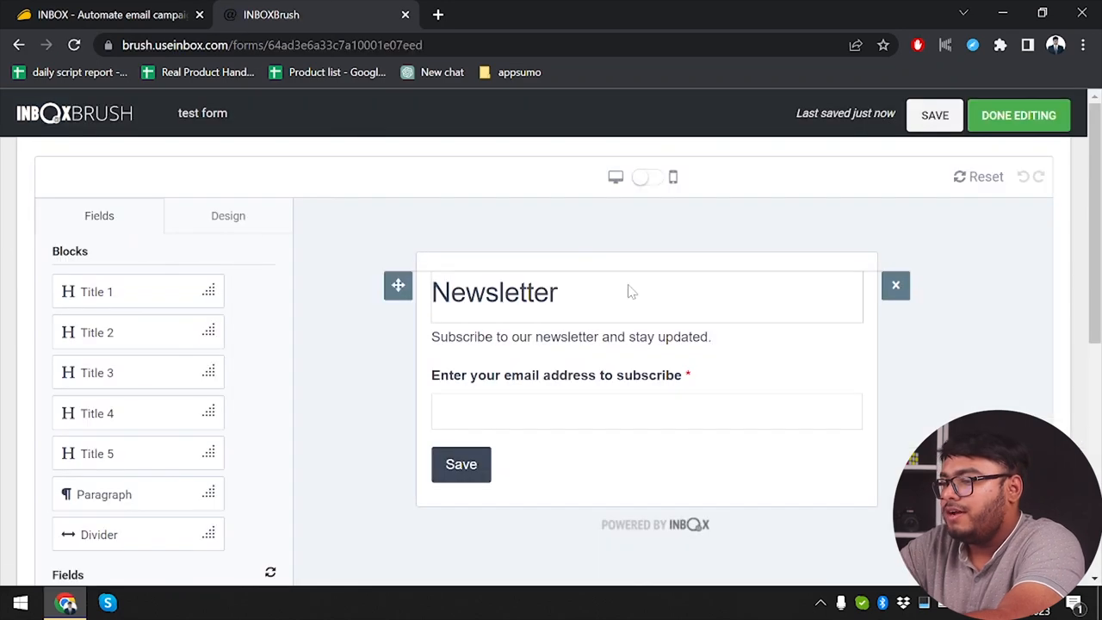
{"action": "left_click", "coordinate": [493, 292]}
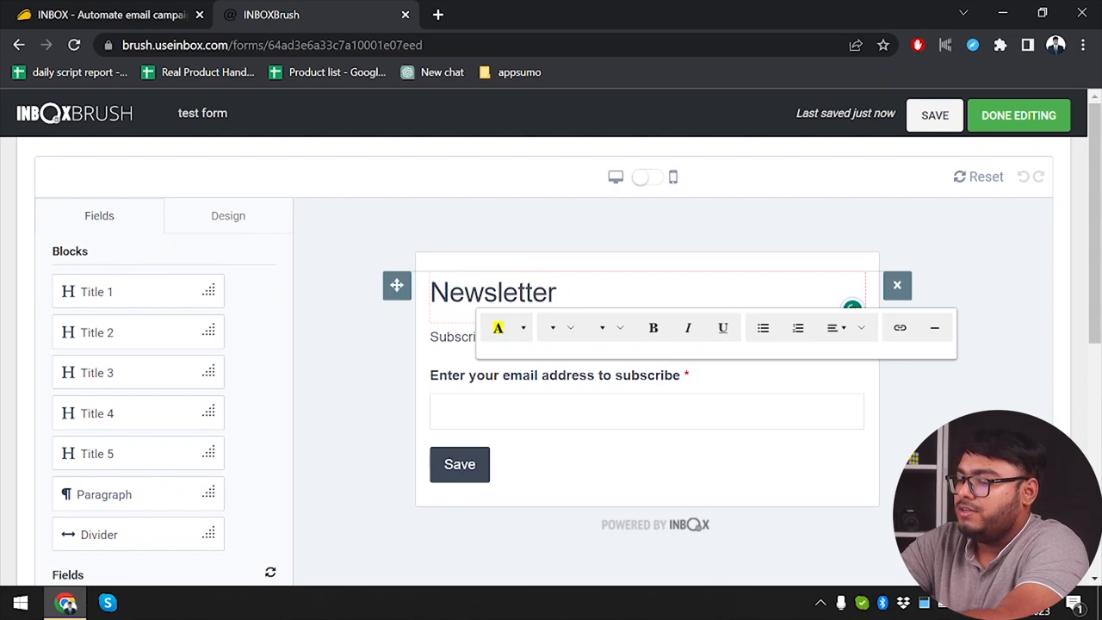
{"action": "type", "text": "test"}
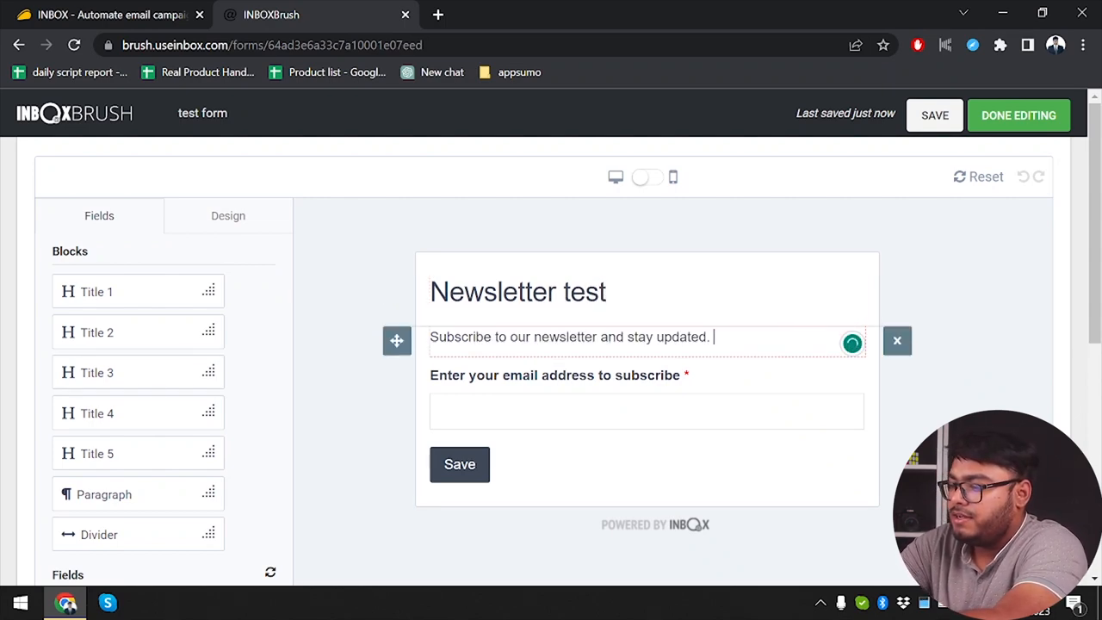
{"action": "type", "text": "this is test"}
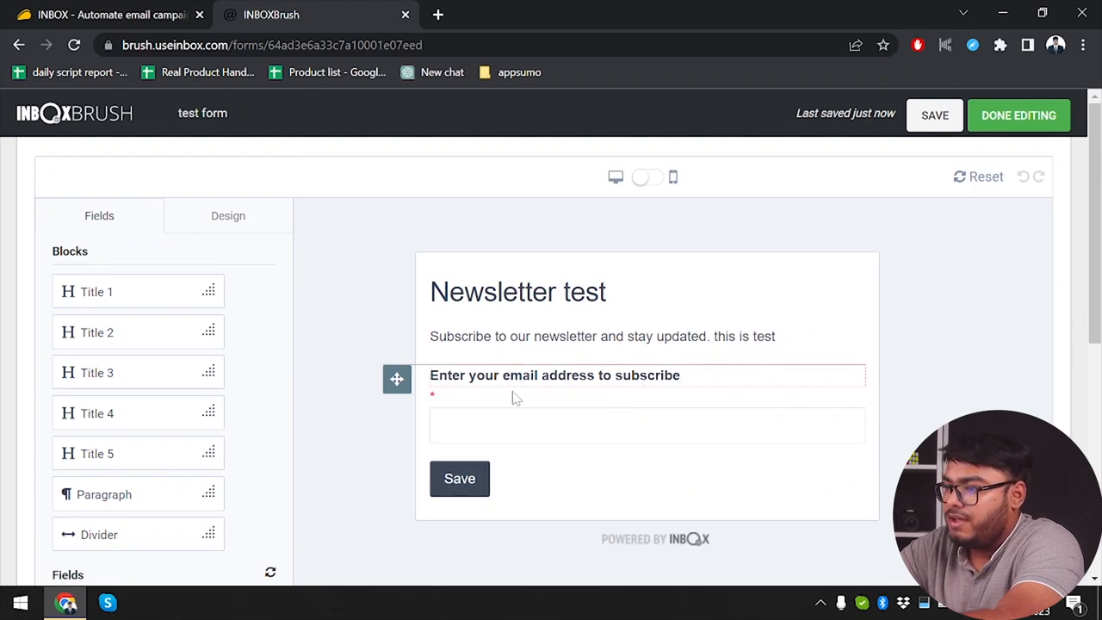
Shorten the email label to 'Enter your email address' and type a sample email
{"action": "key", "text": "Backspace"}
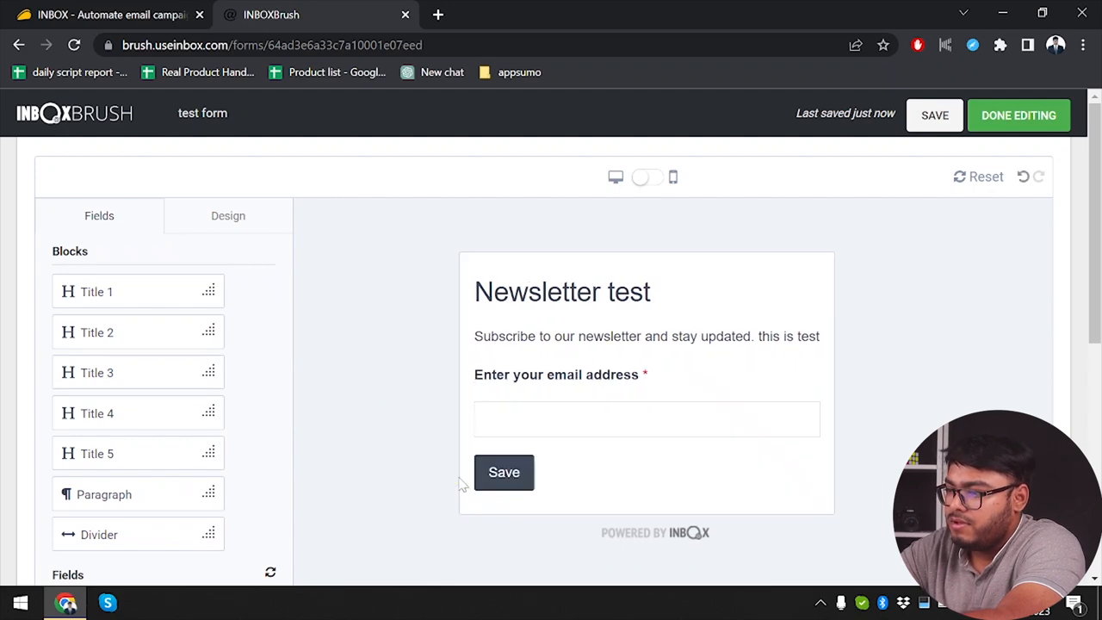
{"action": "left_click", "coordinate": [646, 419]}
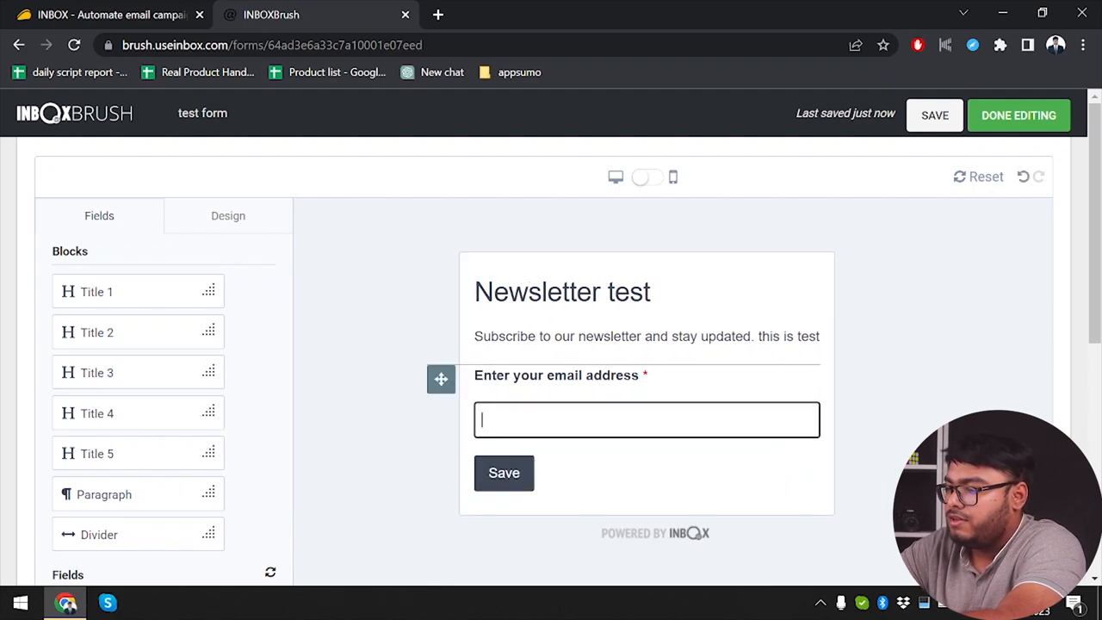
{"action": "type", "text": "asdjj"}
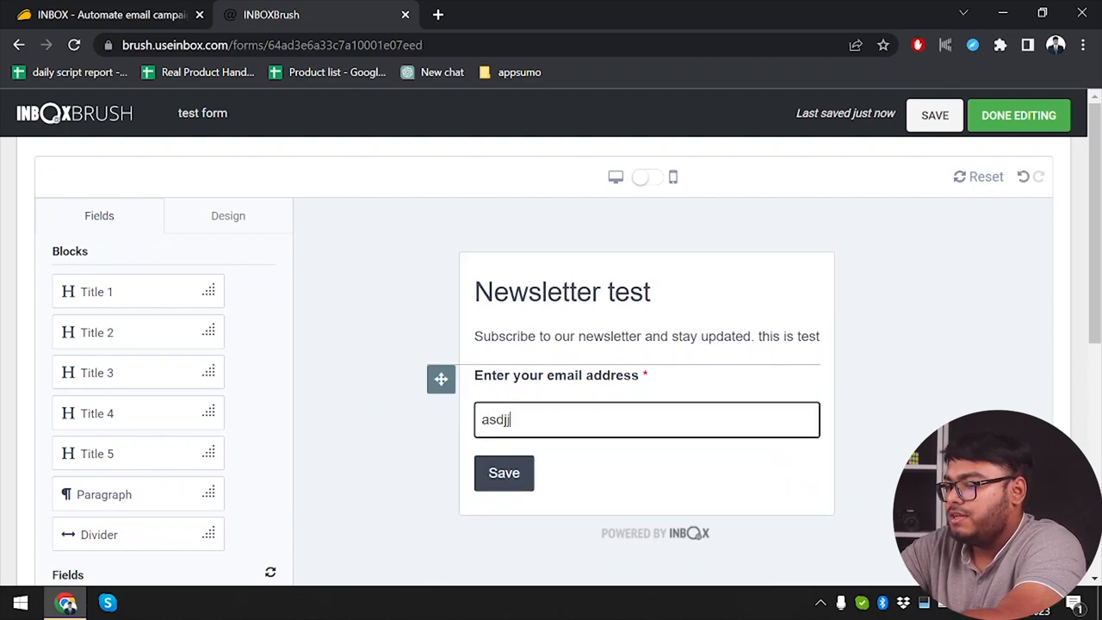
{"action": "type", "text": "@mail.com"}
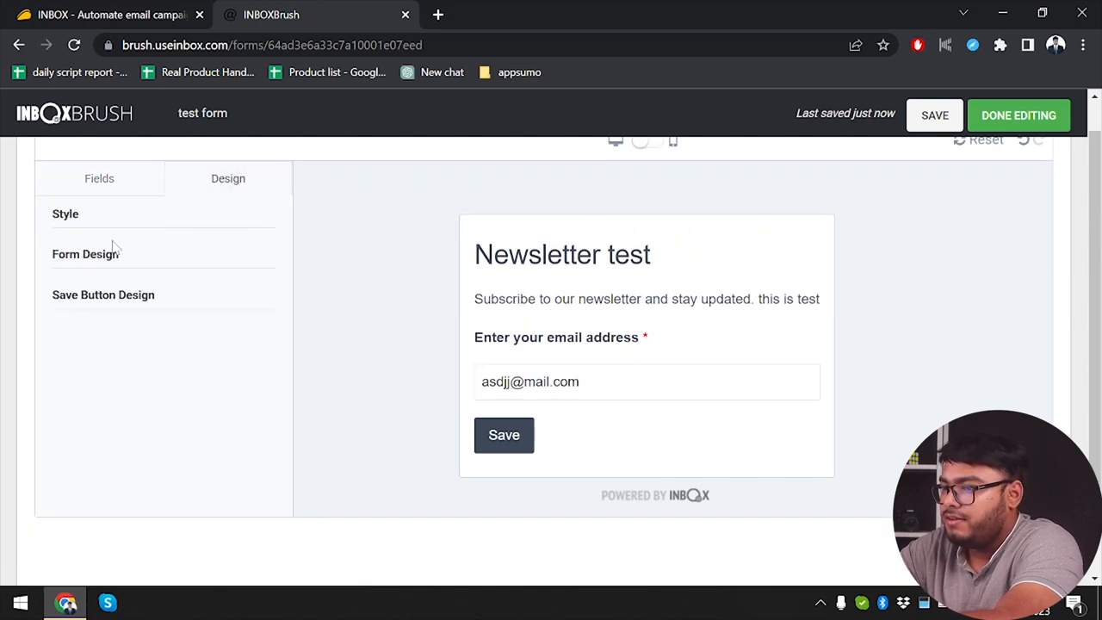
In Style settings, set a blue page background and lower the pink form's opacity
{"action": "left_click", "coordinate": [66, 214]}
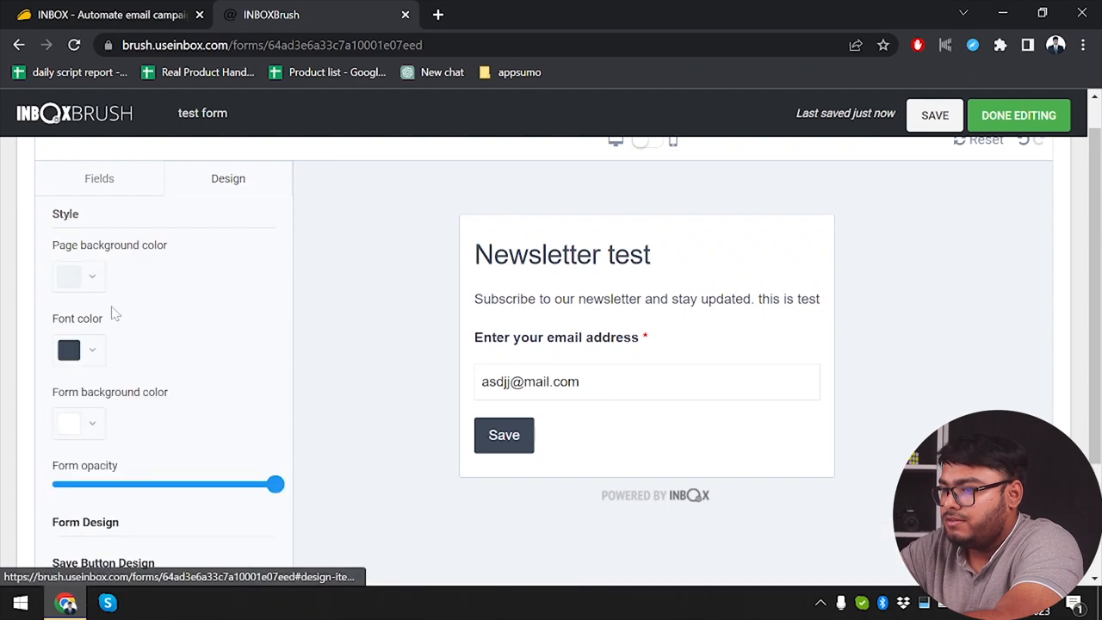
{"action": "left_click", "coordinate": [69, 275]}
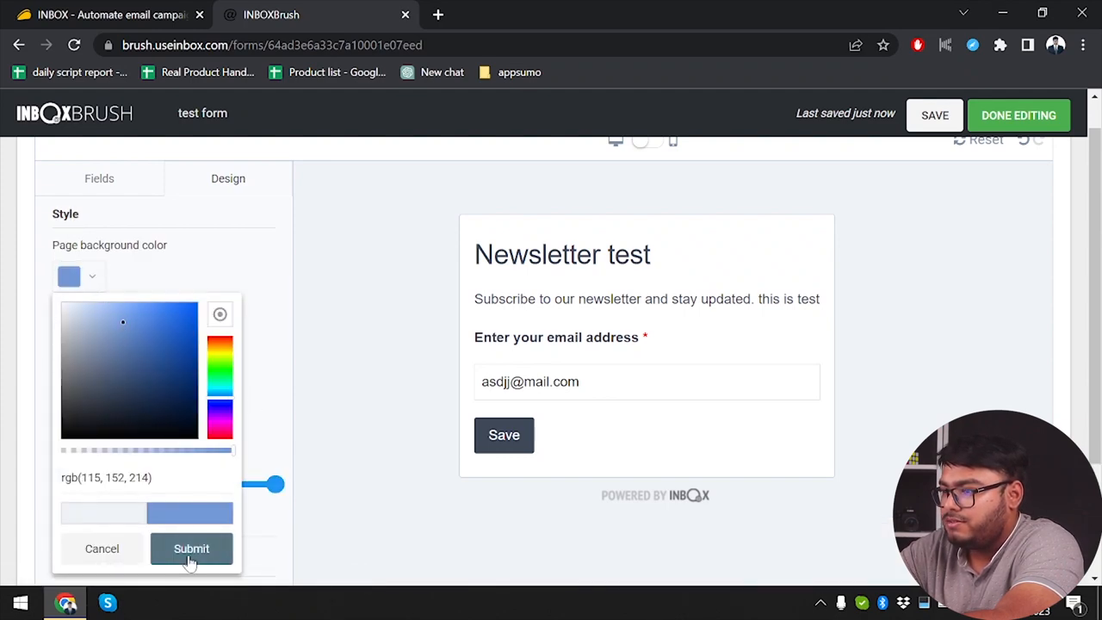
{"action": "left_click", "coordinate": [191, 548]}
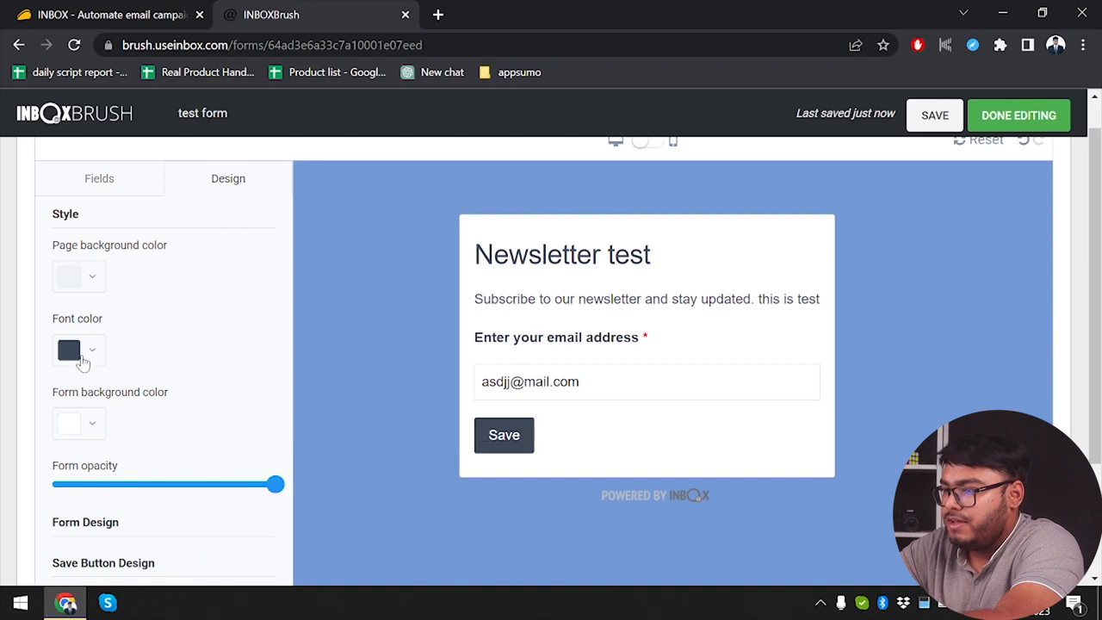
{"action": "left_click", "coordinate": [68, 350]}
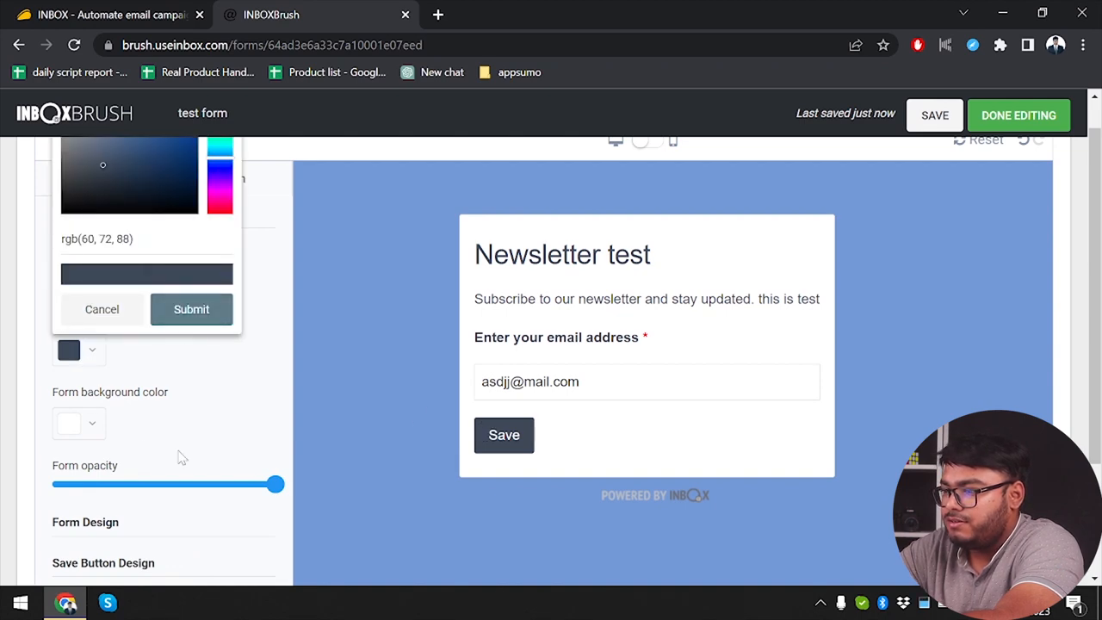
{"action": "left_click", "coordinate": [191, 309]}
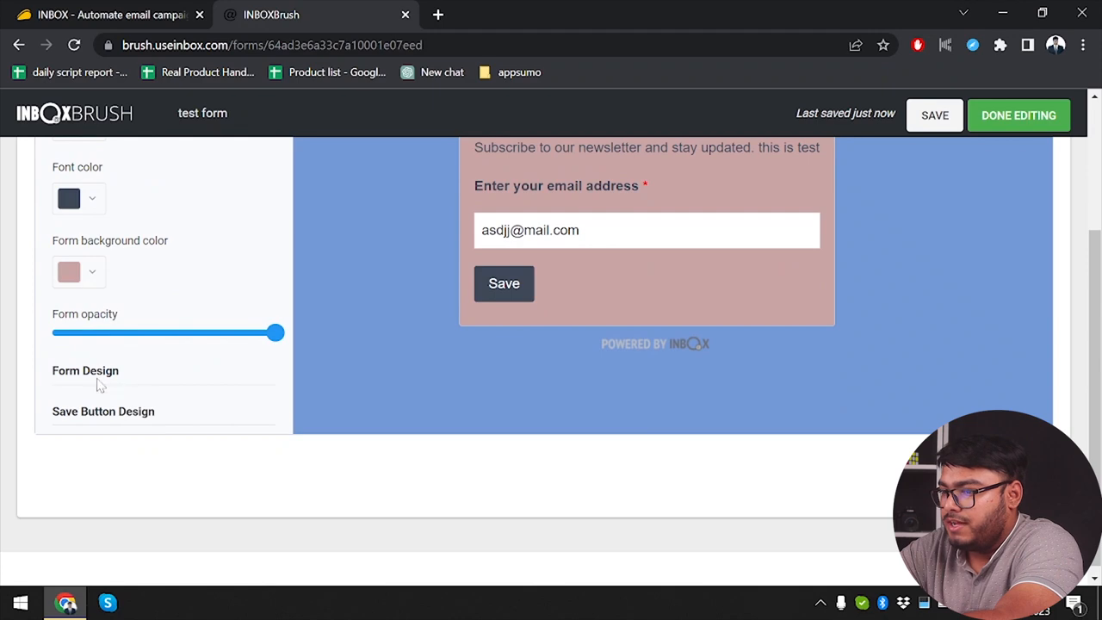
{"action": "left_click_drag", "start_coordinate": [275, 332], "coordinate": [142, 332]}
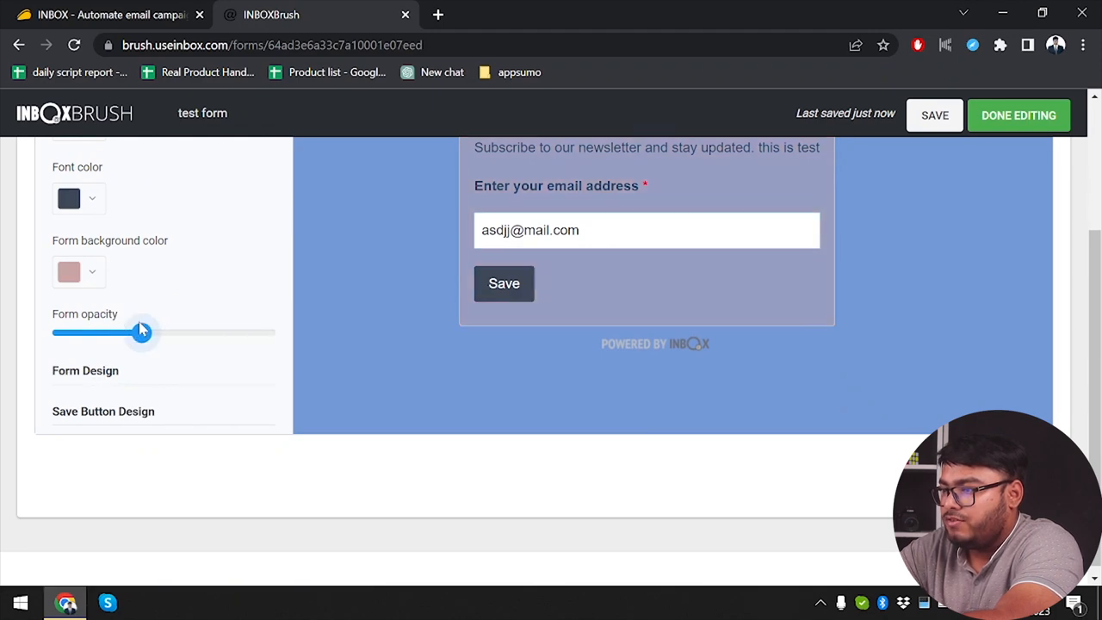
{"action": "scroll", "scroll_direction": "up", "scroll_amount": 3}
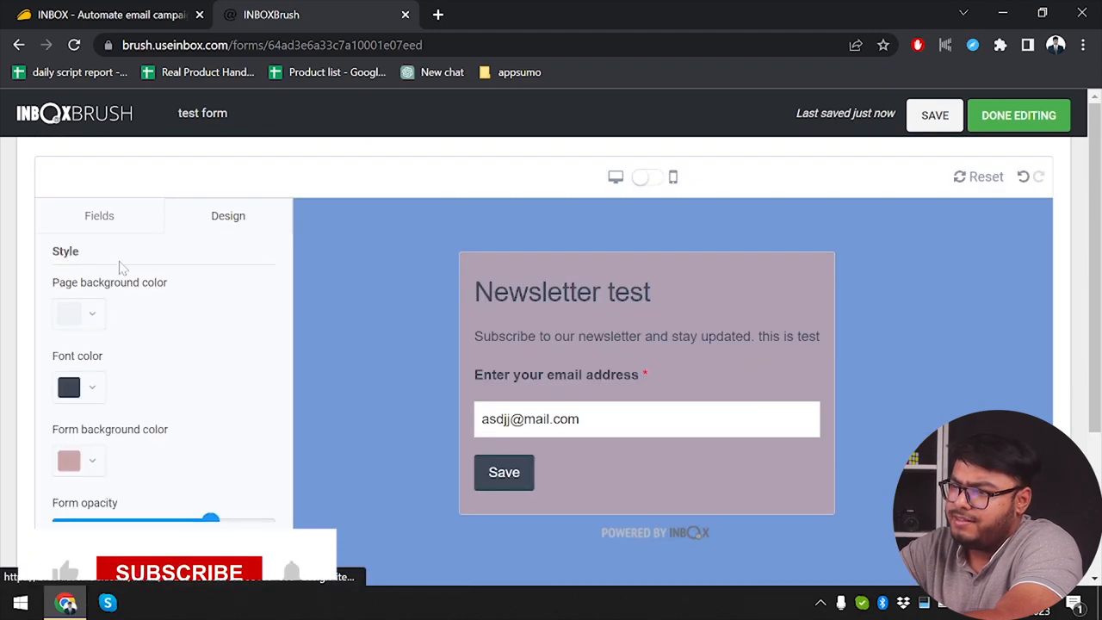
{"action": "left_click", "coordinate": [65, 250]}
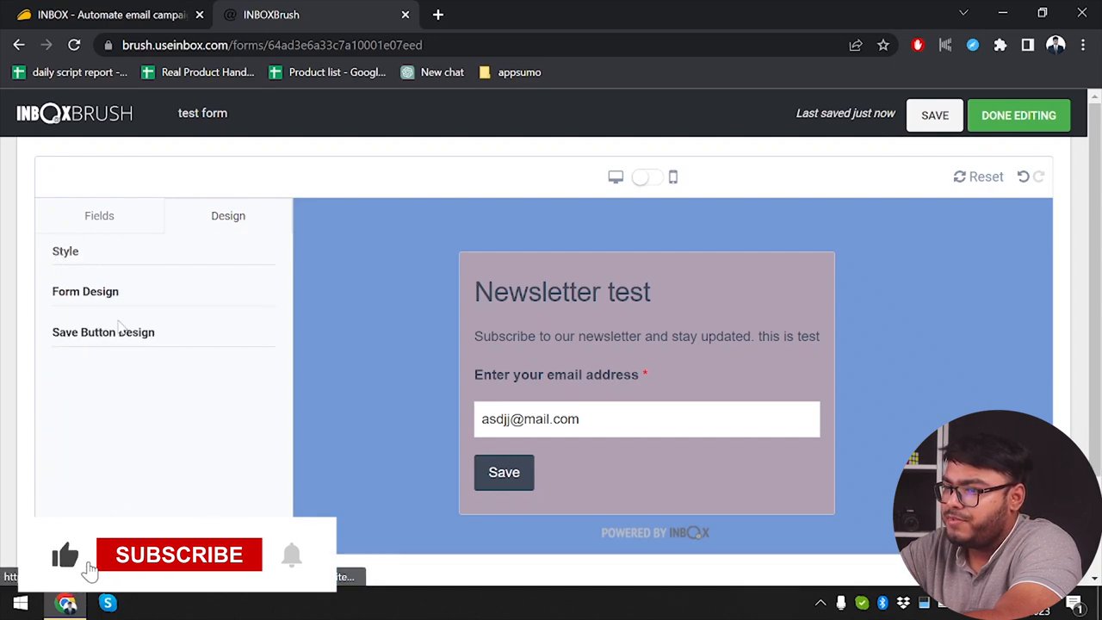
Keep the form centred after trying right alignment, and give it moderately rounded corners
{"action": "left_click", "coordinate": [86, 291]}
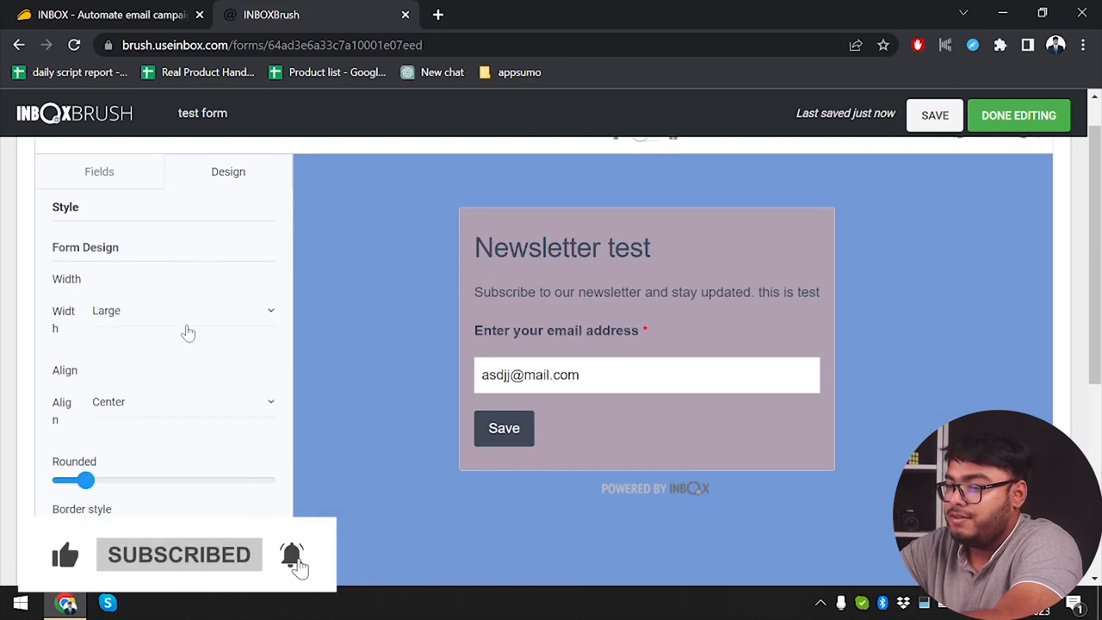
{"action": "left_click", "coordinate": [180, 310]}
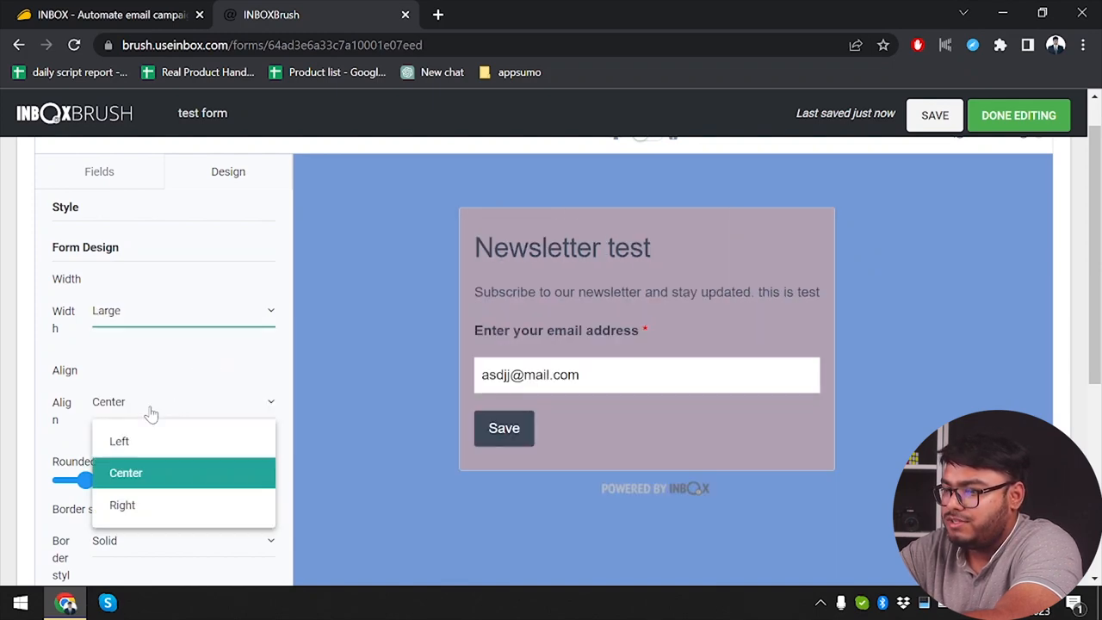
{"action": "left_click", "coordinate": [122, 504]}
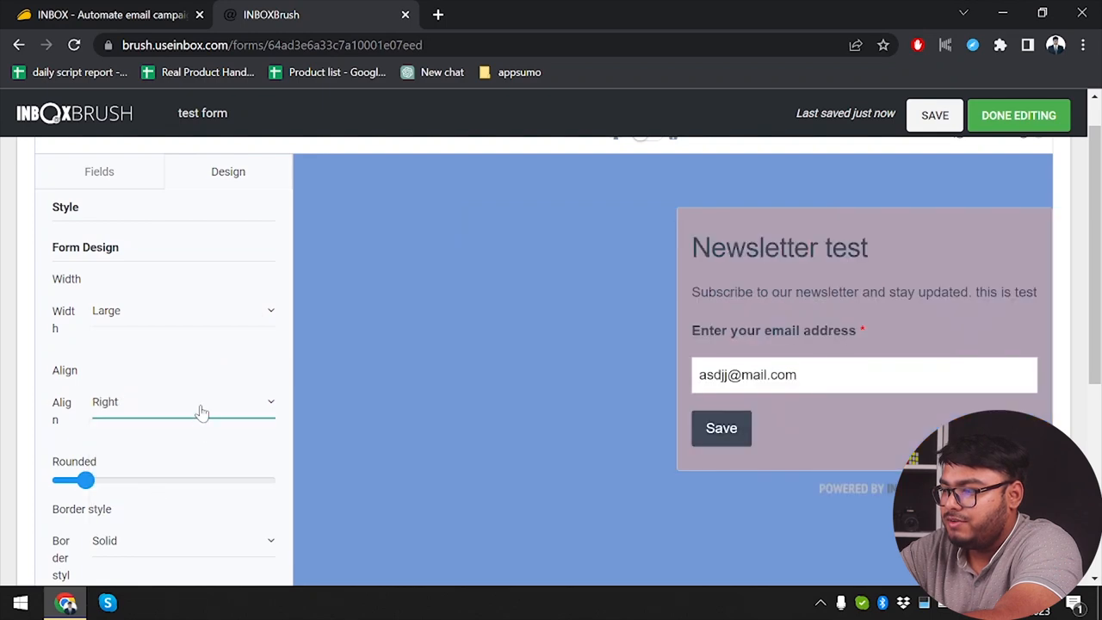
{"action": "left_click", "coordinate": [183, 401]}
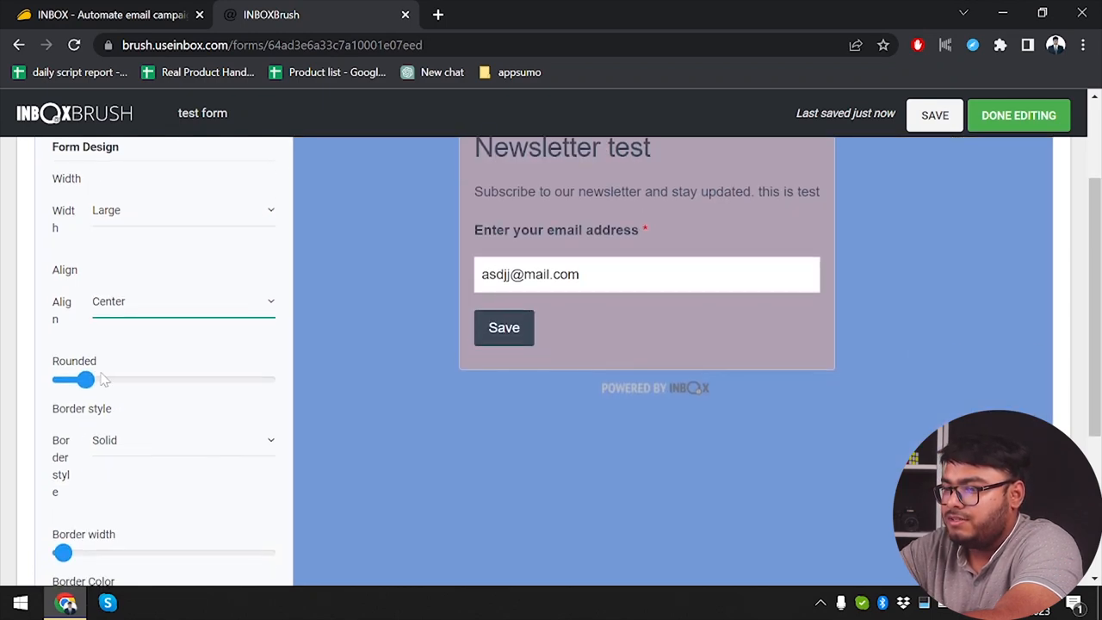
{"action": "left_click_drag", "start_coordinate": [82, 380], "coordinate": [51, 380]}
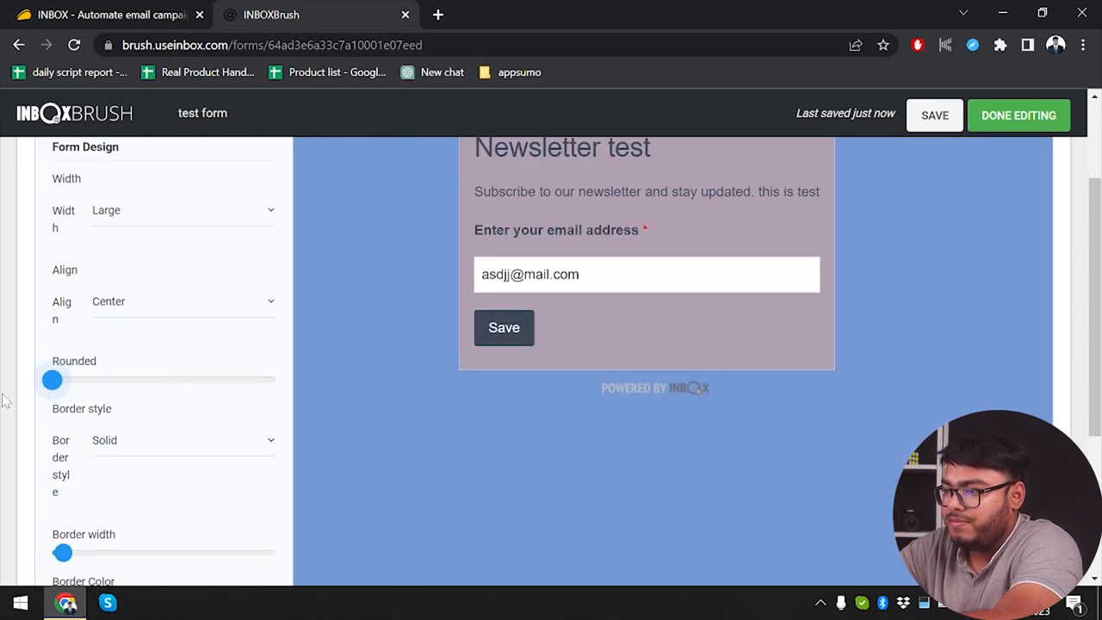
{"action": "left_click_drag", "start_coordinate": [51, 380], "coordinate": [241, 380]}
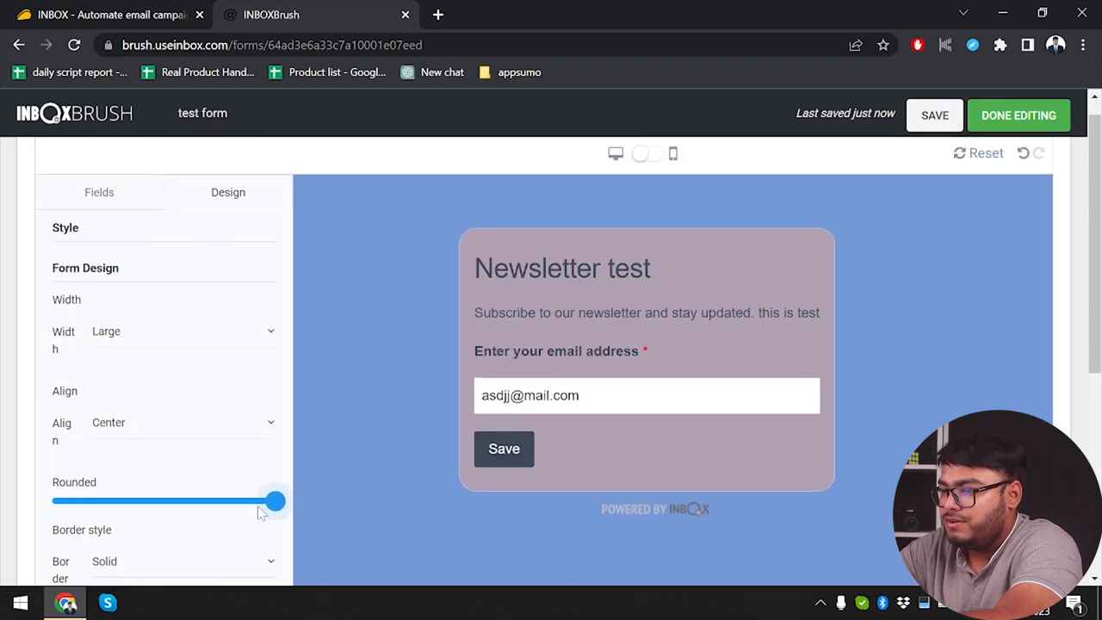
{"action": "left_click_drag", "start_coordinate": [274, 500], "coordinate": [52, 500]}
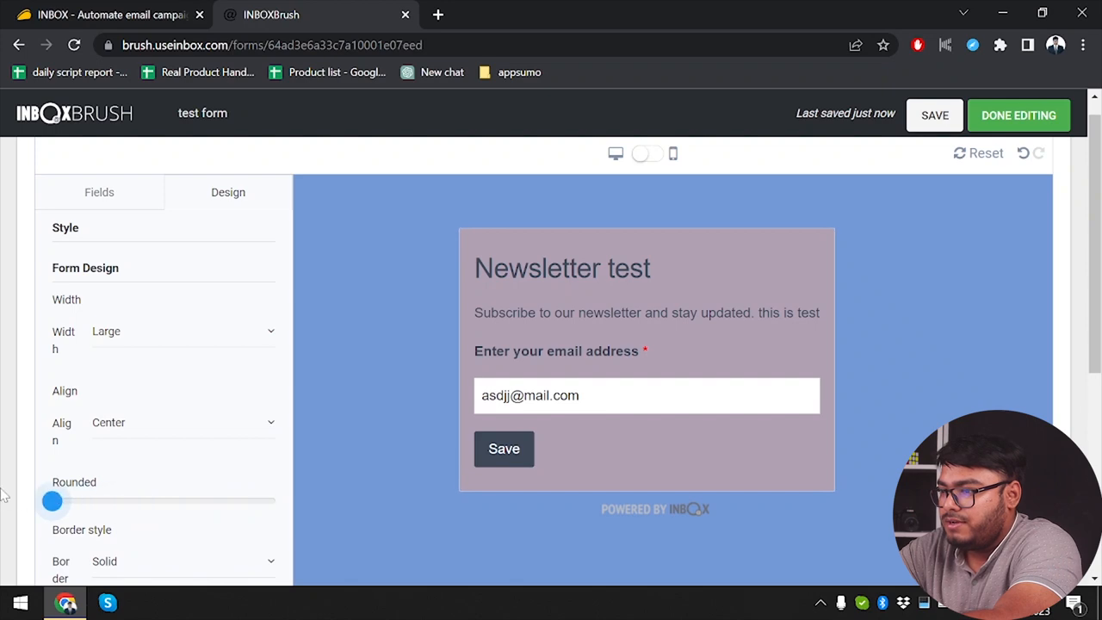
{"action": "left_click_drag", "start_coordinate": [53, 500], "coordinate": [187, 501]}
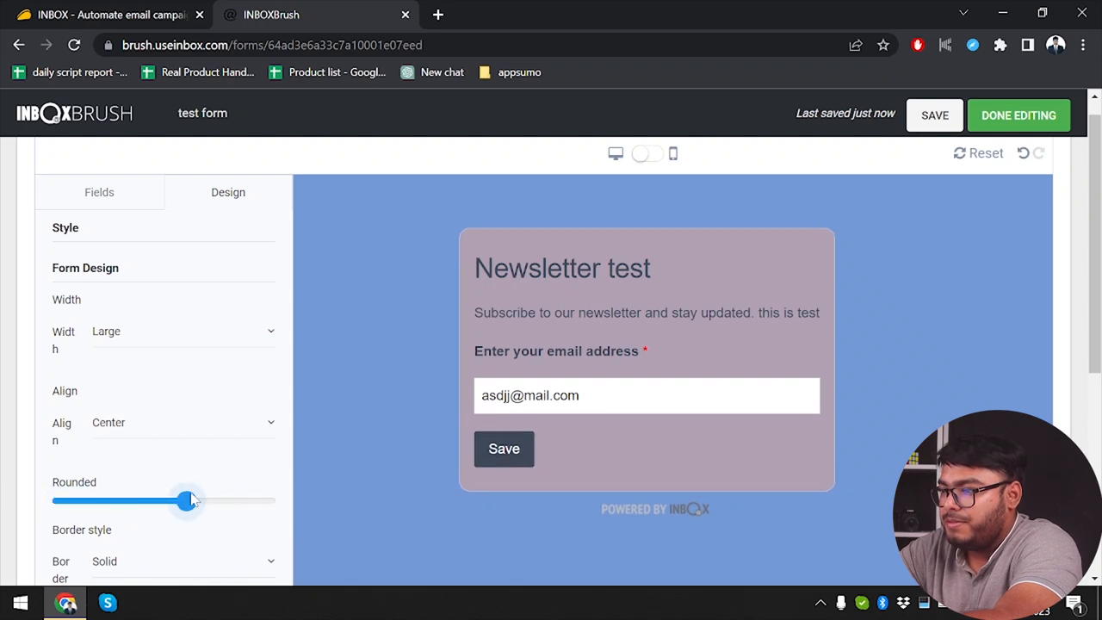
{"action": "left_click_drag", "start_coordinate": [187, 500], "coordinate": [220, 500]}
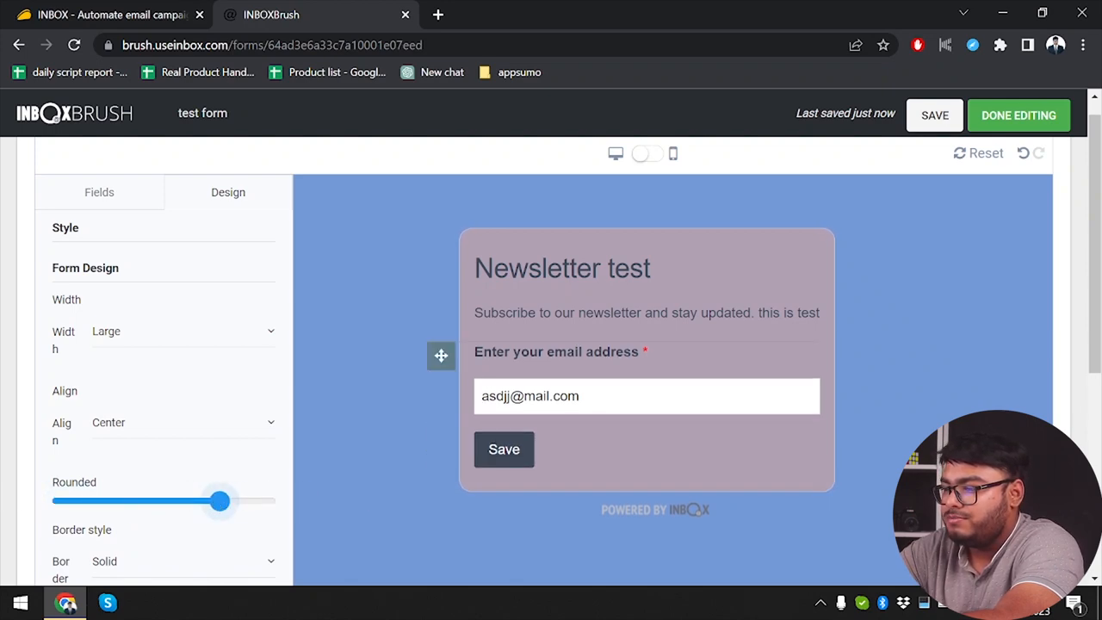
Try inset, groove and ridge border styles with a much thicker border width
{"action": "left_click", "coordinate": [181, 560]}
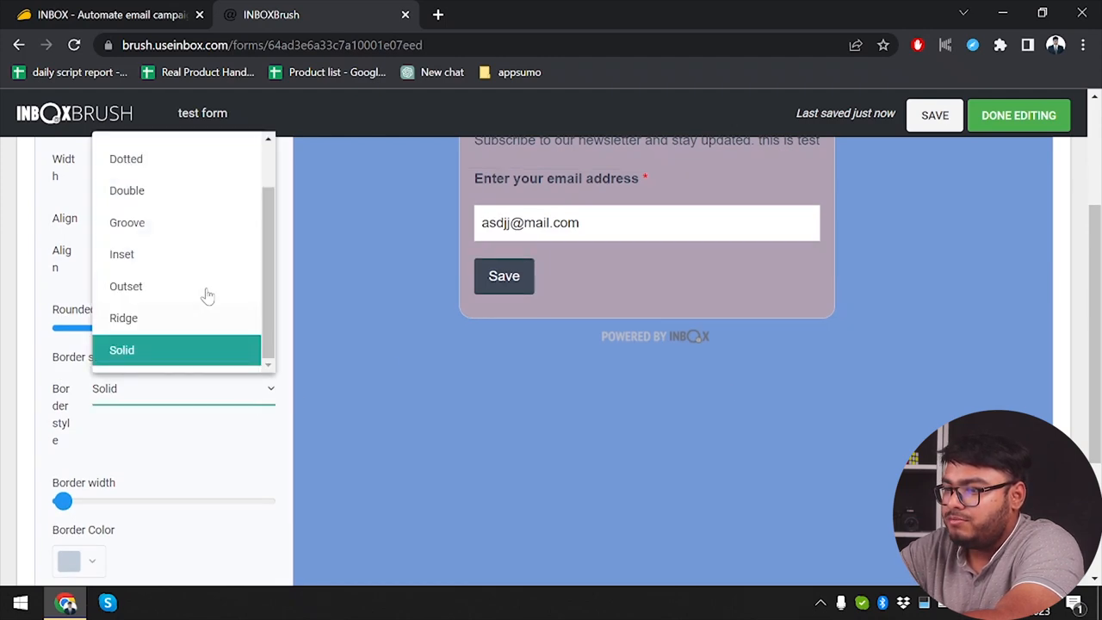
{"action": "left_click", "coordinate": [121, 254]}
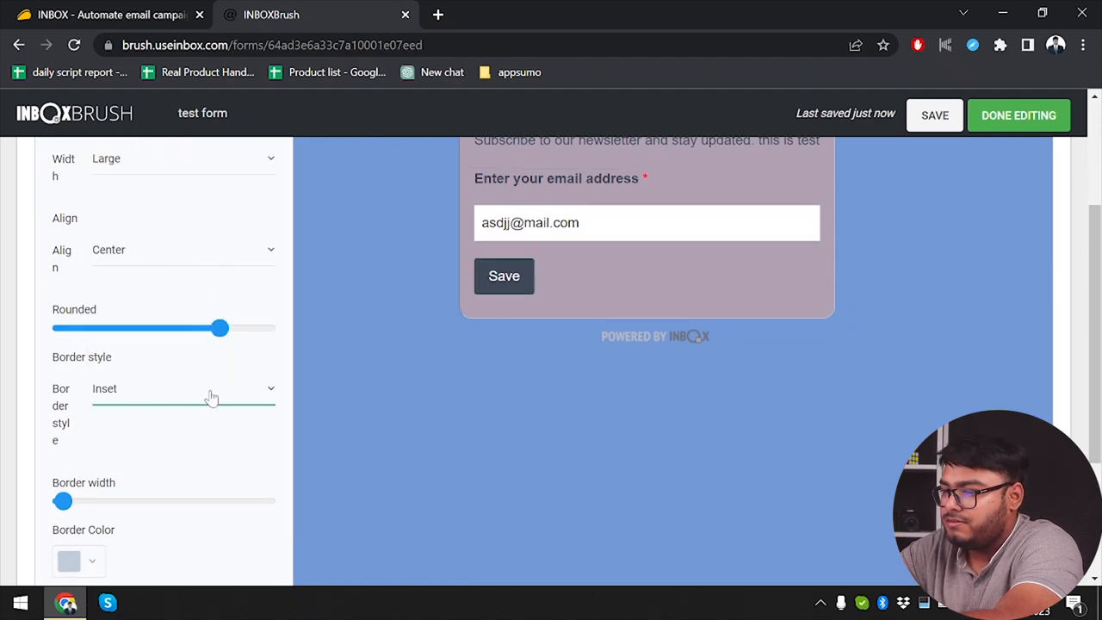
{"action": "left_click", "coordinate": [181, 388]}
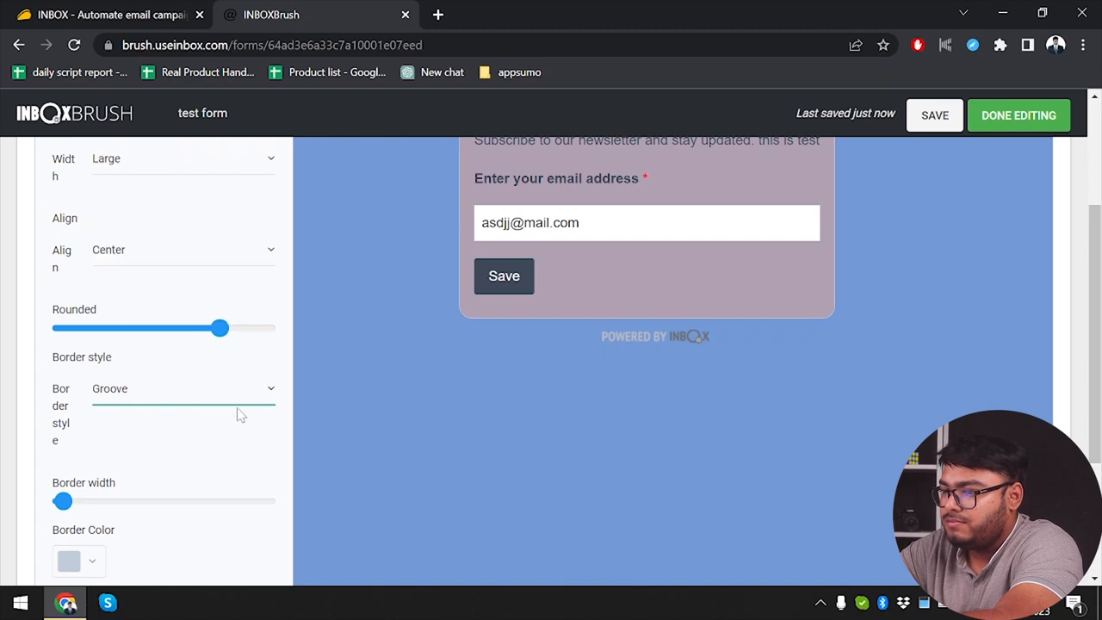
{"action": "left_click", "coordinate": [181, 388]}
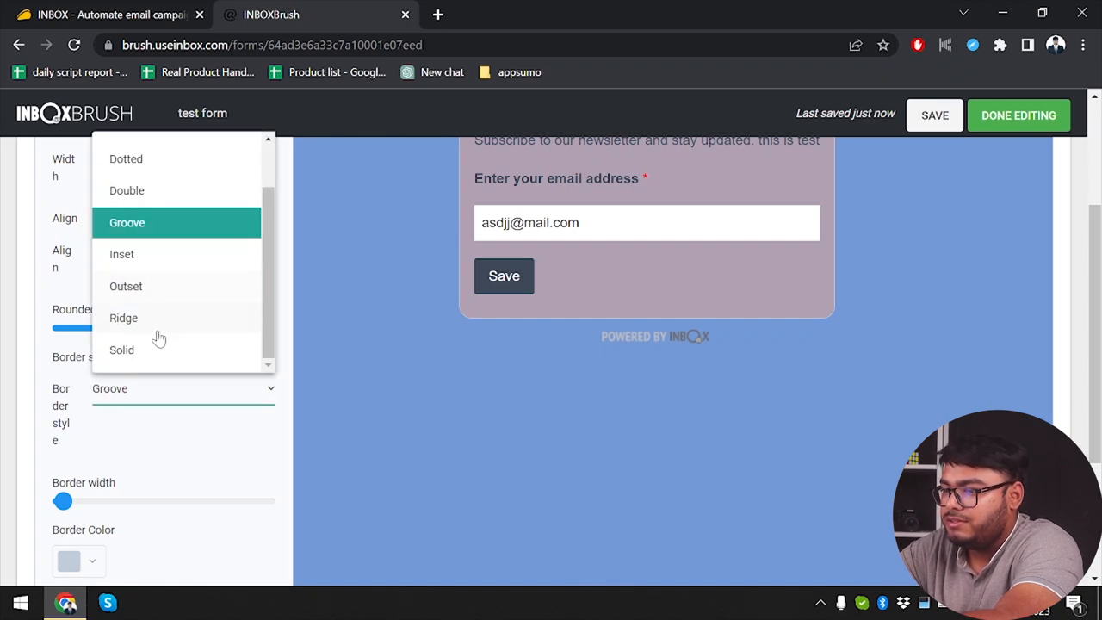
{"action": "left_click", "coordinate": [123, 318]}
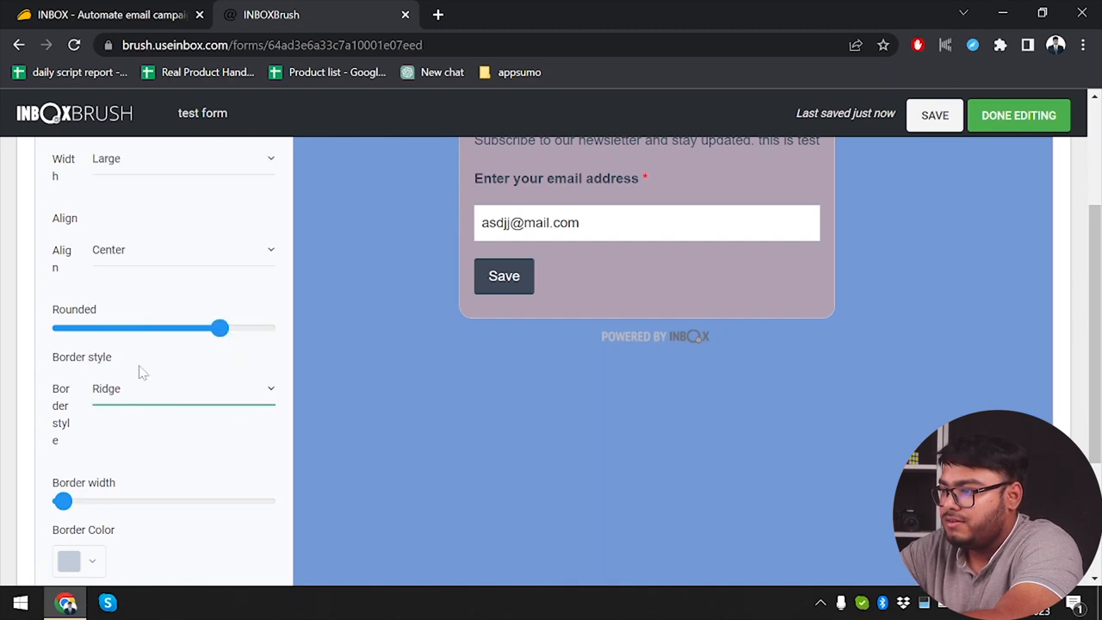
{"action": "scroll", "scroll_direction": "down", "scroll_amount": 3}
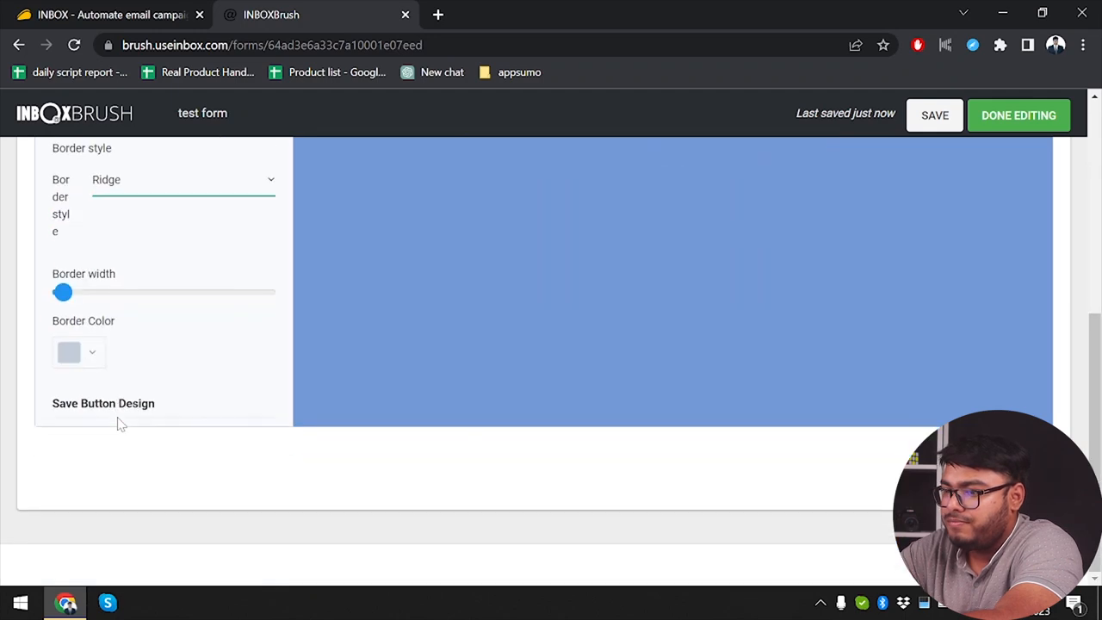
{"action": "scroll", "scroll_direction": "up", "scroll_amount": 3}
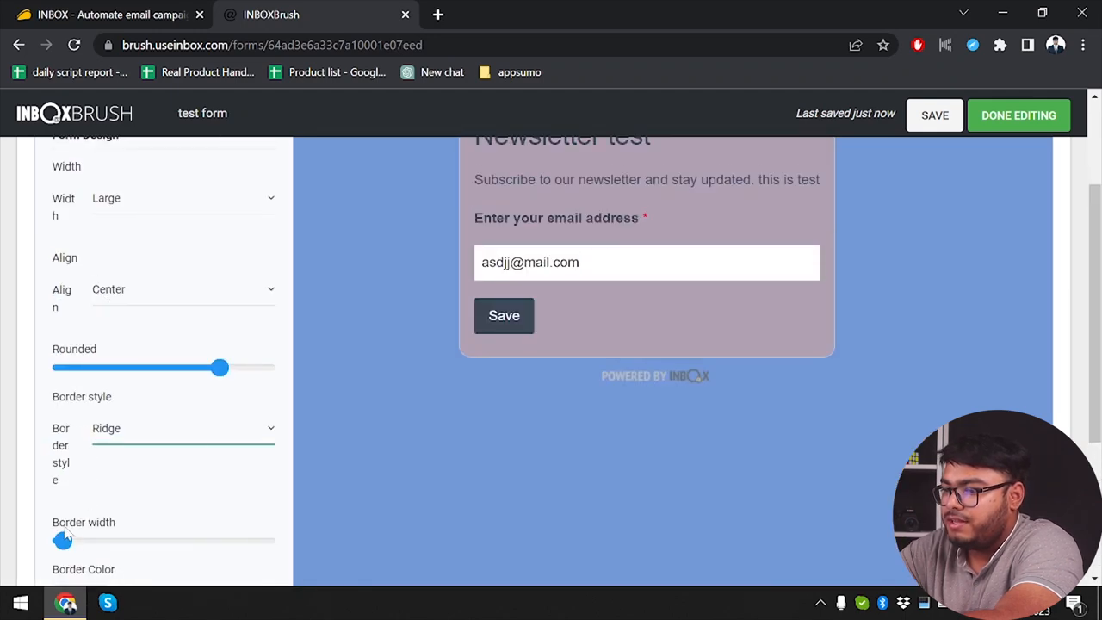
{"action": "left_click_drag", "start_coordinate": [62, 540], "coordinate": [253, 540]}
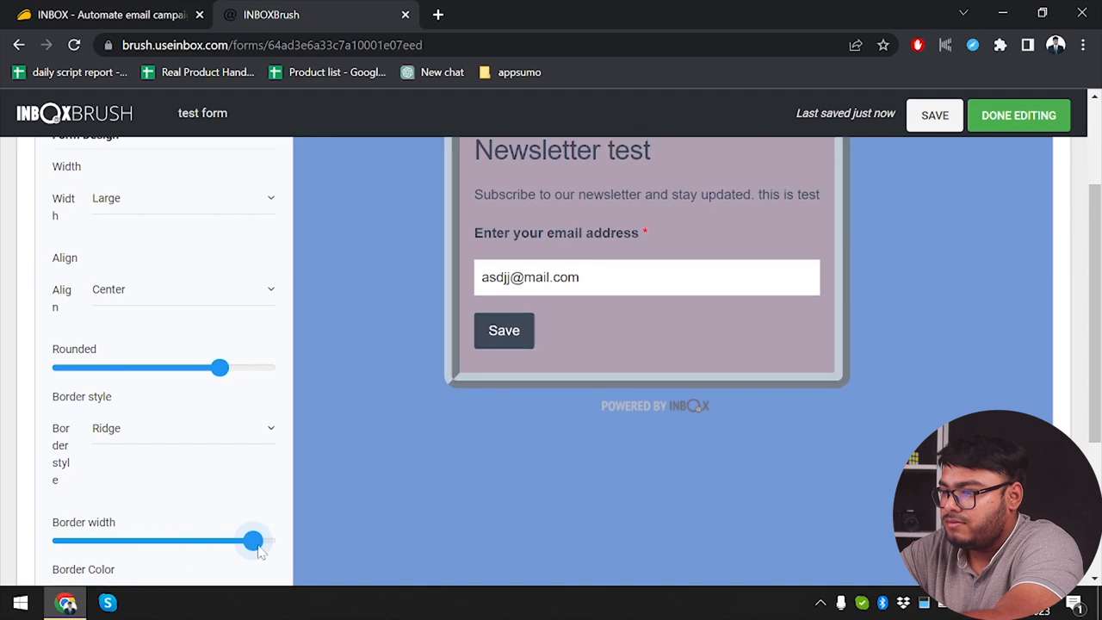
{"action": "scroll", "scroll_direction": "up", "scroll_amount": 3}
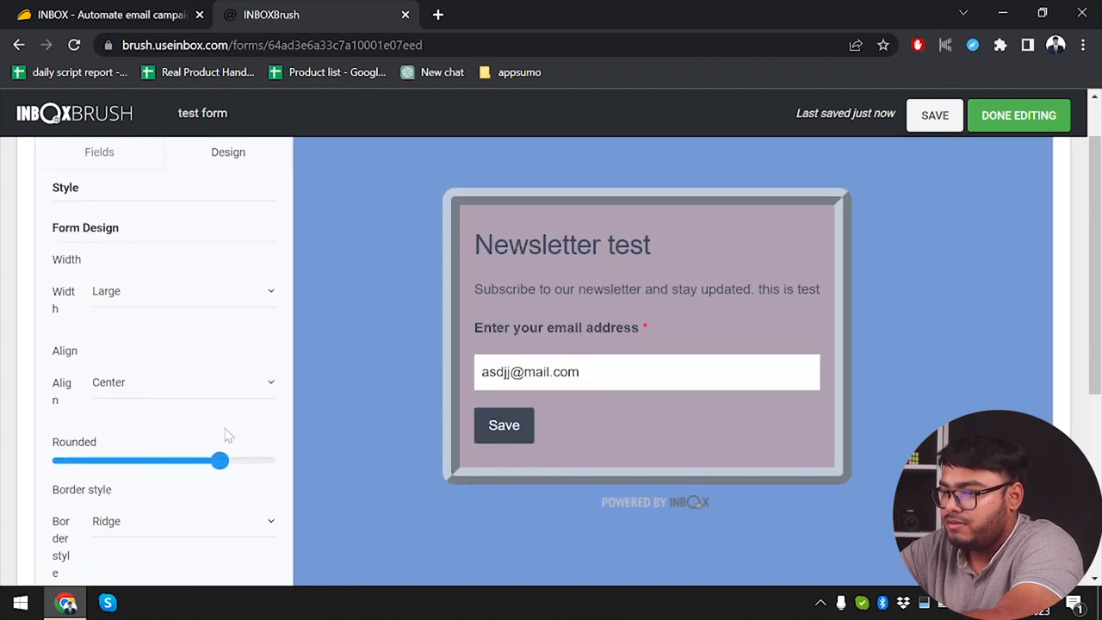
Try double and hidden borders, then settle on a dashed form border
{"action": "left_click", "coordinate": [183, 520]}
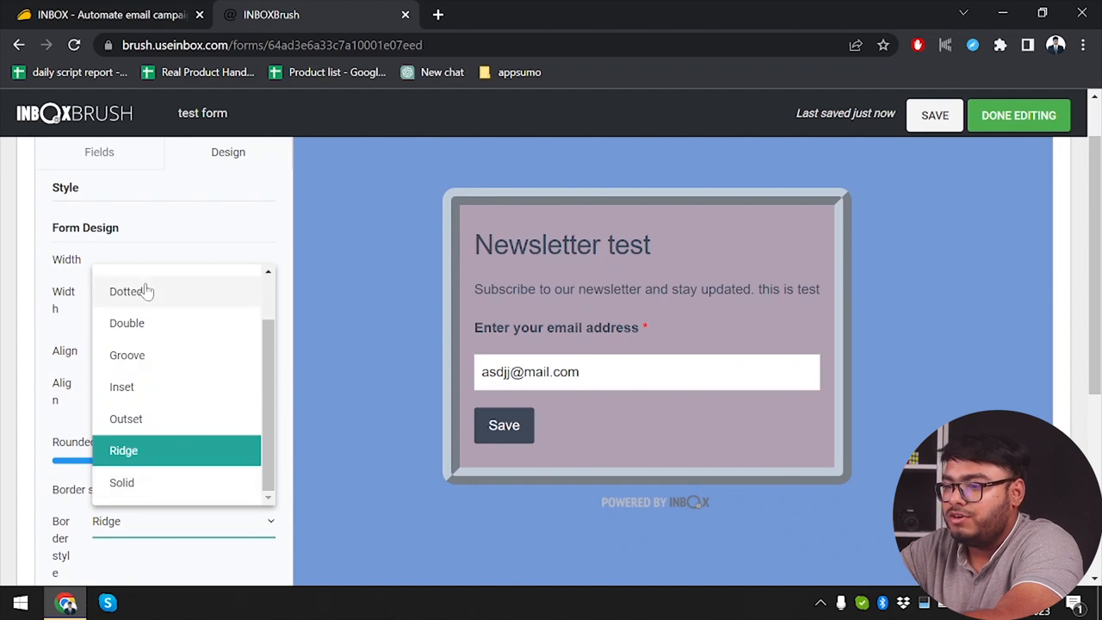
{"action": "mouse_move", "coordinate": [208, 303]}
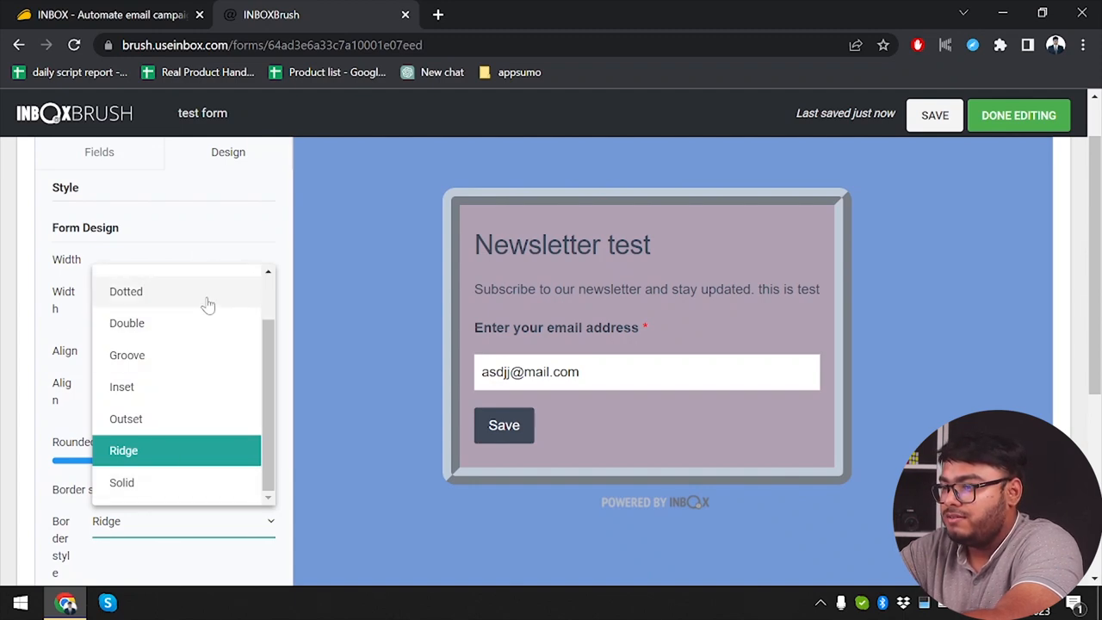
{"action": "left_click", "coordinate": [127, 323]}
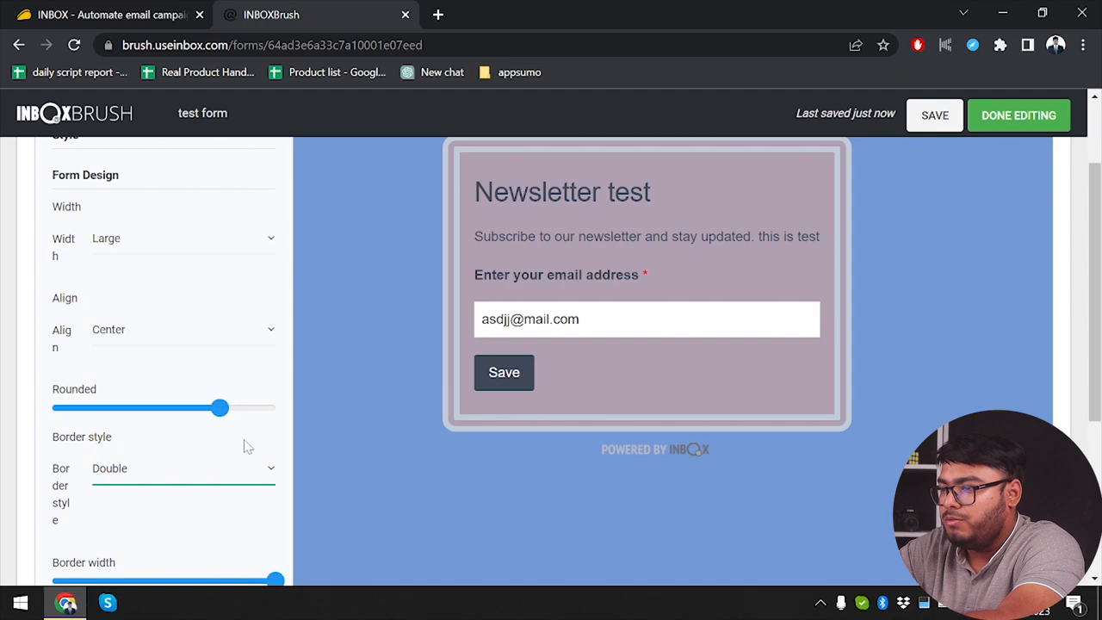
{"action": "left_click", "coordinate": [180, 467]}
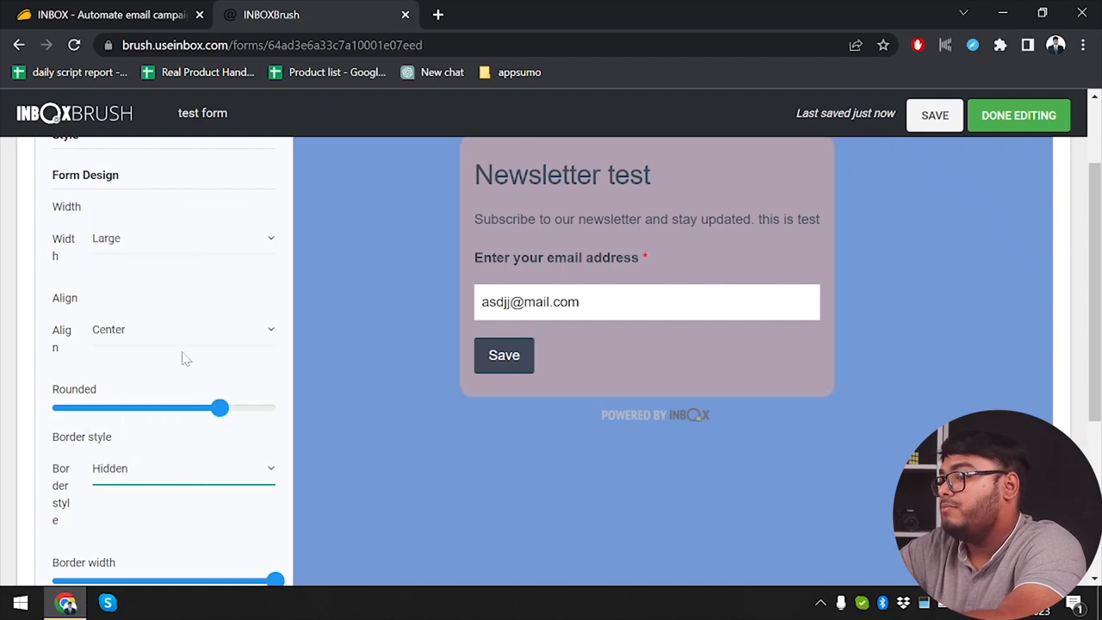
{"action": "left_click", "coordinate": [184, 467]}
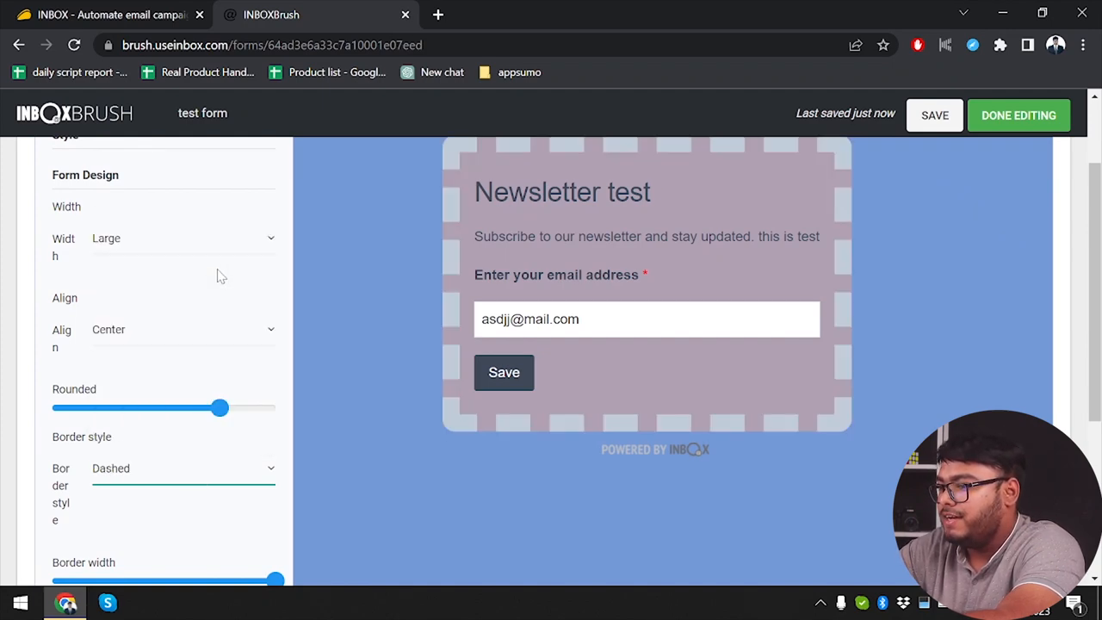
{"action": "scroll", "scroll_direction": "down", "scroll_amount": 3}
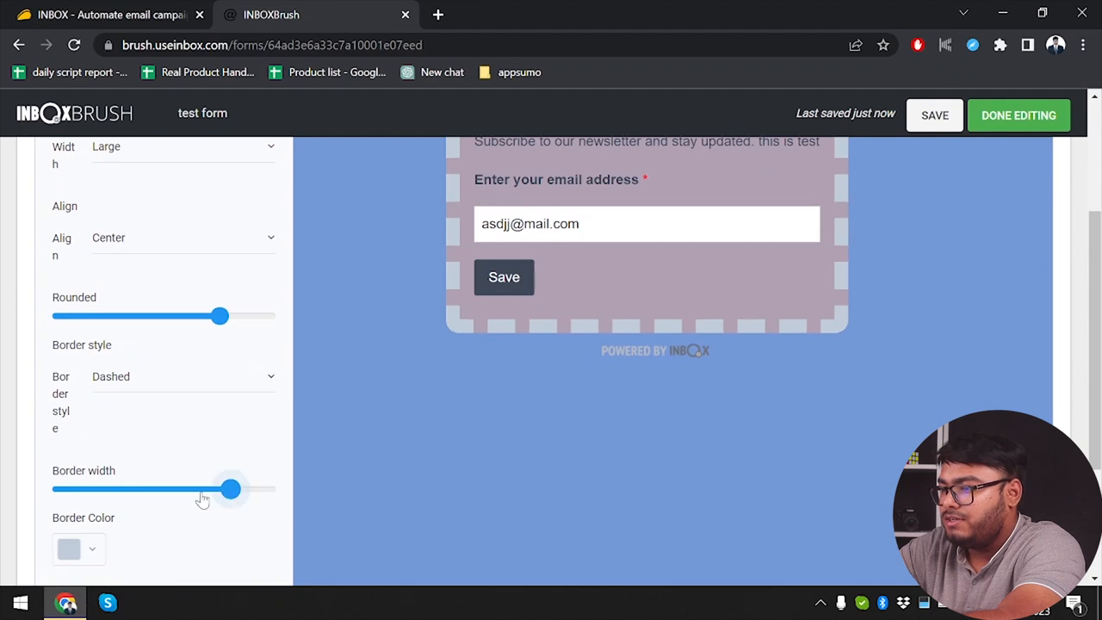
{"action": "scroll", "scroll_direction": "up", "scroll_amount": 3}
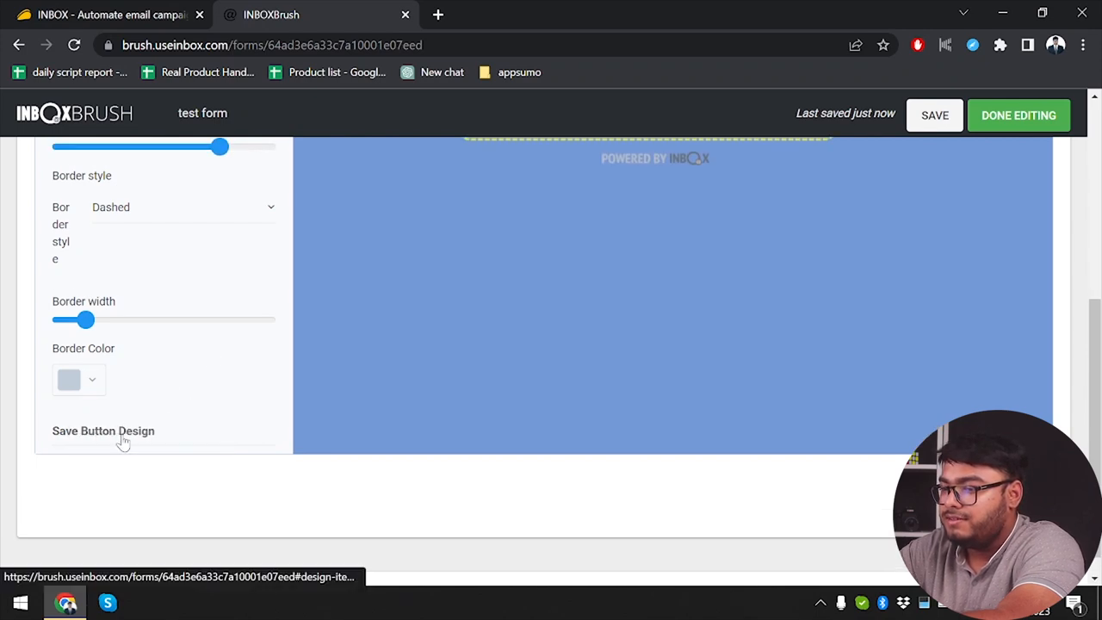
Give the submit button a green background, leaving its text colour unchanged
{"action": "left_click", "coordinate": [103, 430]}
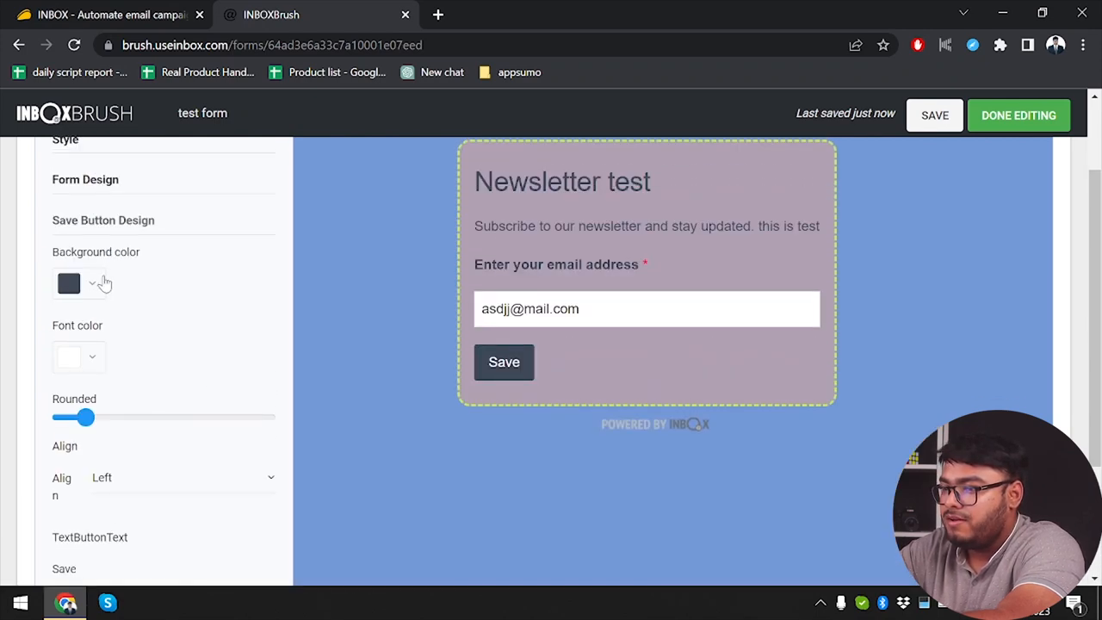
{"action": "left_click", "coordinate": [69, 283]}
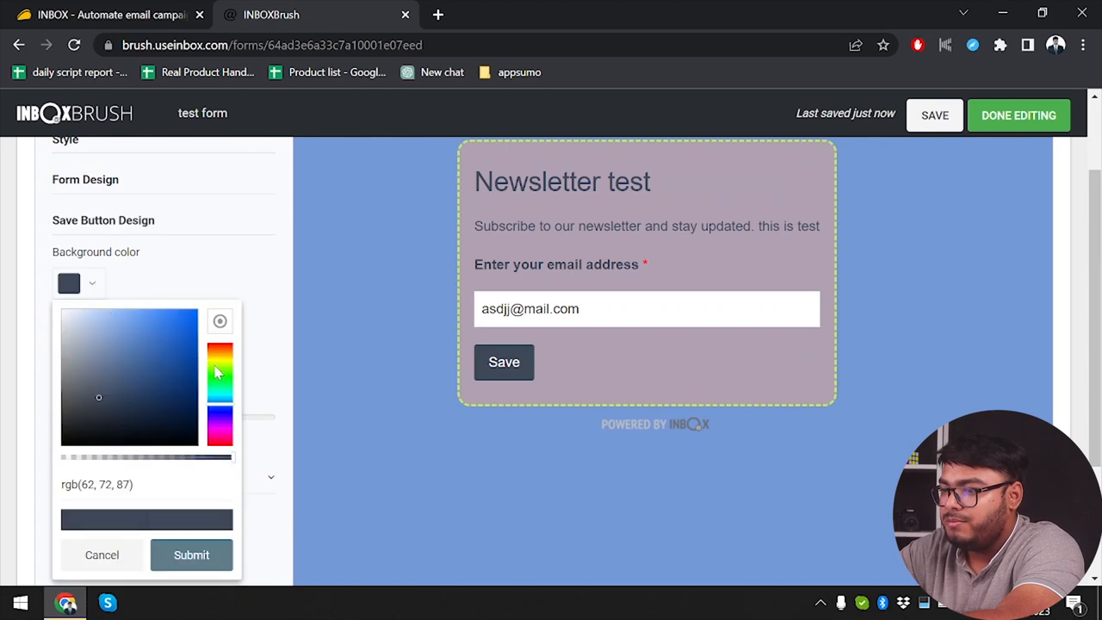
{"action": "left_click", "coordinate": [191, 554]}
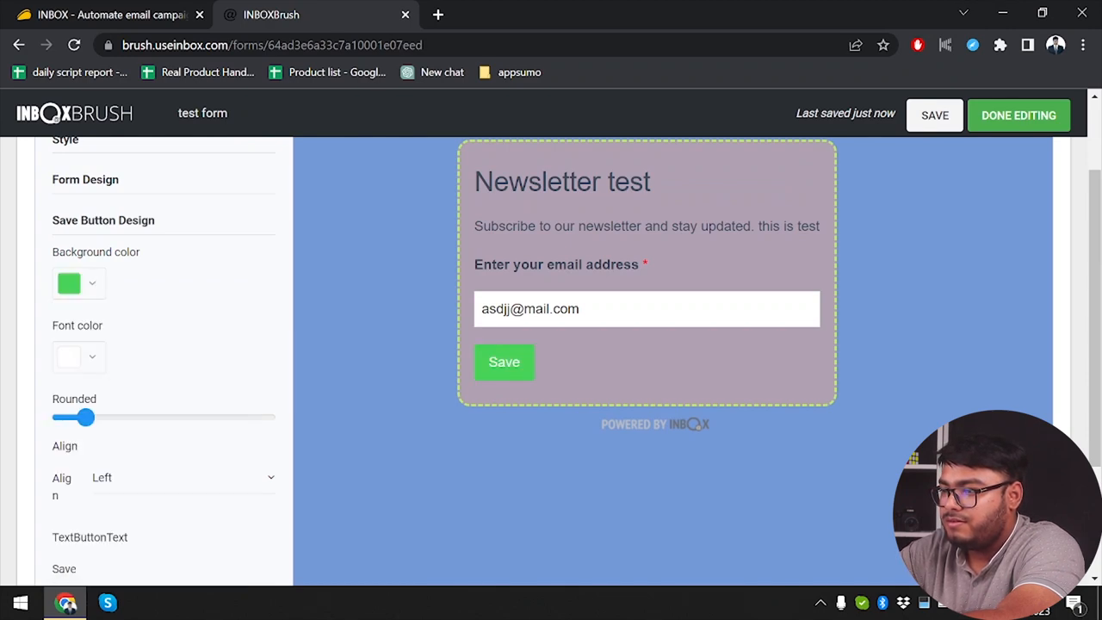
{"action": "left_click", "coordinate": [69, 356]}
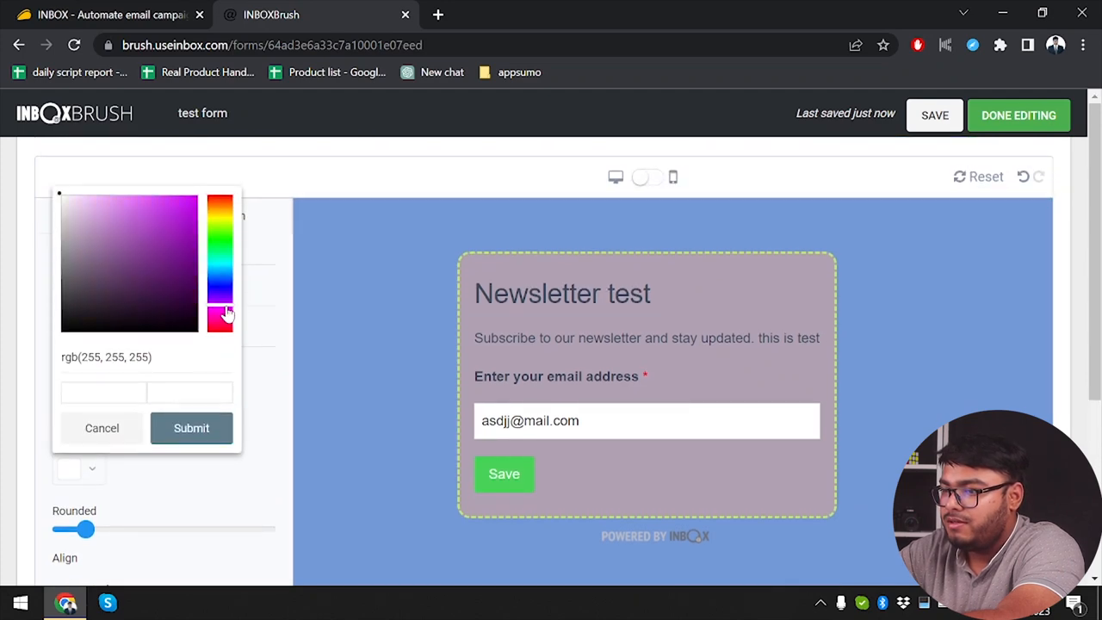
{"action": "left_click", "coordinate": [102, 428]}
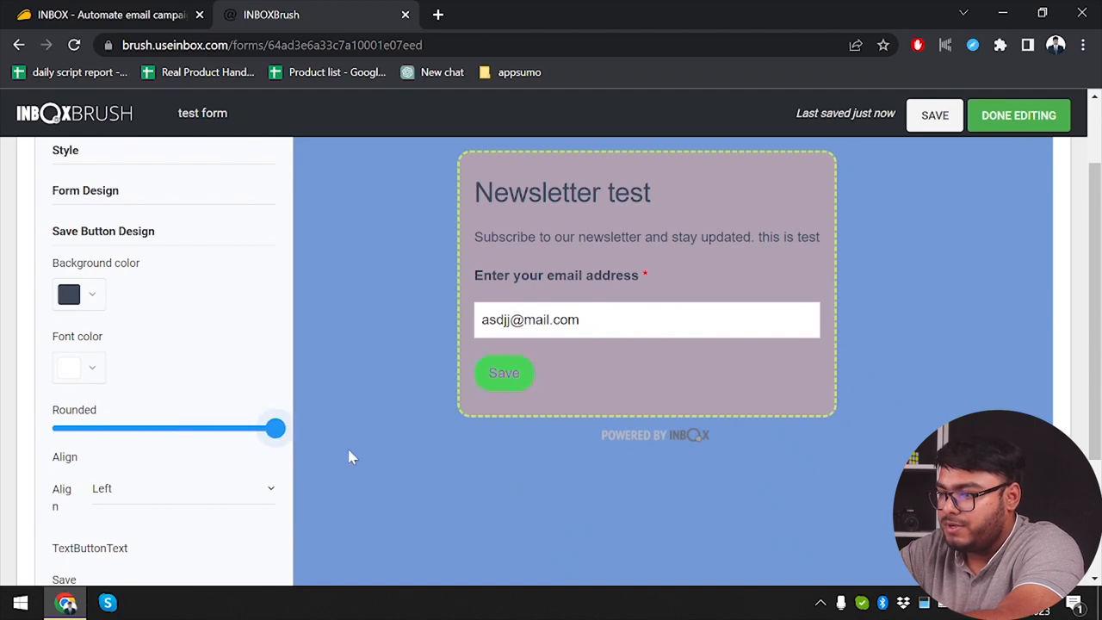
Left-align the submit button after trying centre and right, and label it 'Save Button'
{"action": "scroll", "scroll_direction": "down", "scroll_amount": 3}
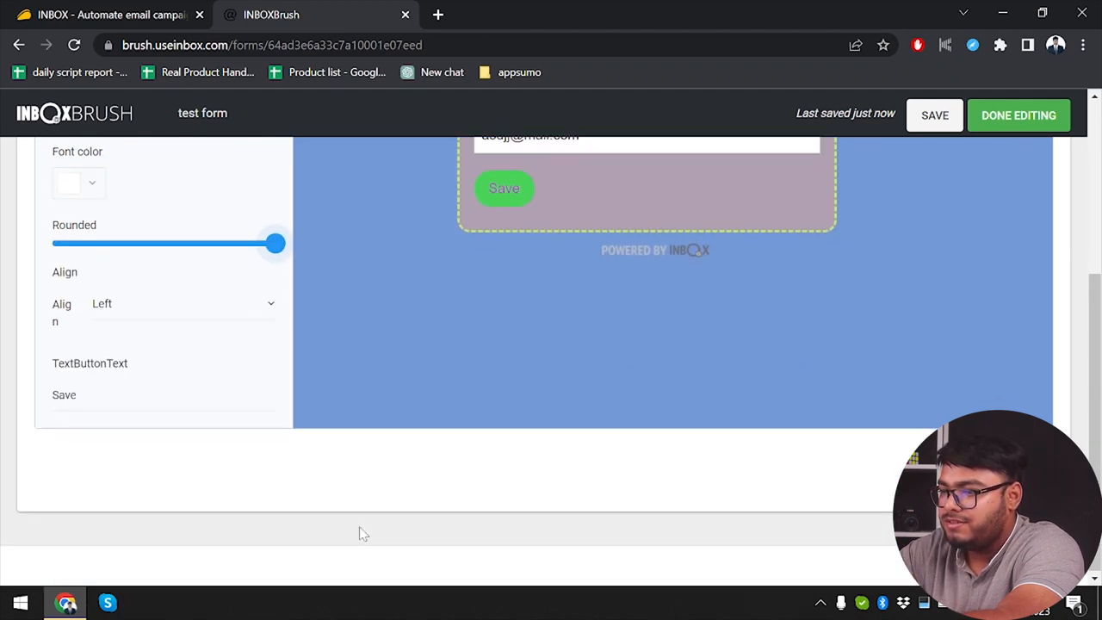
{"action": "left_click", "coordinate": [181, 344]}
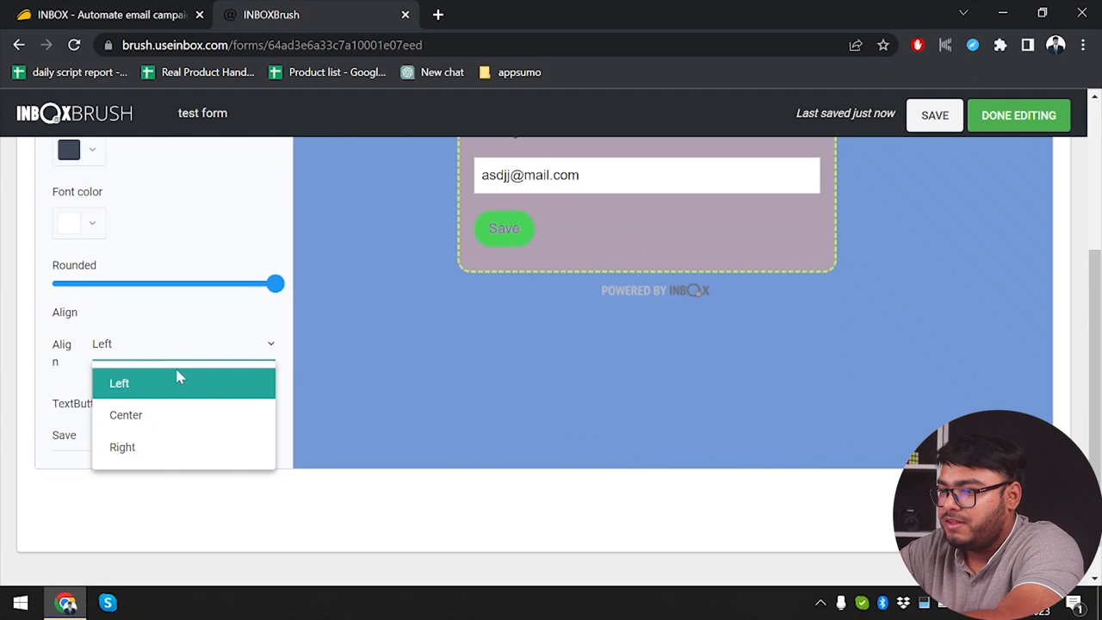
{"action": "left_click", "coordinate": [126, 414]}
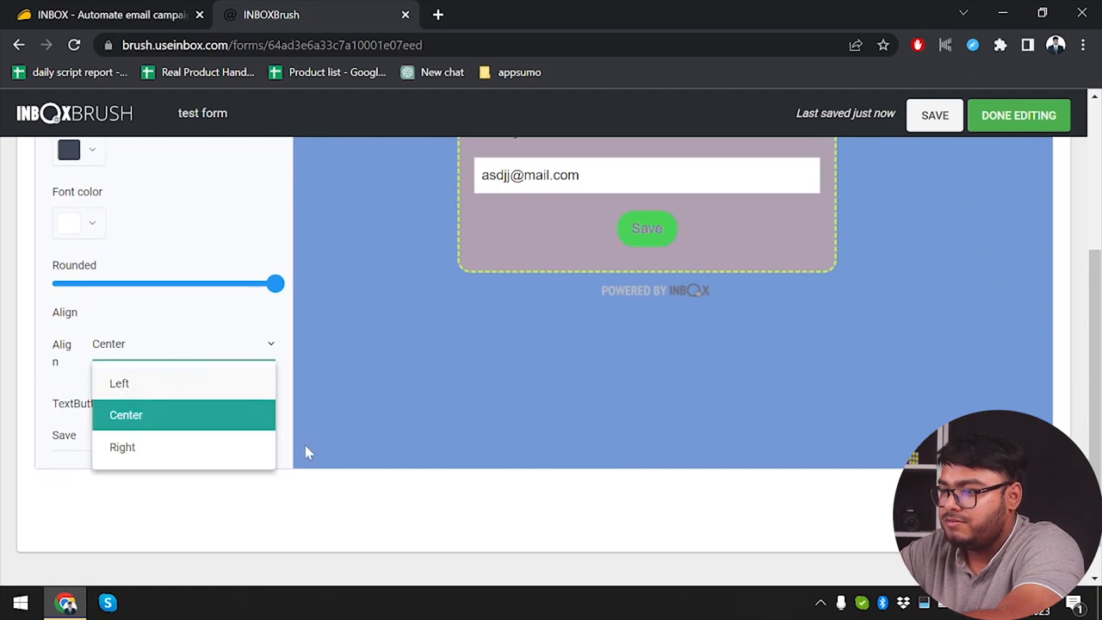
{"action": "left_click", "coordinate": [123, 447]}
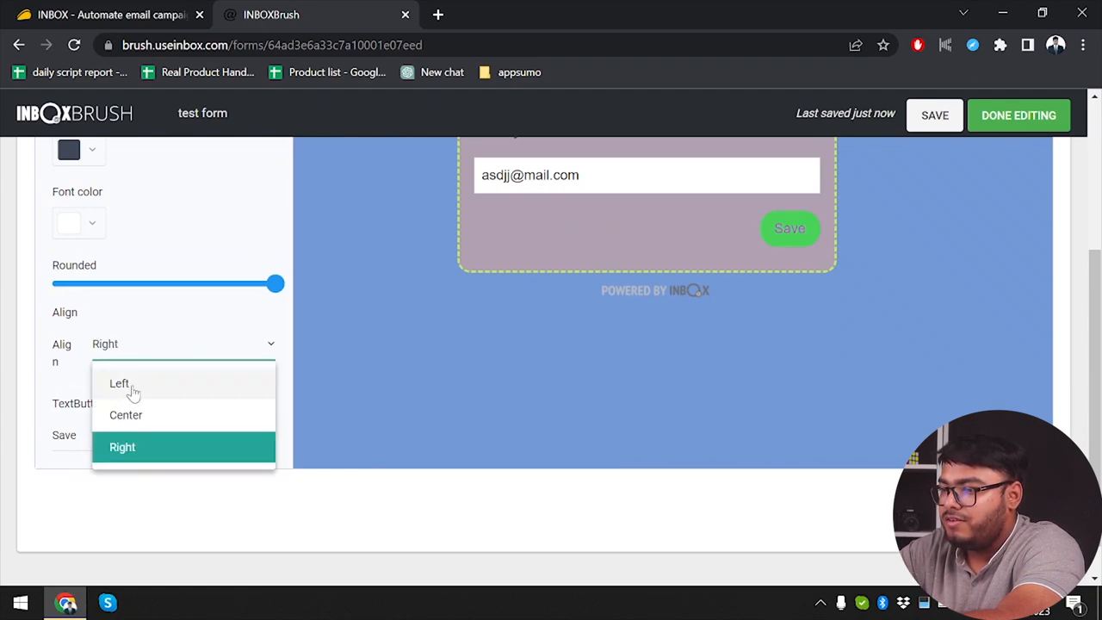
{"action": "left_click", "coordinate": [118, 383]}
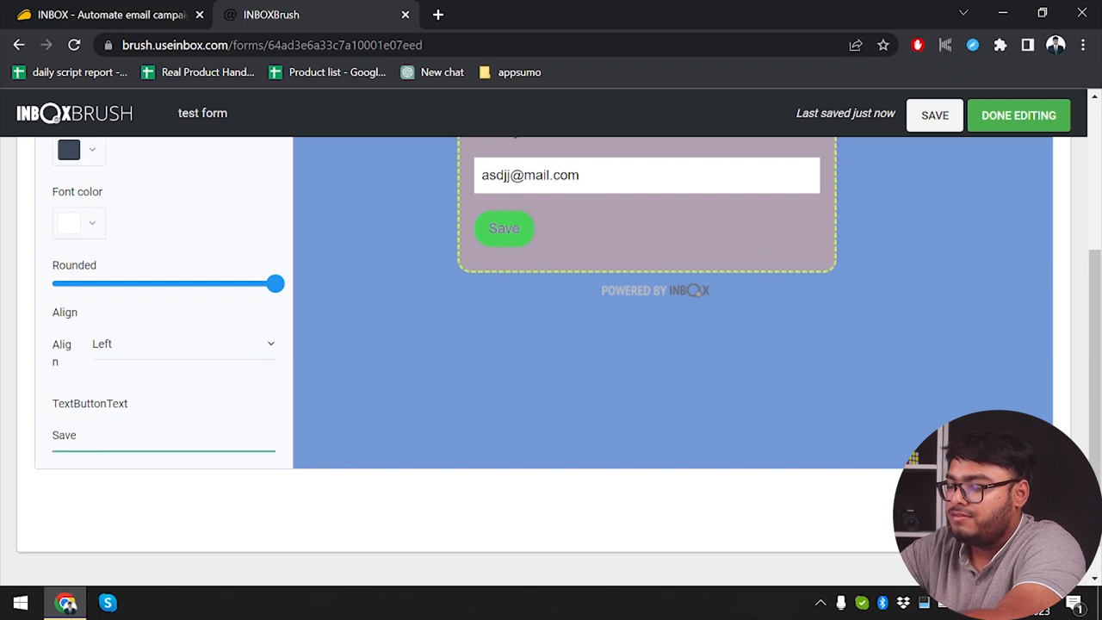
{"action": "type", "text": "Butoon"}
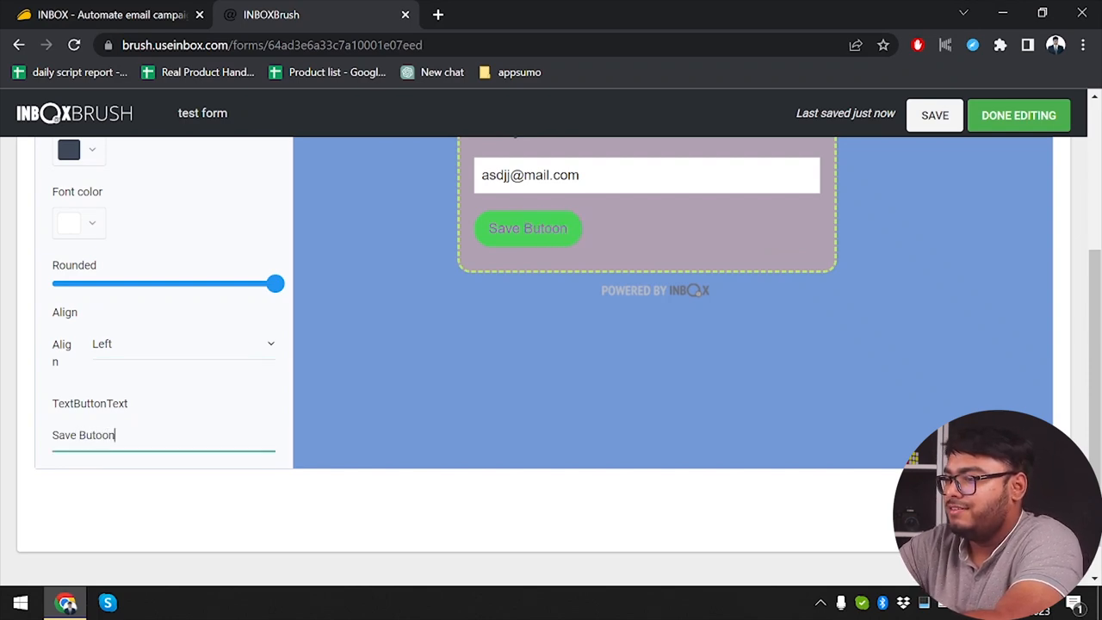
{"action": "key", "text": "Backspace"}
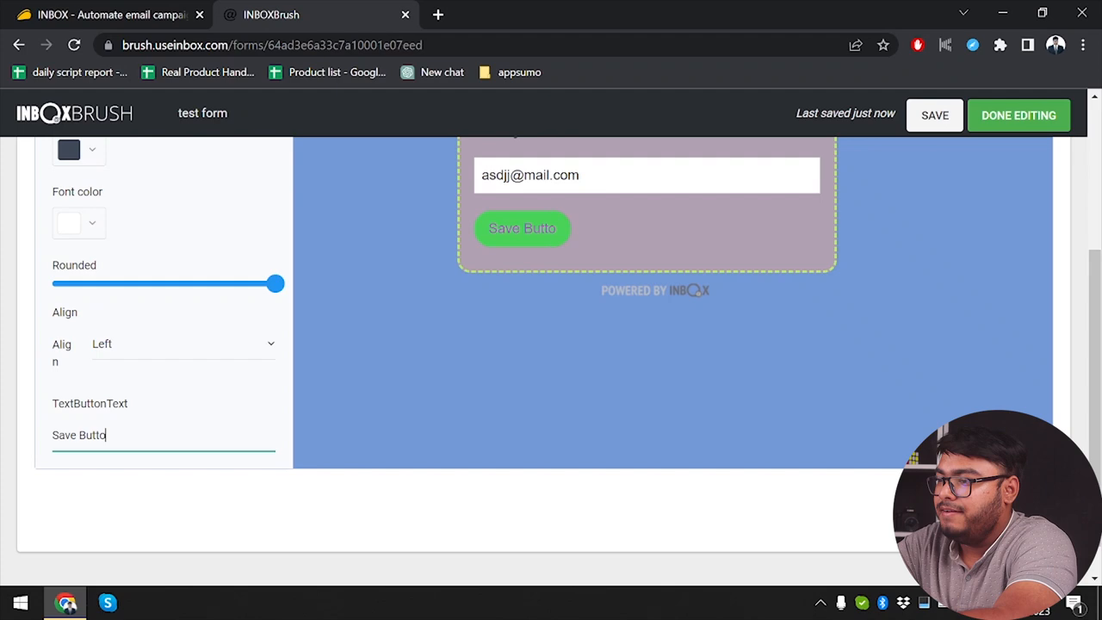
{"action": "scroll", "scroll_direction": "up", "scroll_amount": 3}
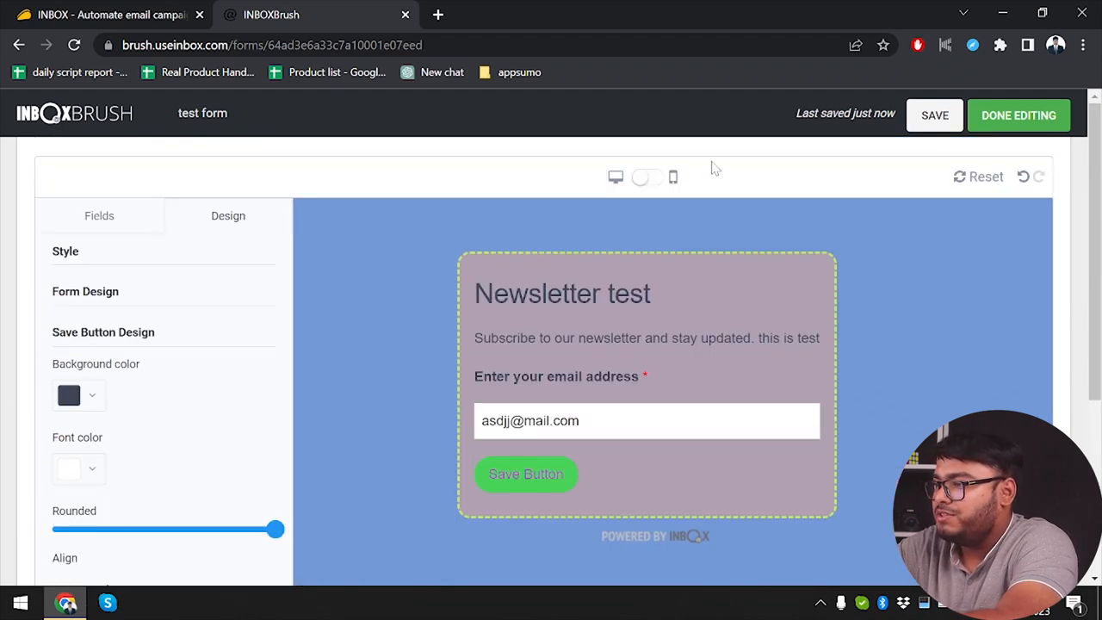
{"action": "mouse_move", "coordinate": [228, 215]}
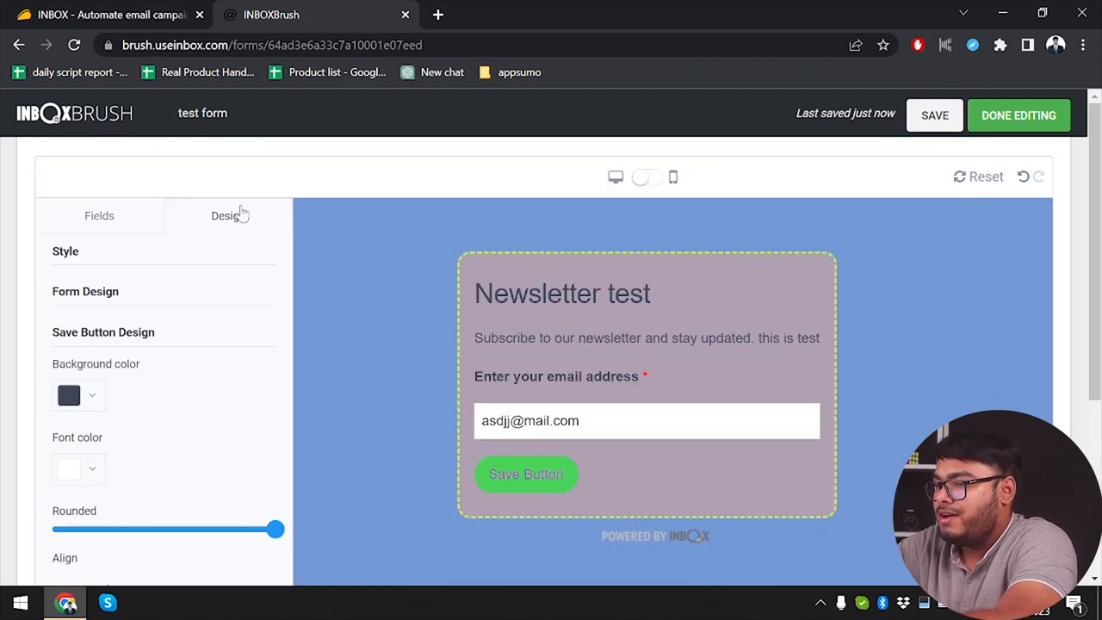
Browse the Fields panel, then click DONE EDITING and SAVE the form design
{"action": "left_click", "coordinate": [99, 215]}
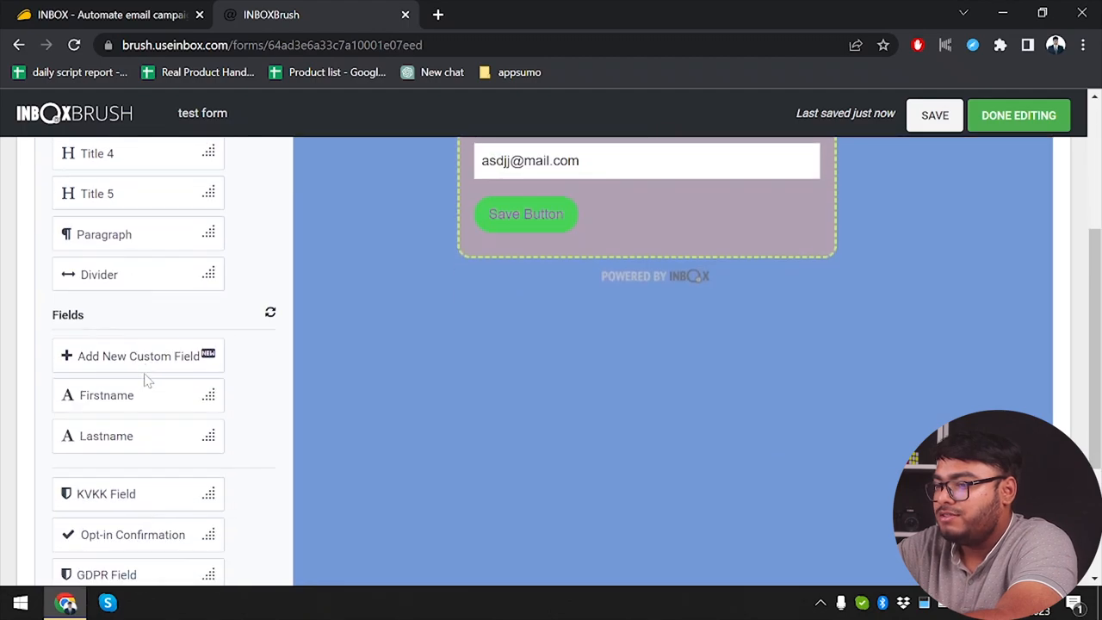
{"action": "scroll", "scroll_direction": "up", "scroll_amount": 3}
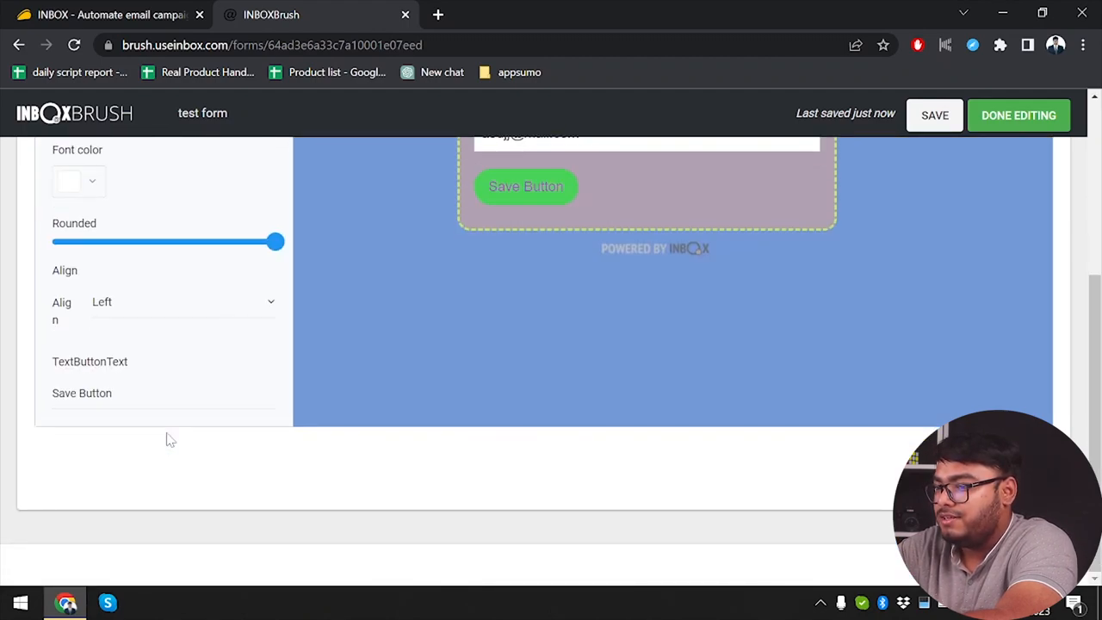
{"action": "scroll", "scroll_direction": "up", "scroll_amount": 3}
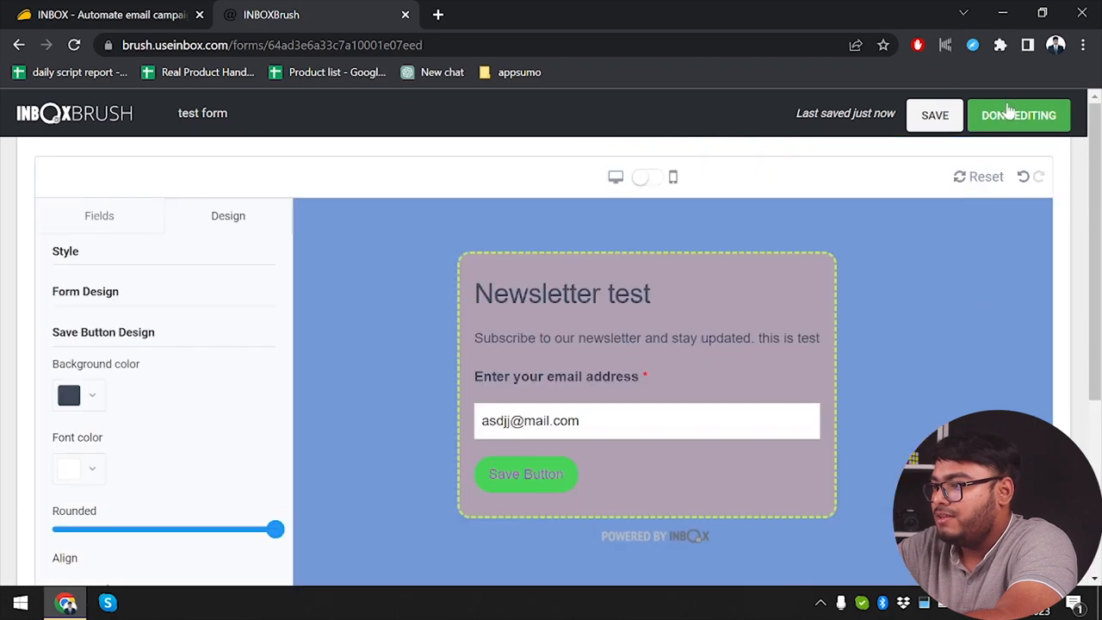
{"action": "left_click", "coordinate": [934, 114]}
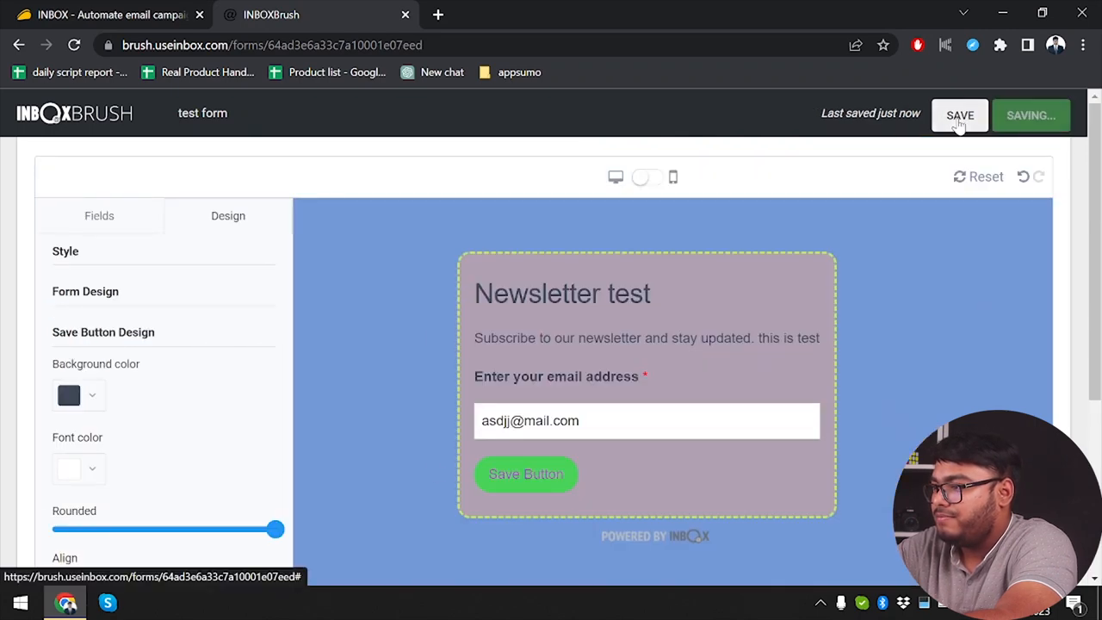
{"action": "left_click", "coordinate": [959, 115]}
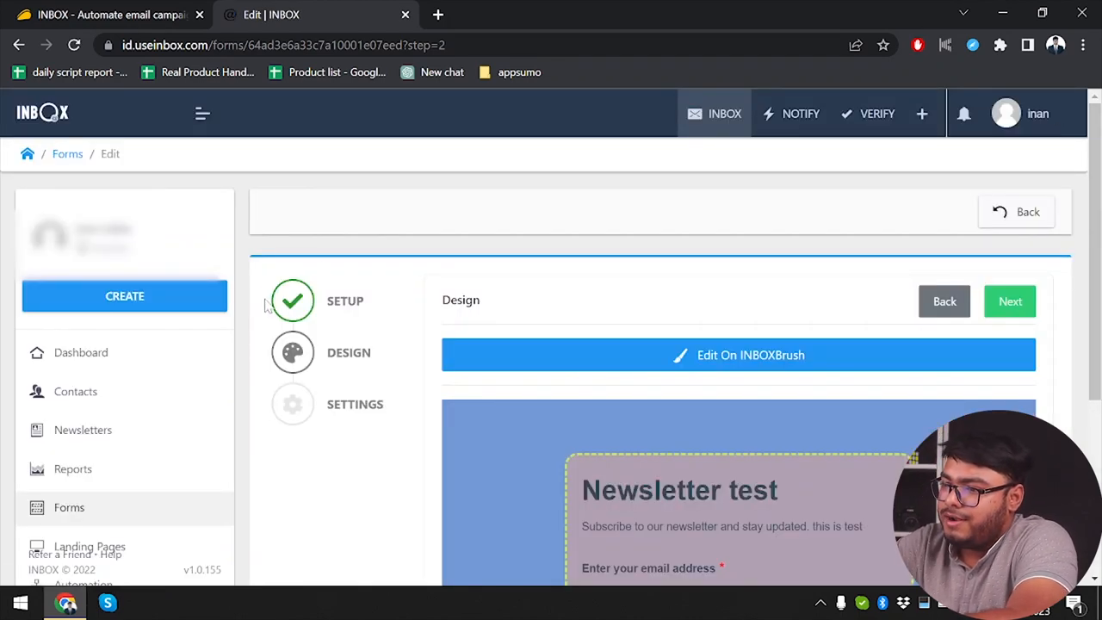
Set the form language to English and the custom activation newsletter to 'test'
{"action": "scroll", "scroll_direction": "down", "scroll_amount": 3}
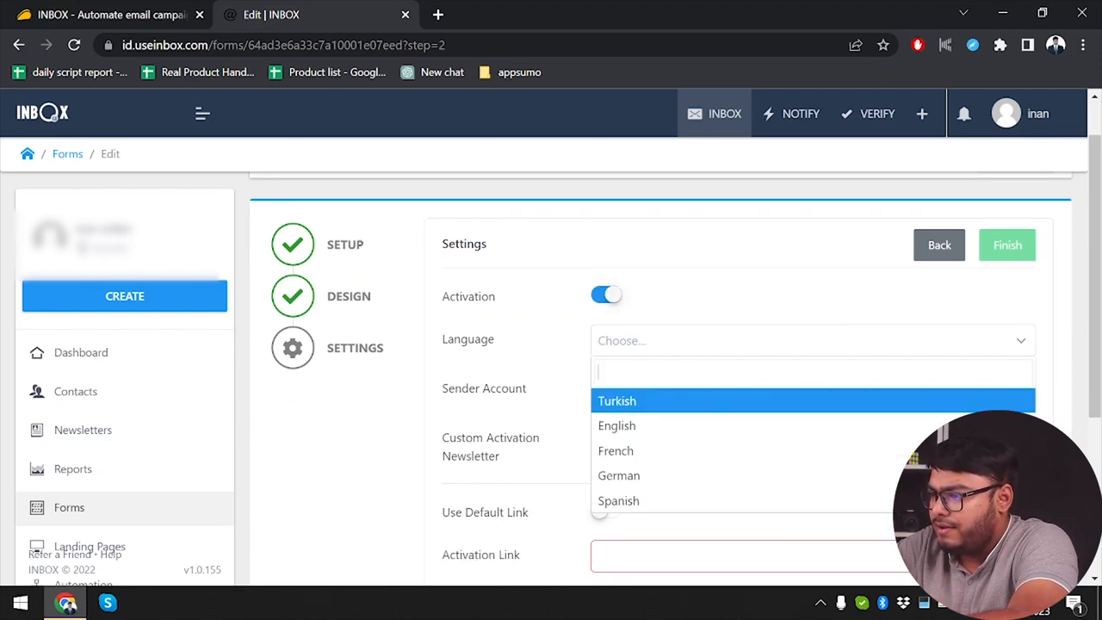
{"action": "left_click", "coordinate": [616, 425]}
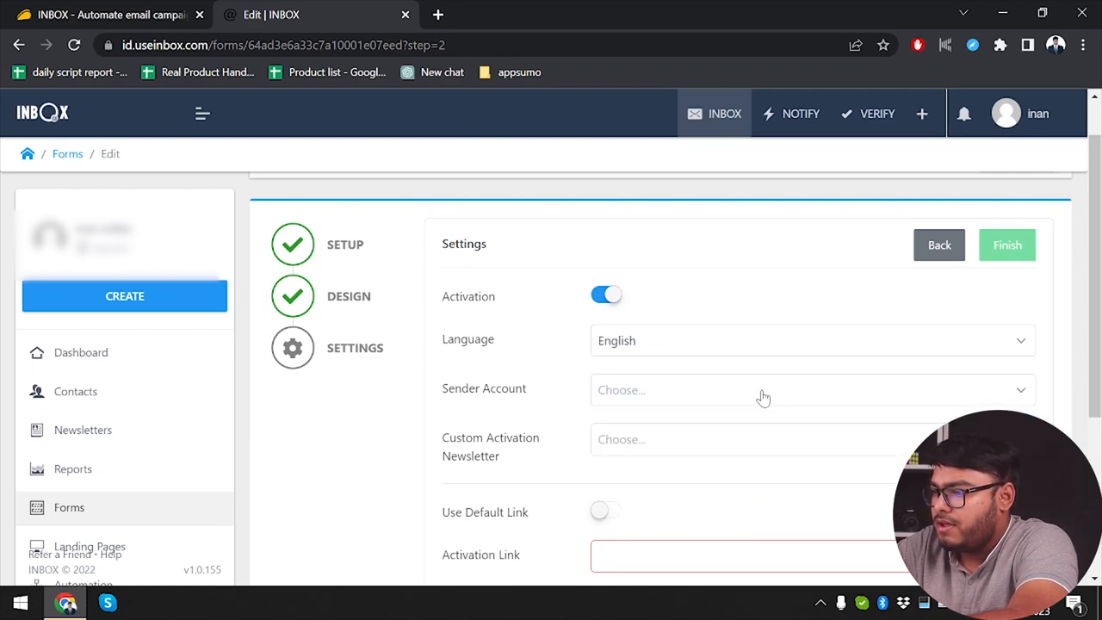
{"action": "scroll", "scroll_direction": "down", "scroll_amount": 3}
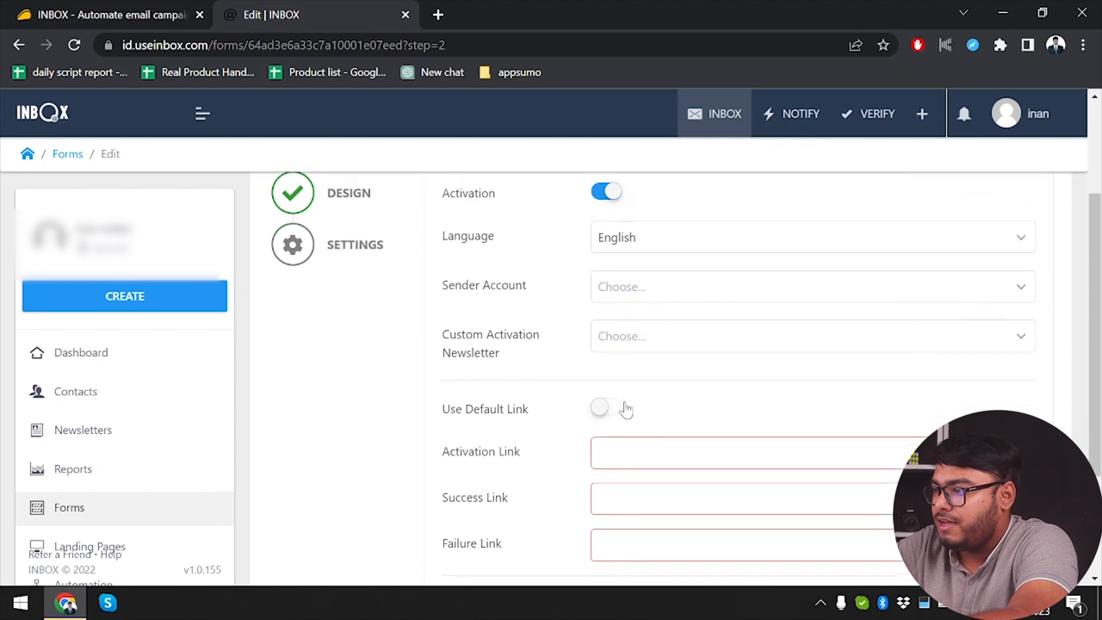
{"action": "left_click", "coordinate": [809, 335]}
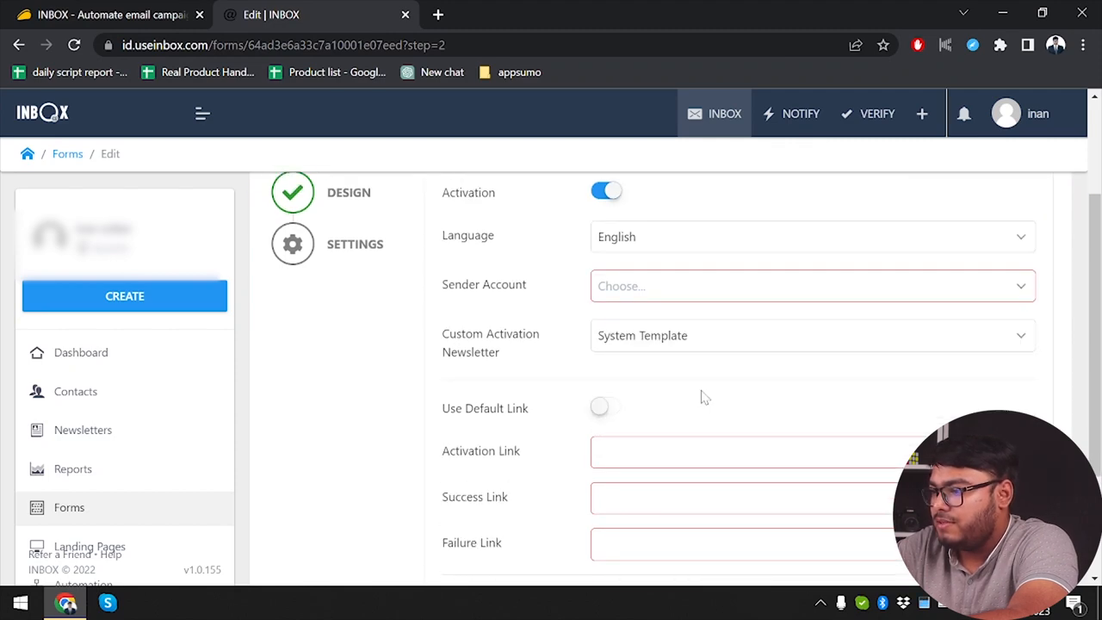
{"action": "left_click", "coordinate": [812, 335]}
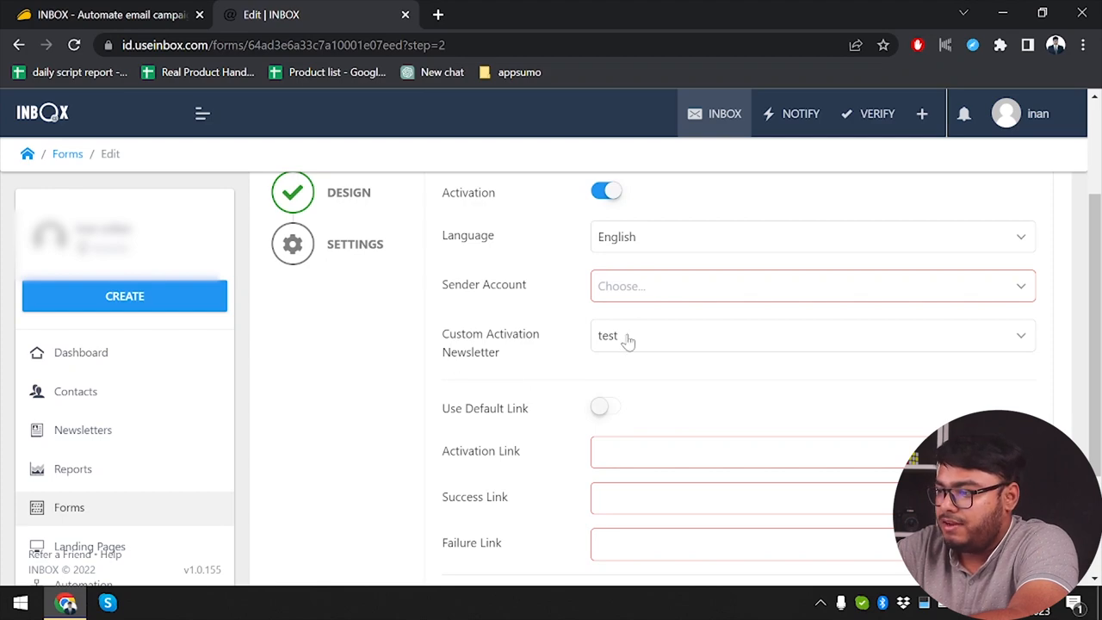
Turn on Use Default Link and look for a sender account
{"action": "left_click", "coordinate": [606, 407]}
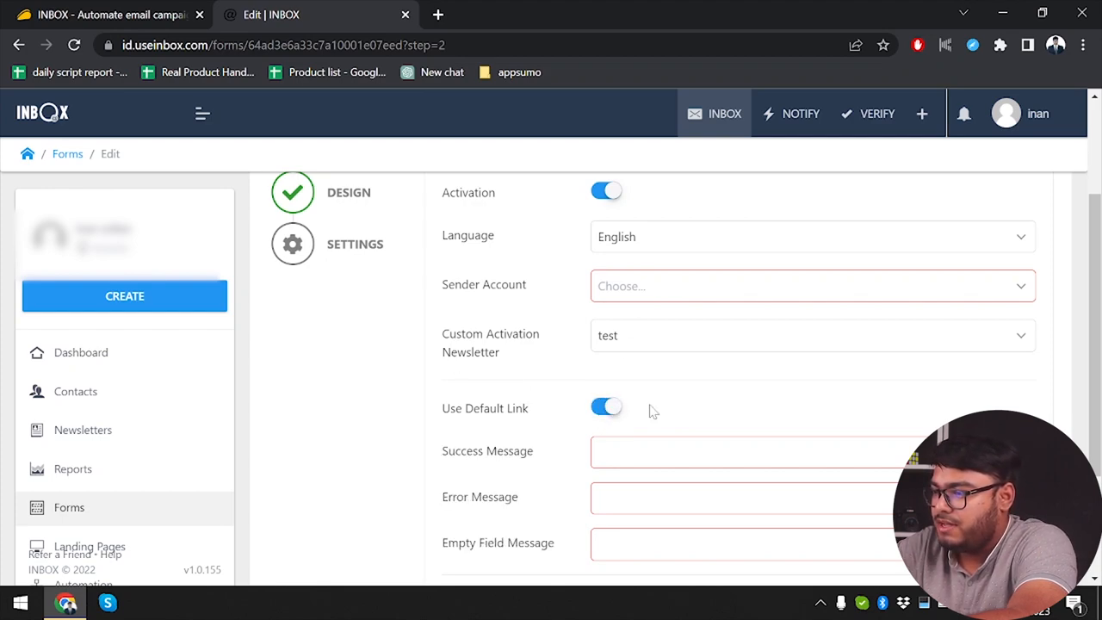
{"action": "scroll", "scroll_direction": "down", "scroll_amount": 3}
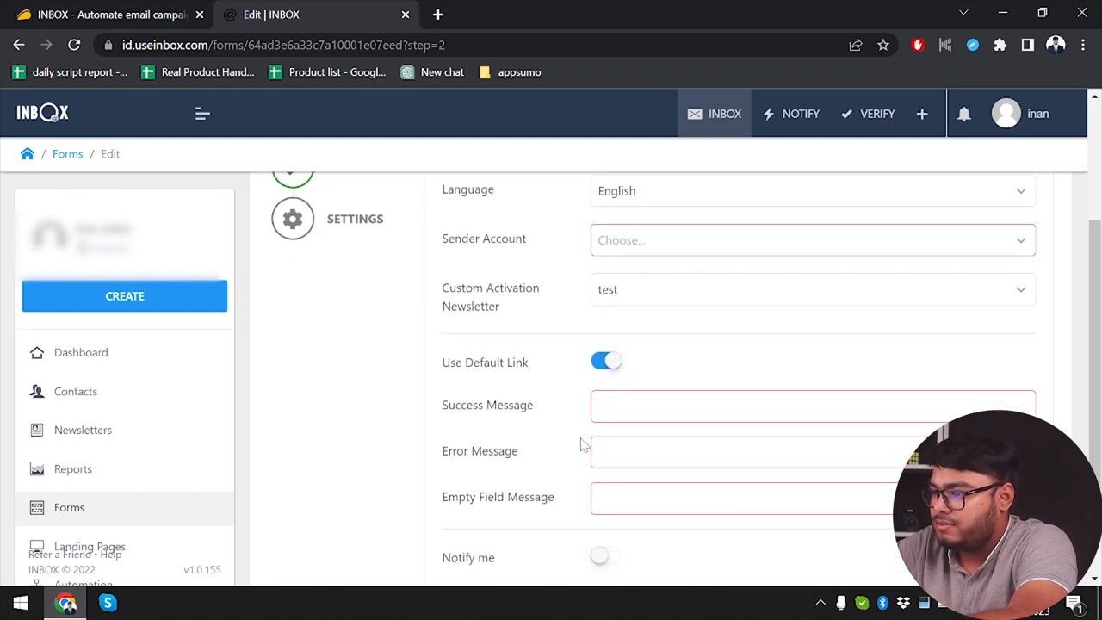
{"action": "left_click", "coordinate": [741, 497]}
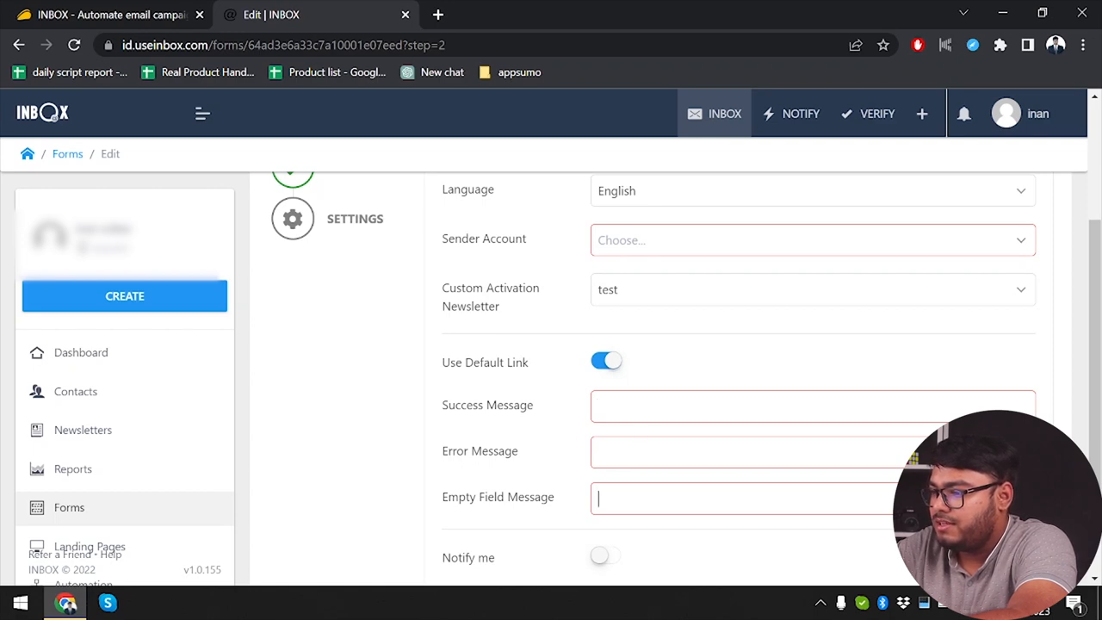
{"action": "left_click", "coordinate": [606, 361]}
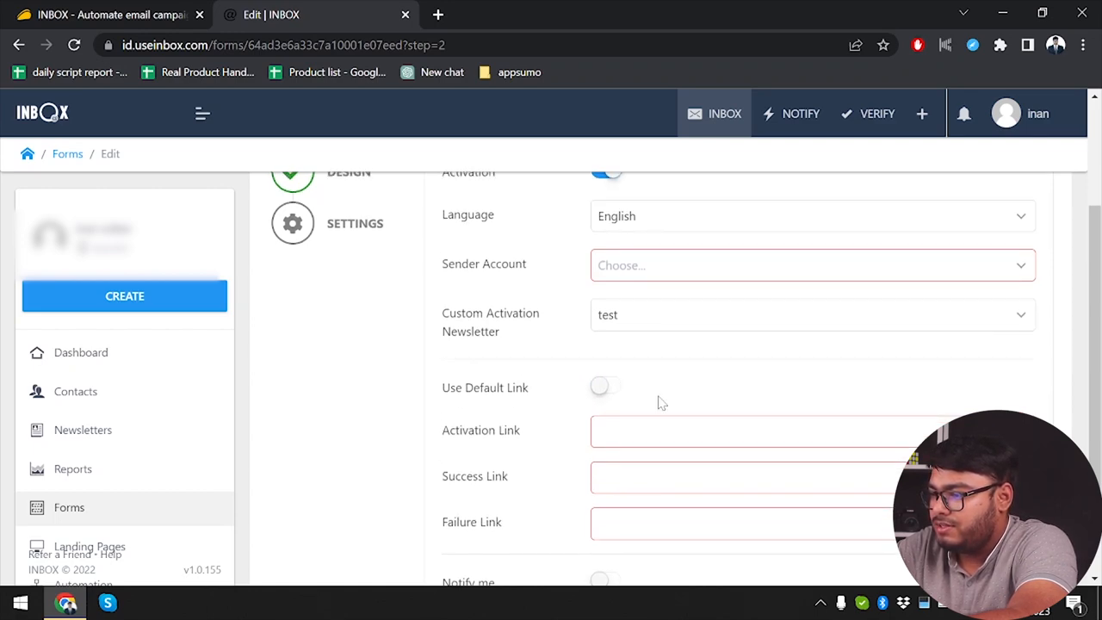
{"action": "scroll", "scroll_direction": "down", "scroll_amount": 3}
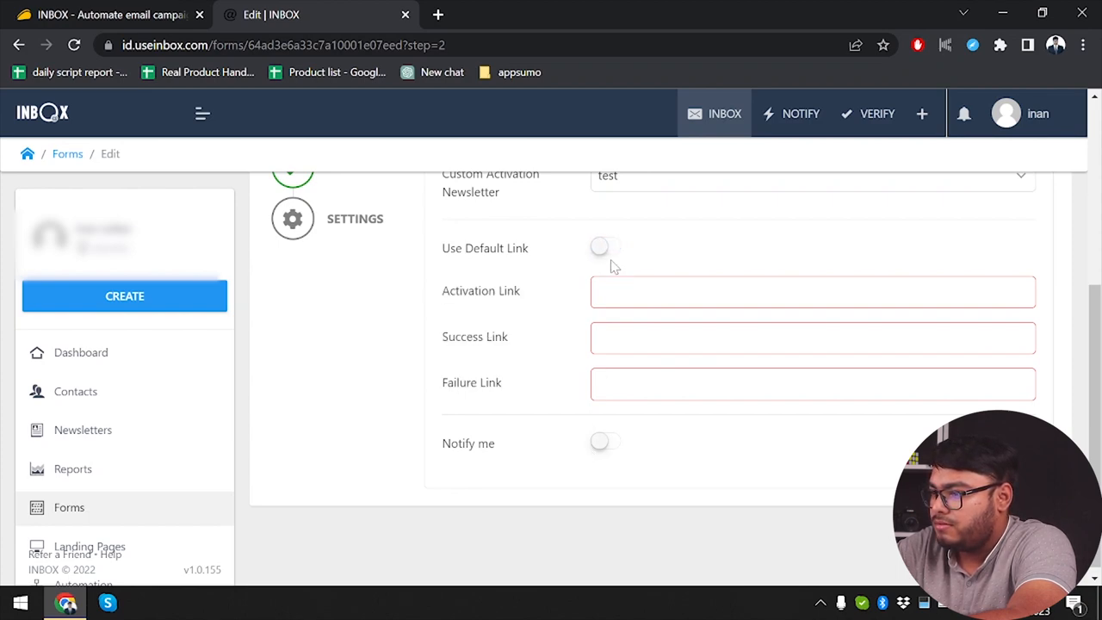
{"action": "left_click", "coordinate": [605, 247]}
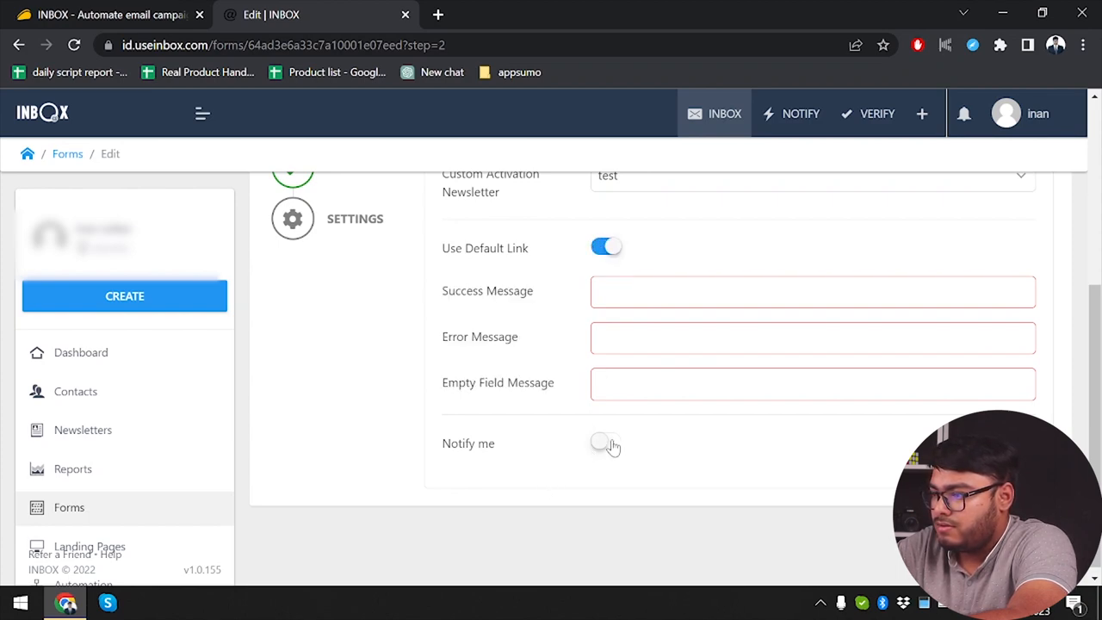
{"action": "scroll", "scroll_direction": "up", "scroll_amount": 3}
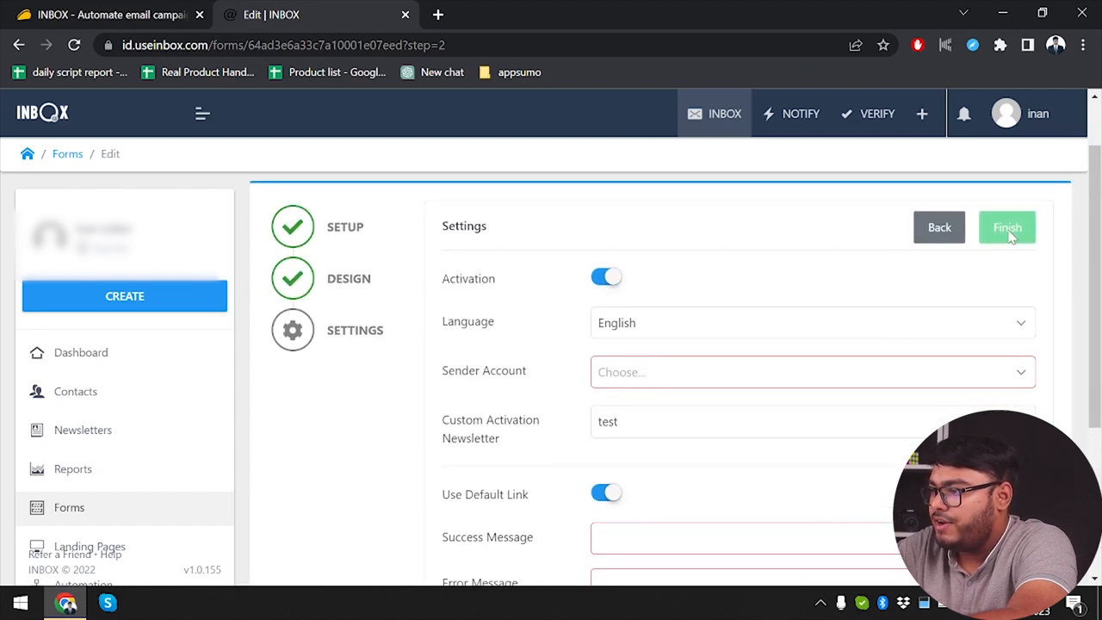
{"action": "mouse_move", "coordinate": [734, 375]}
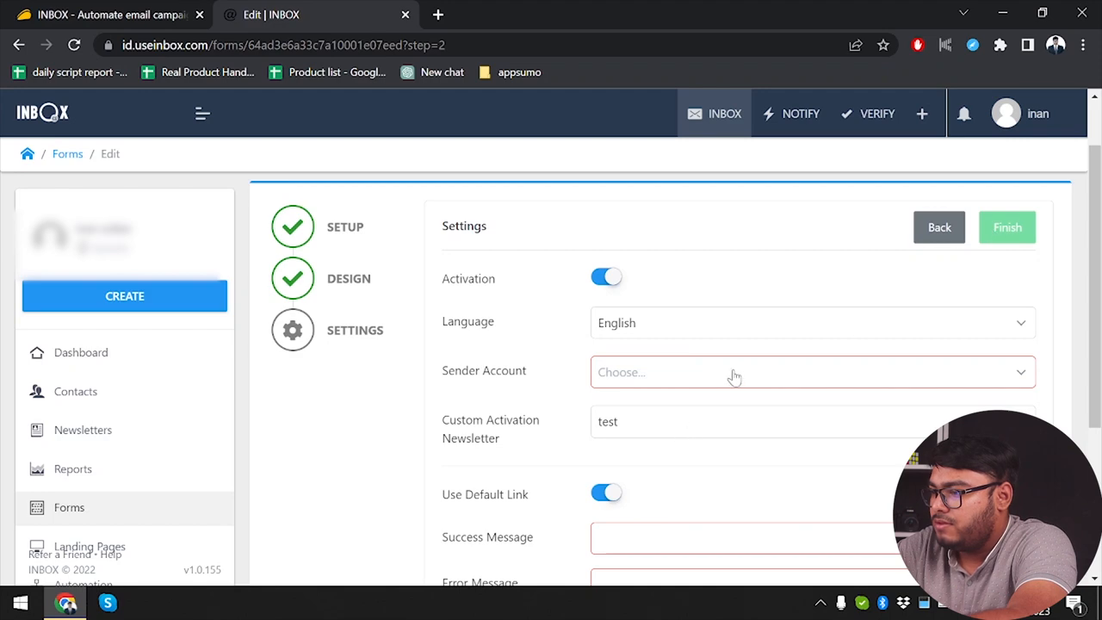
{"action": "left_click", "coordinate": [812, 371]}
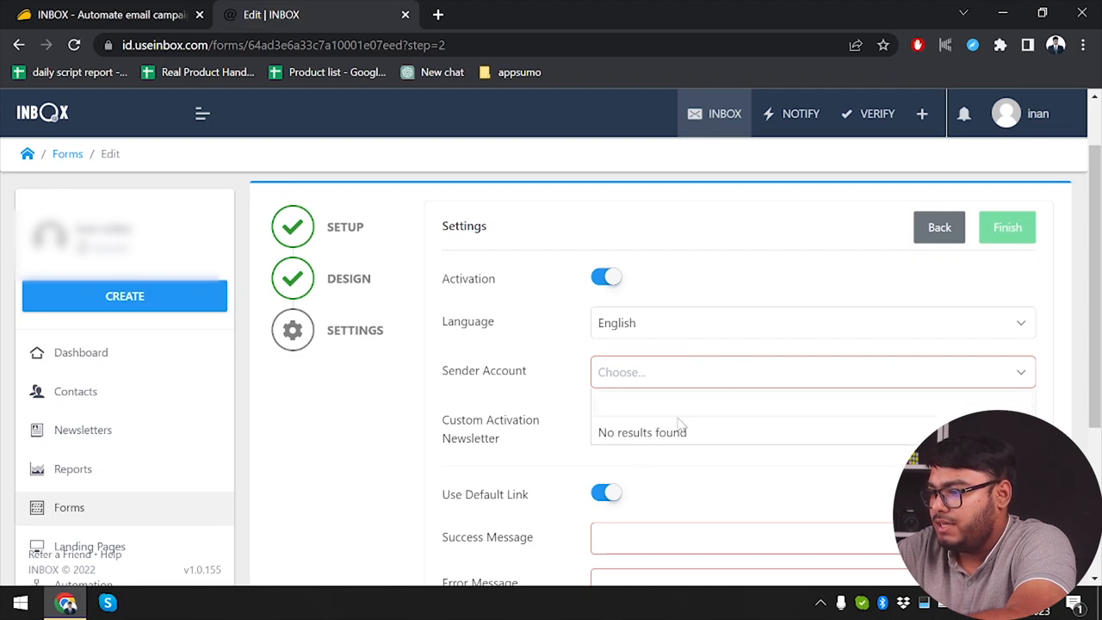
{"action": "scroll", "scroll_direction": "up", "scroll_amount": 3}
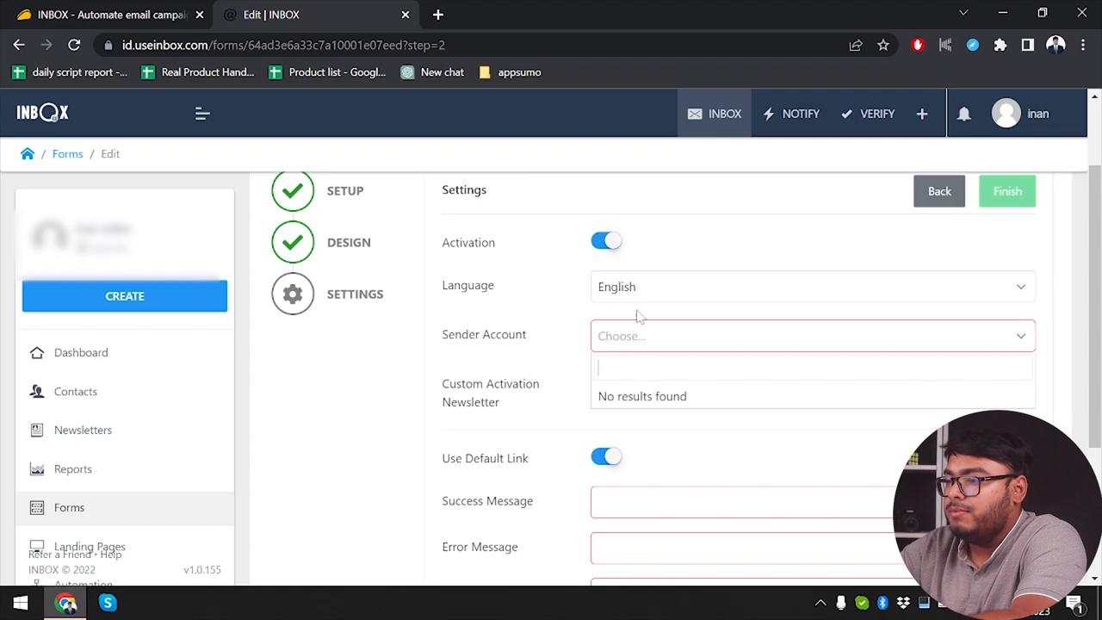
{"action": "mouse_move", "coordinate": [646, 145]}
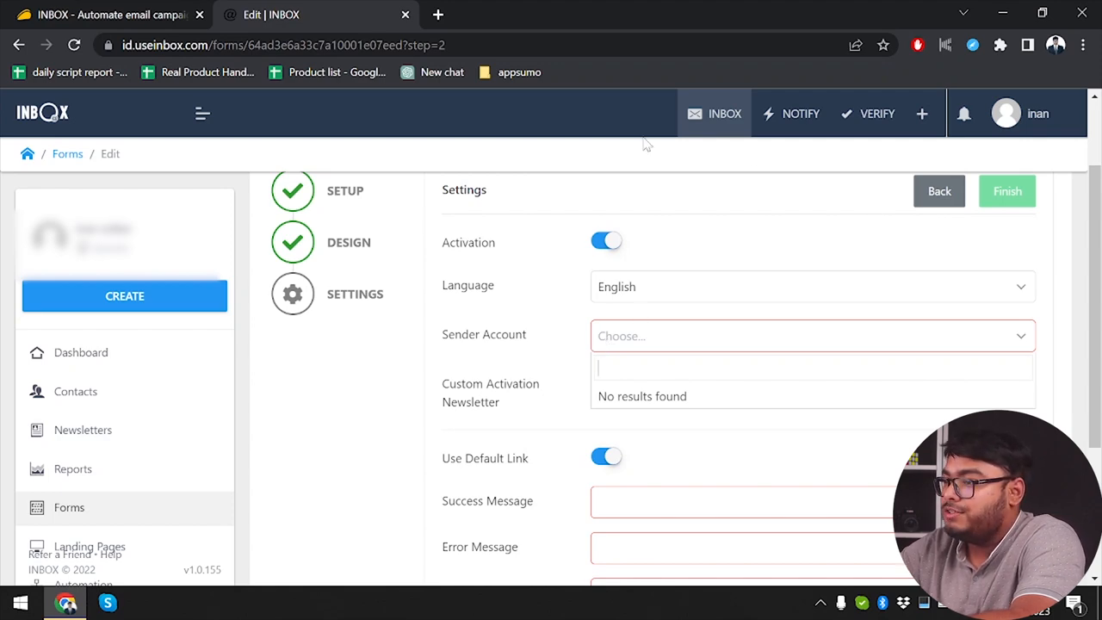
{"action": "mouse_move", "coordinate": [753, 355]}
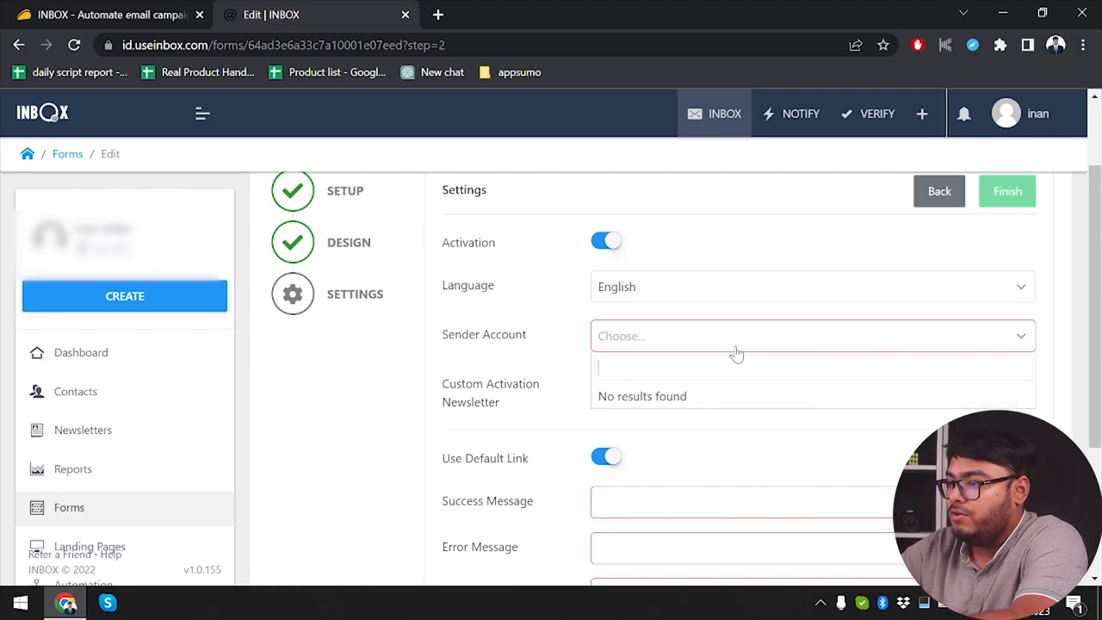
{"action": "mouse_move", "coordinate": [683, 342]}
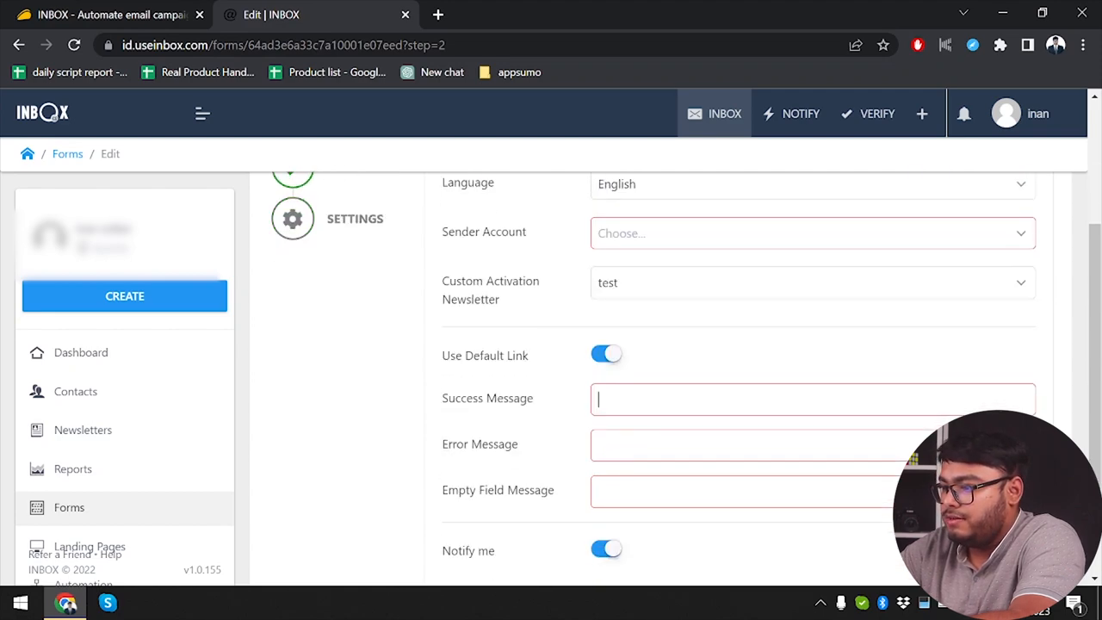
Enter 'success', 'error' and 'empty' messages, then find no sender accounts available
{"action": "type", "text": "suc"}
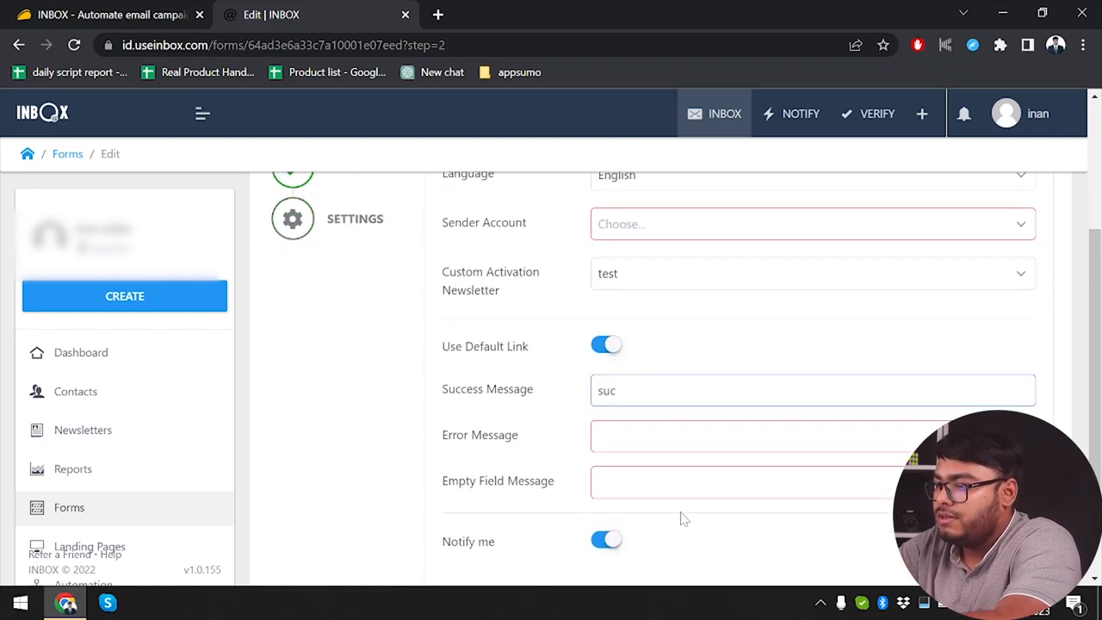
{"action": "type", "text": "cess"}
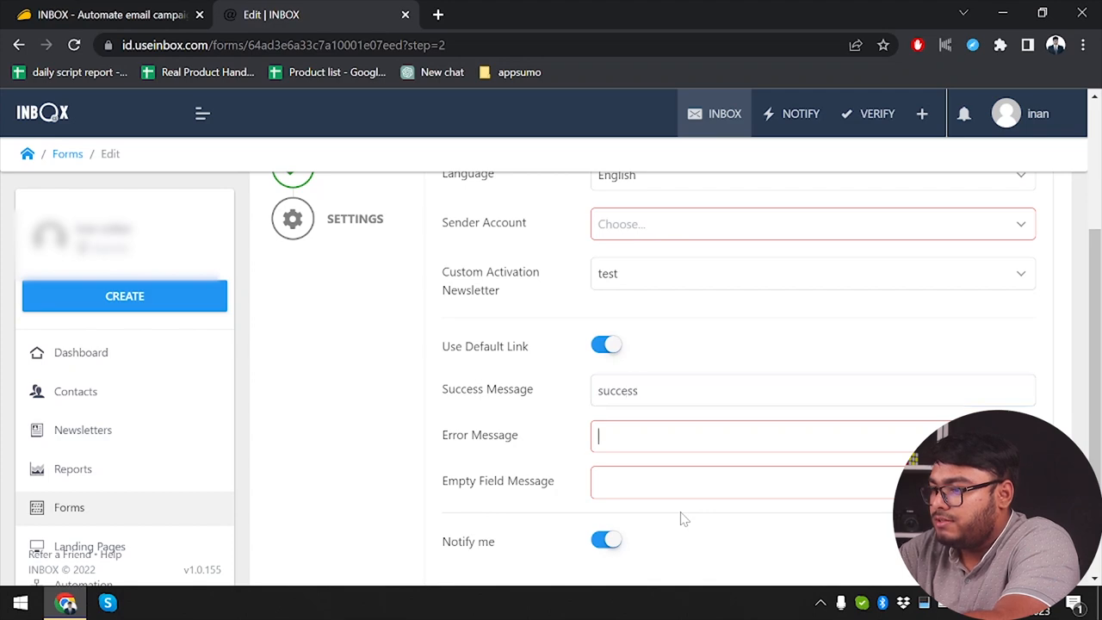
{"action": "type", "text": "error"}
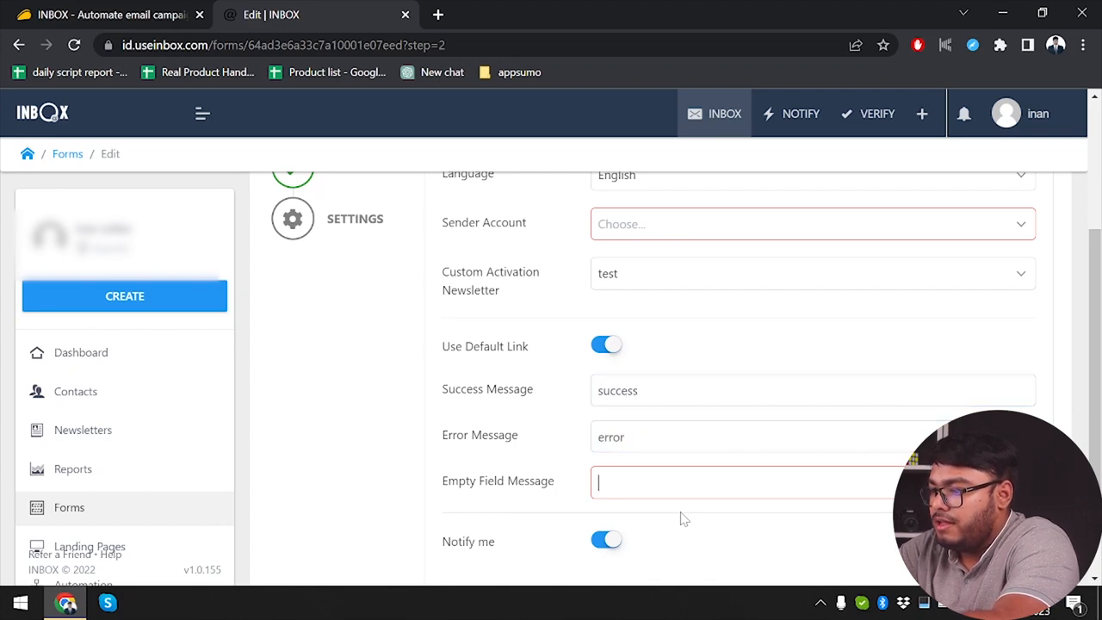
{"action": "type", "text": "emp"}
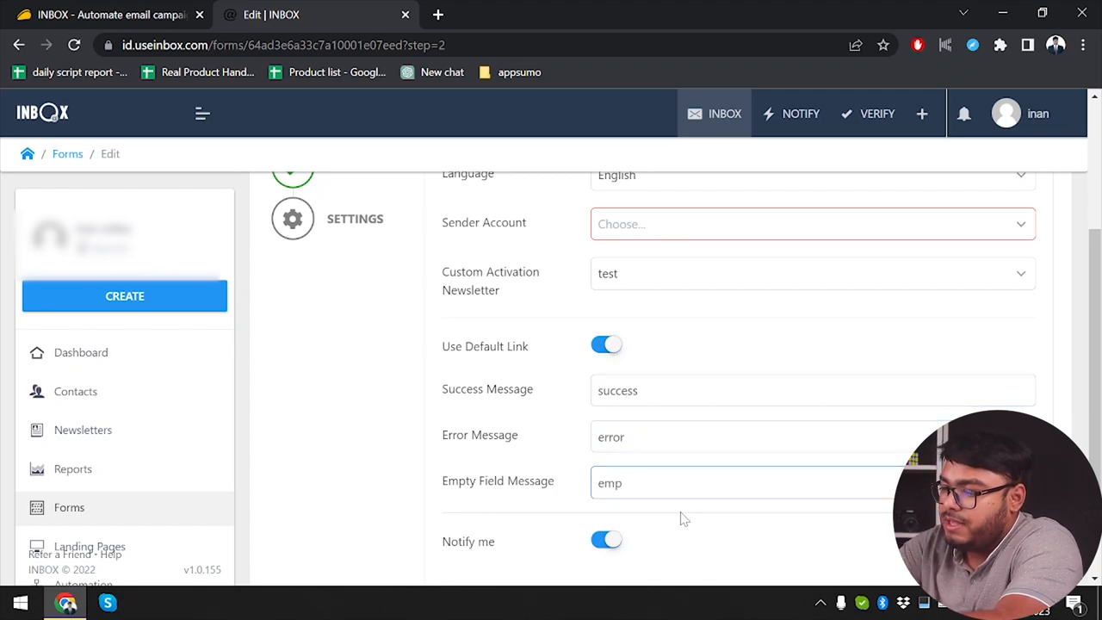
{"action": "type", "text": "ty"}
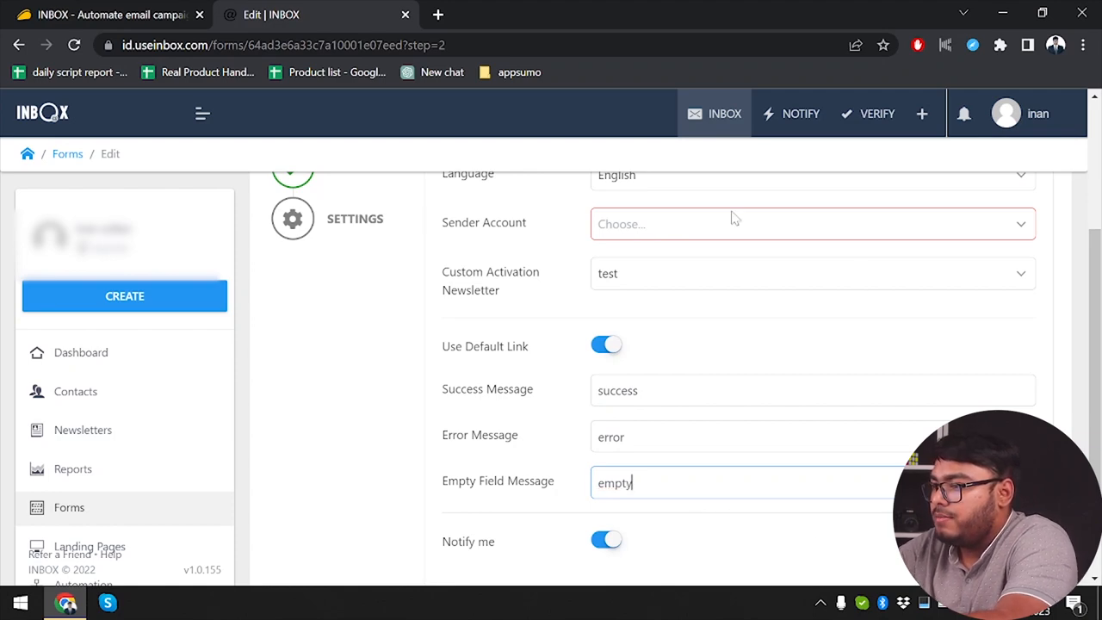
{"action": "scroll", "scroll_direction": "up", "scroll_amount": 3}
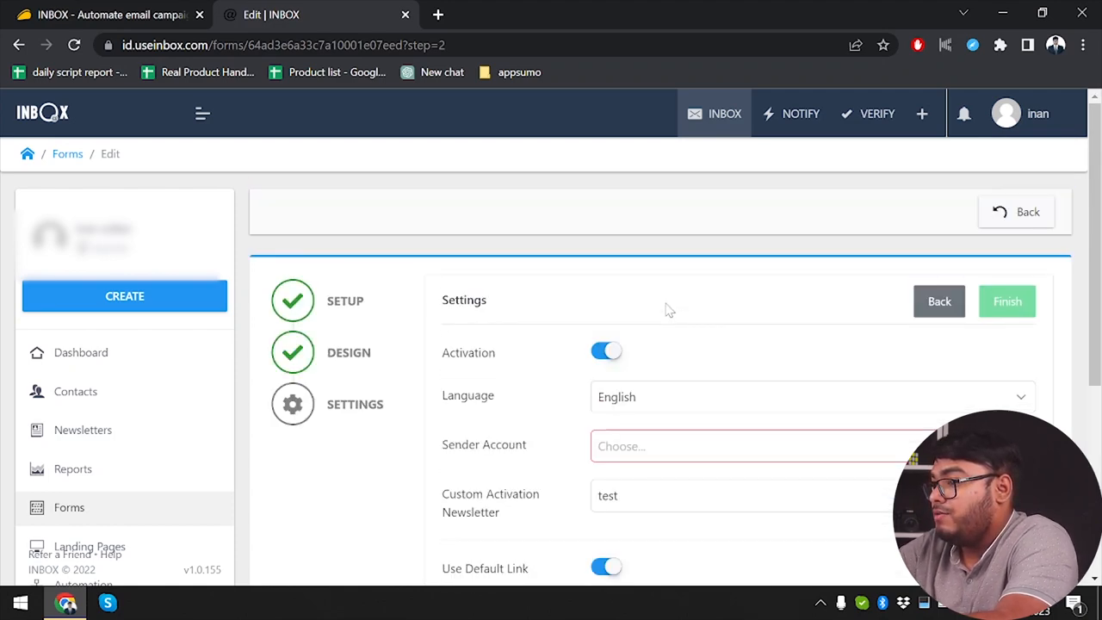
{"action": "mouse_move", "coordinate": [387, 406]}
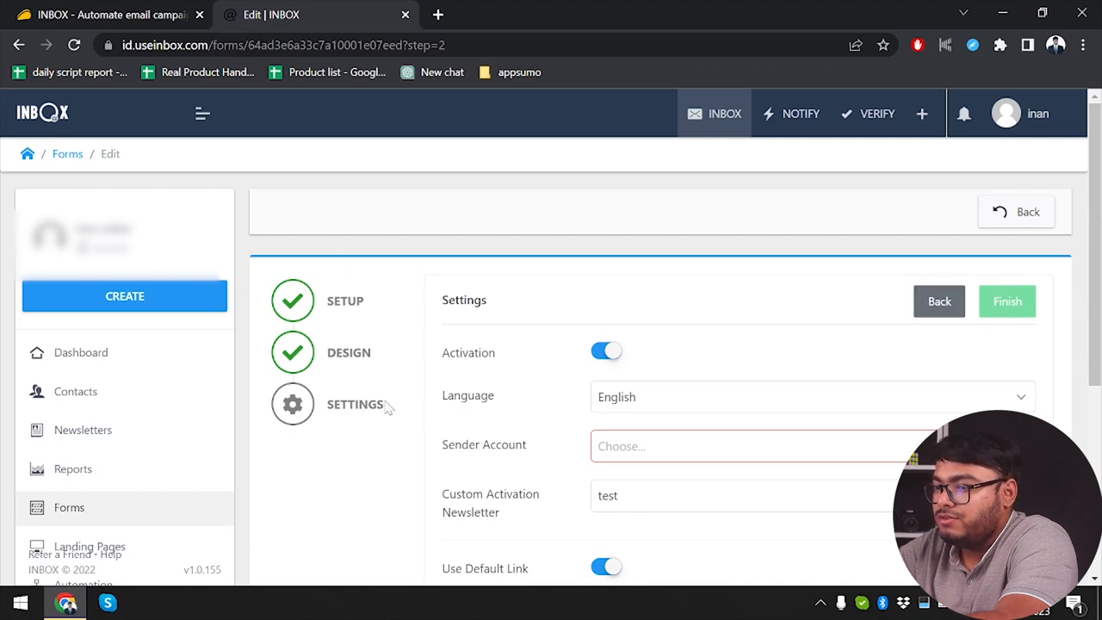
{"action": "mouse_move", "coordinate": [977, 353]}
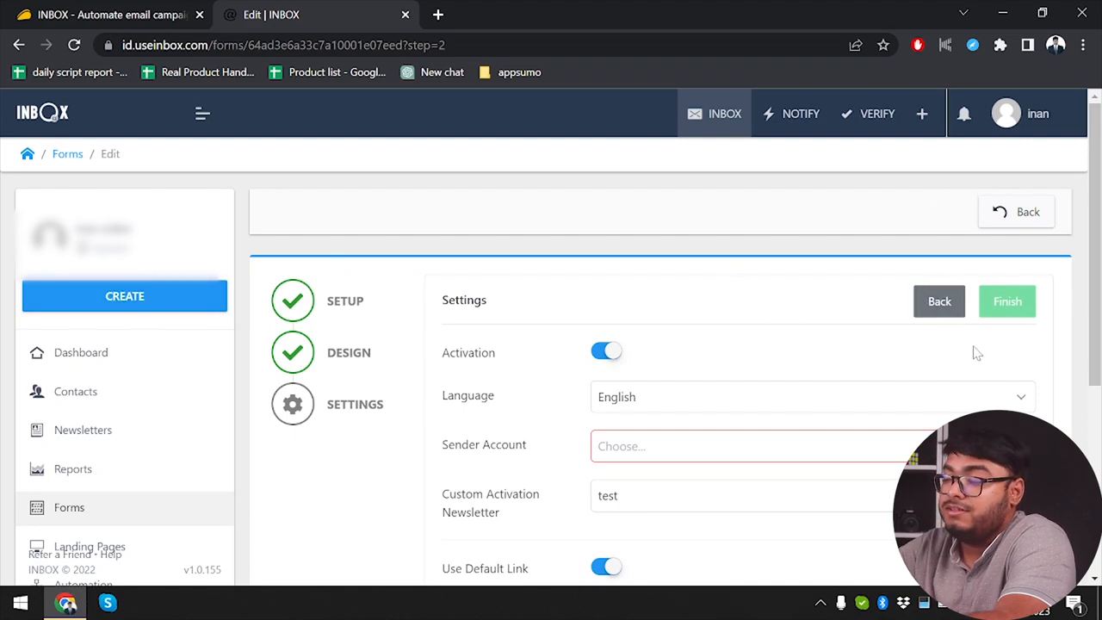
{"action": "left_click", "coordinate": [740, 445]}
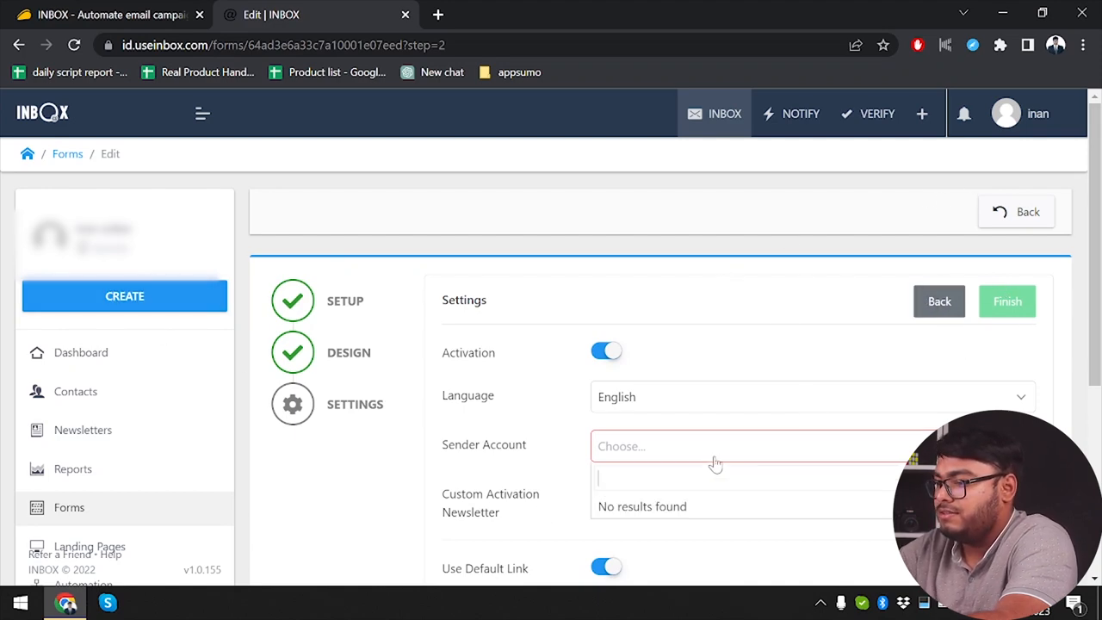
{"action": "mouse_move", "coordinate": [769, 430]}
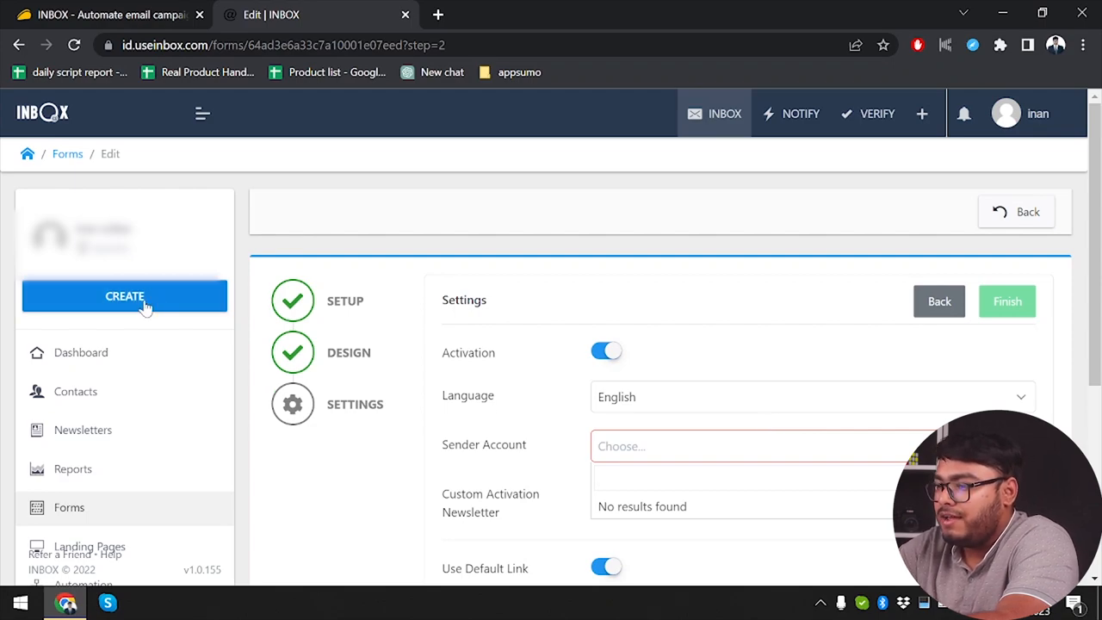
Glance at the Create menu's Landing Page option, then return to the Dashboard
{"action": "left_click", "coordinate": [125, 296]}
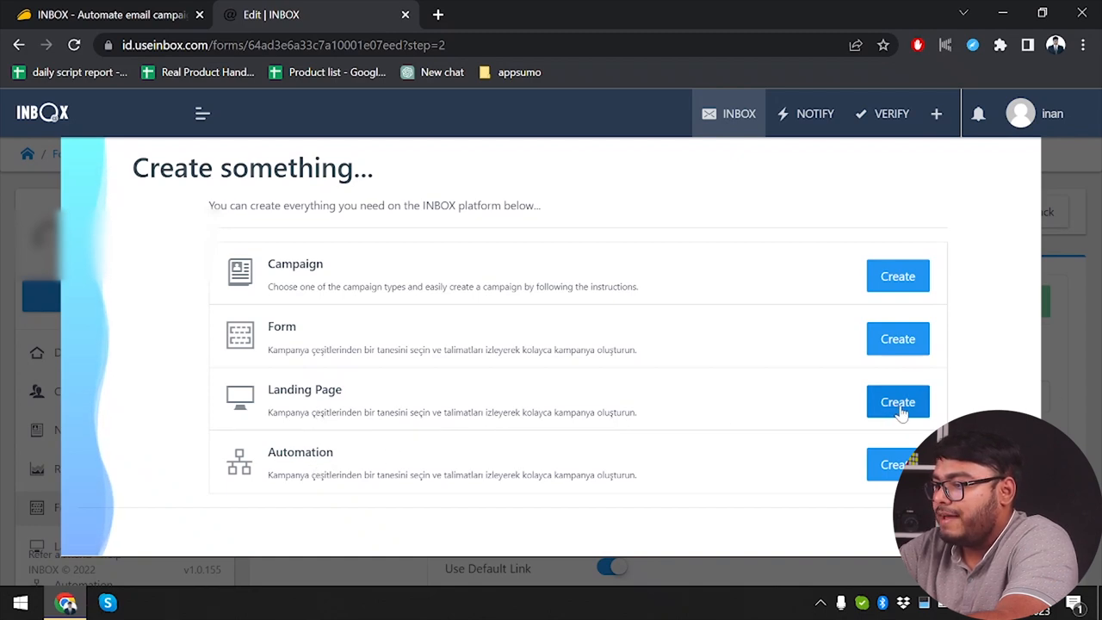
{"action": "left_click", "coordinate": [896, 402]}
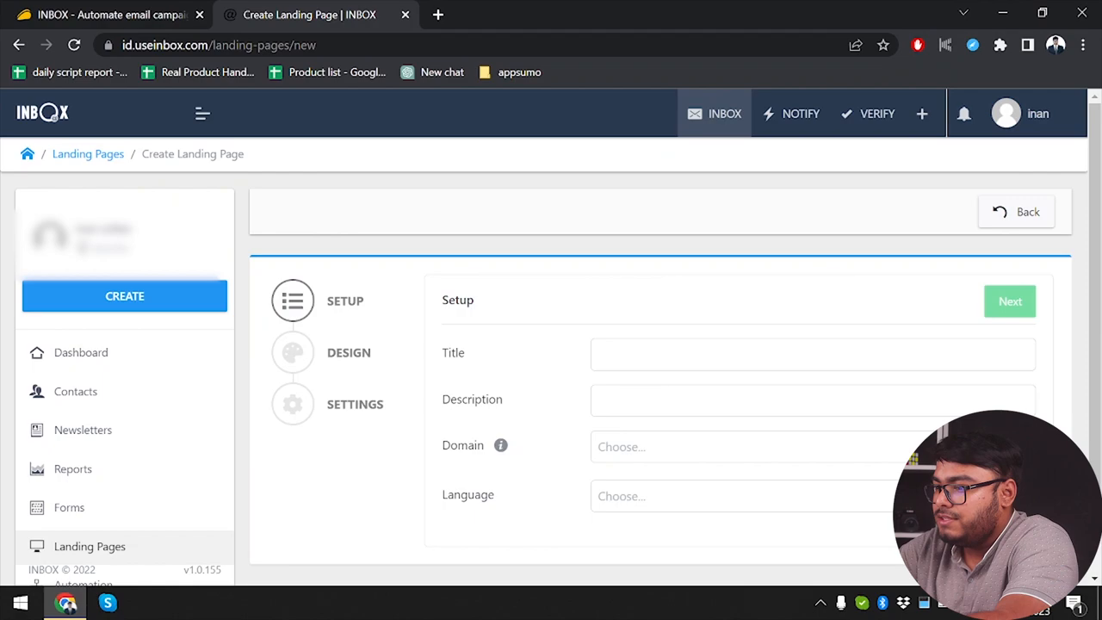
{"action": "left_click", "coordinate": [81, 352]}
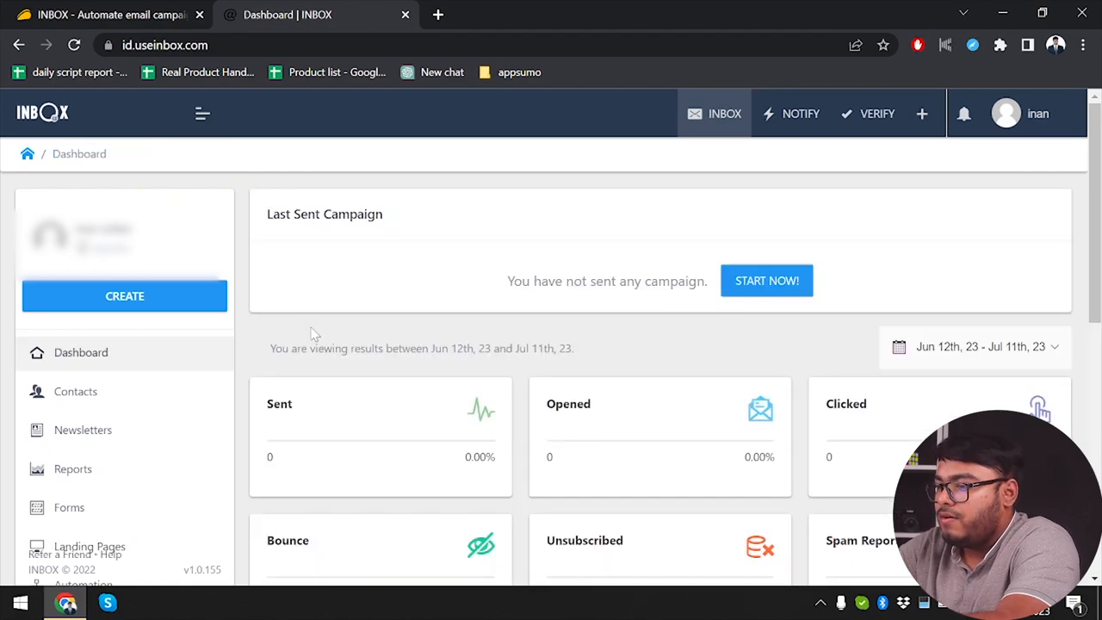
{"action": "mouse_move", "coordinate": [125, 296]}
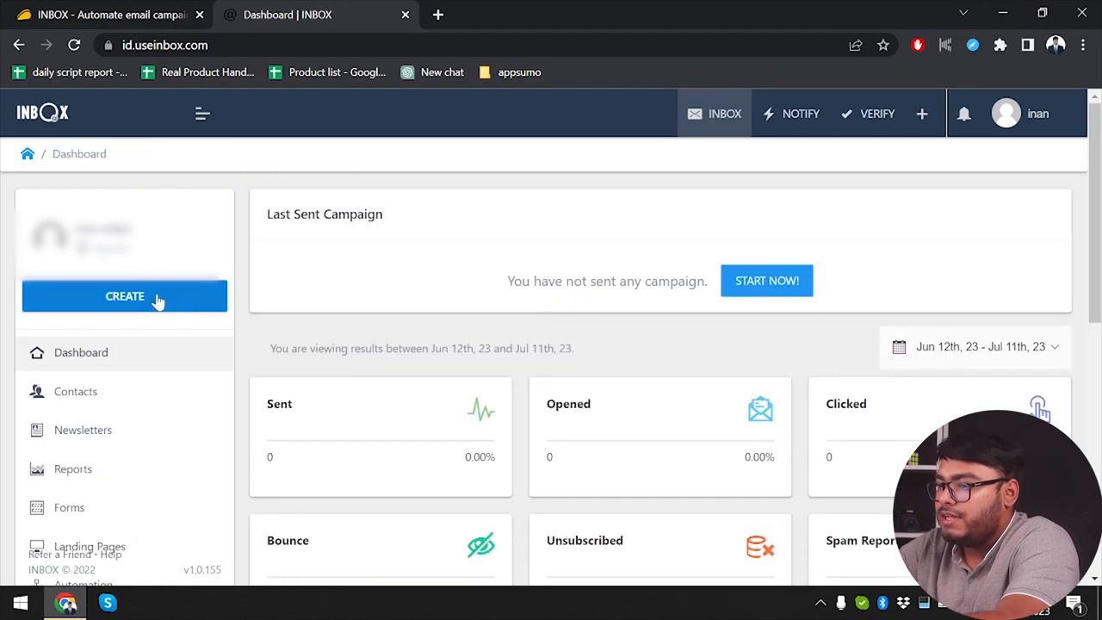
{"action": "left_click", "coordinate": [125, 296]}
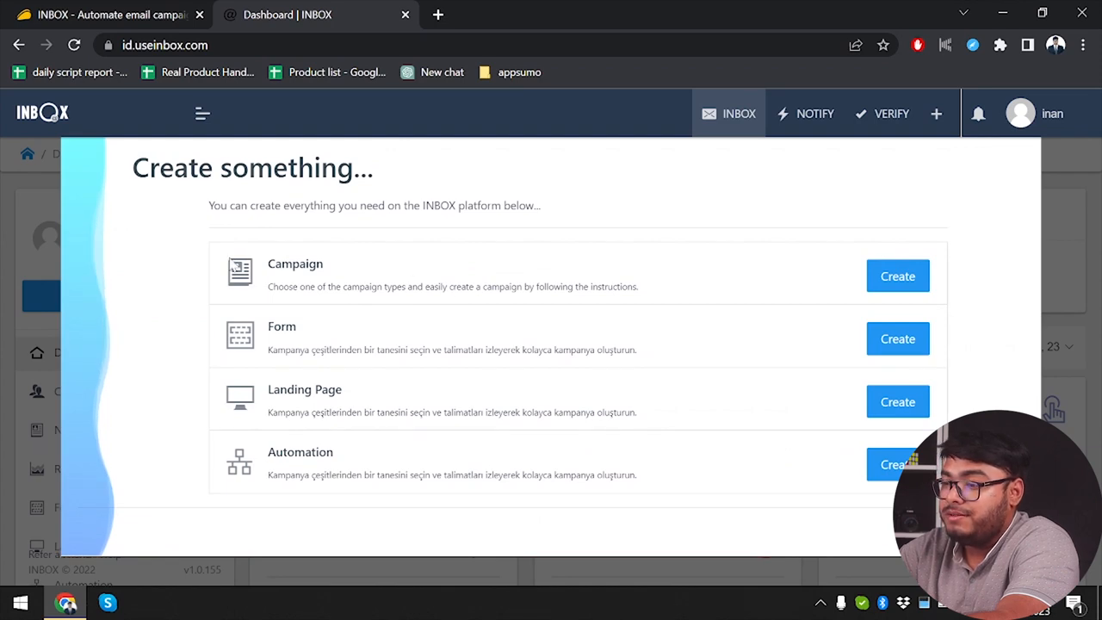
{"action": "mouse_move", "coordinate": [275, 264]}
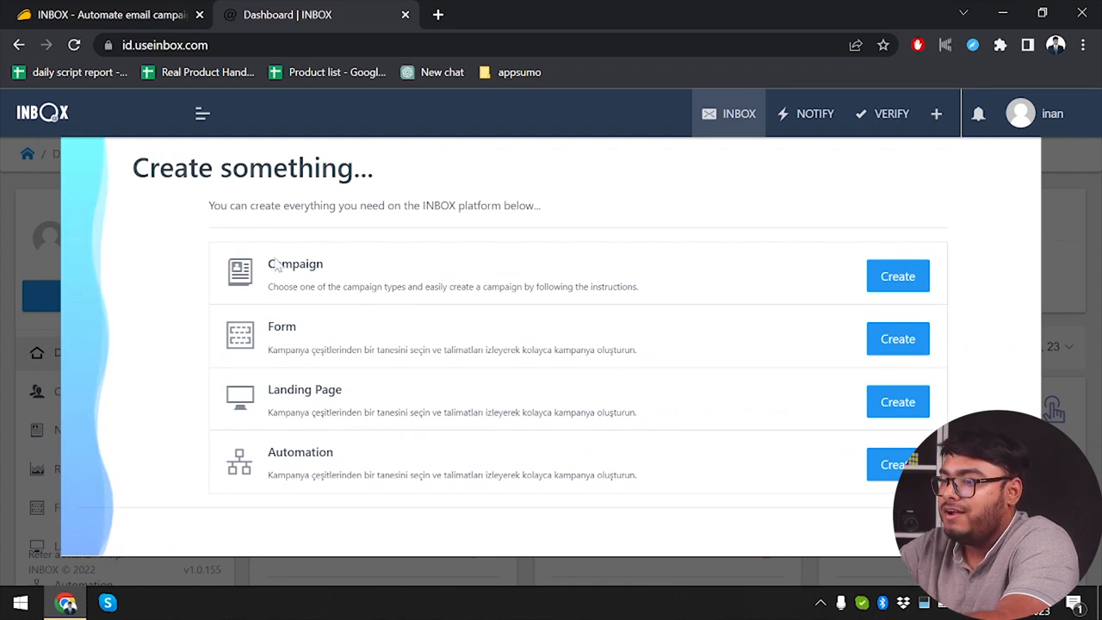
{"action": "mouse_move", "coordinate": [385, 302]}
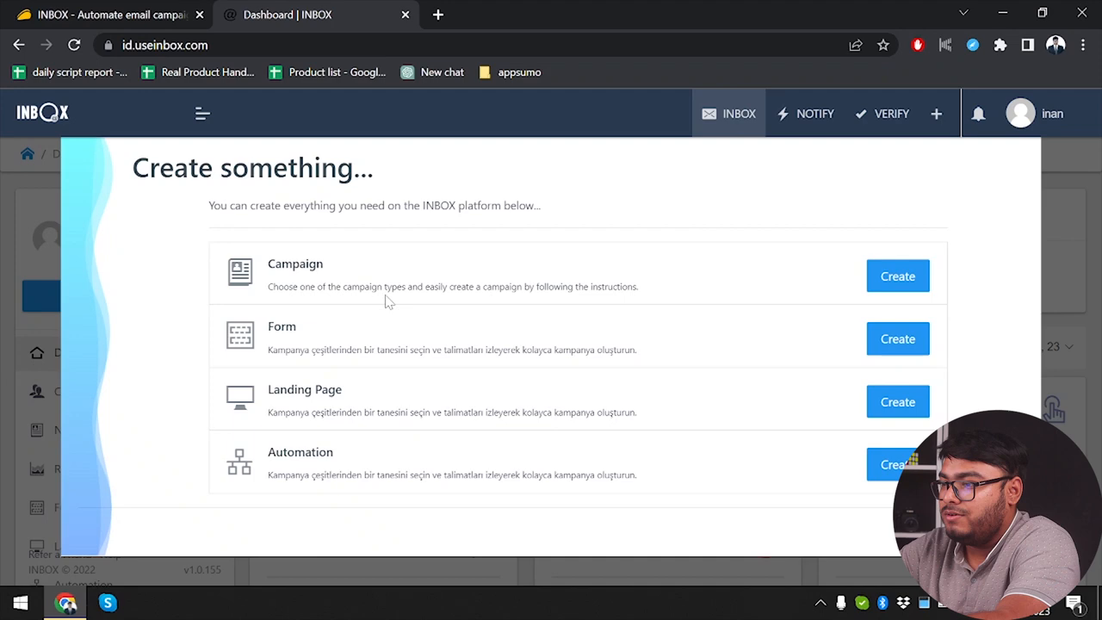
{"action": "mouse_move", "coordinate": [622, 281]}
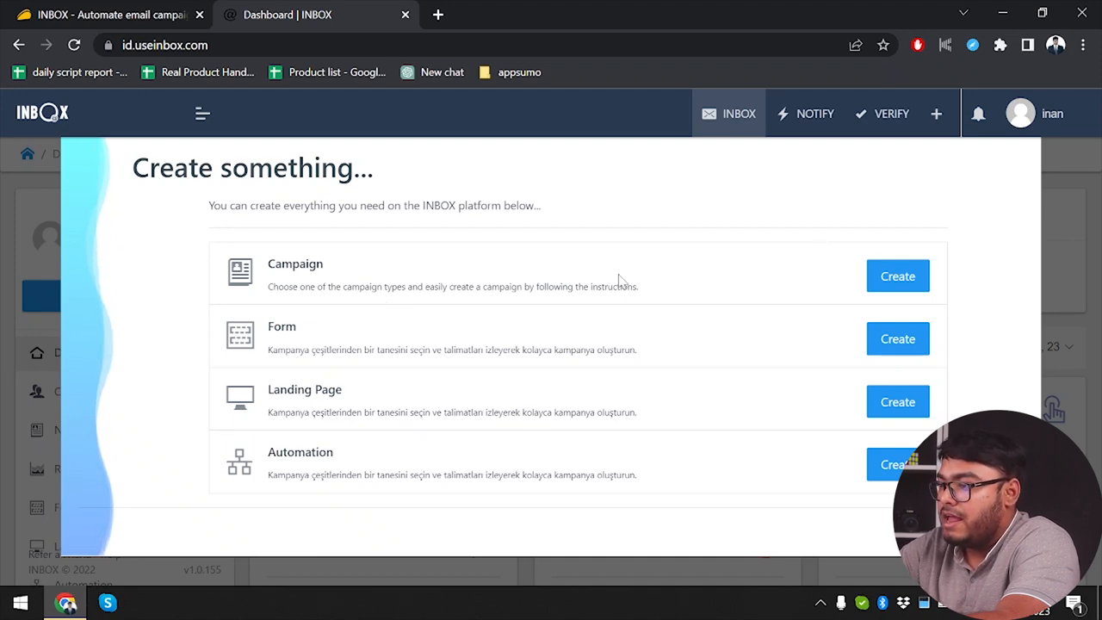
{"action": "mouse_move", "coordinate": [897, 293]}
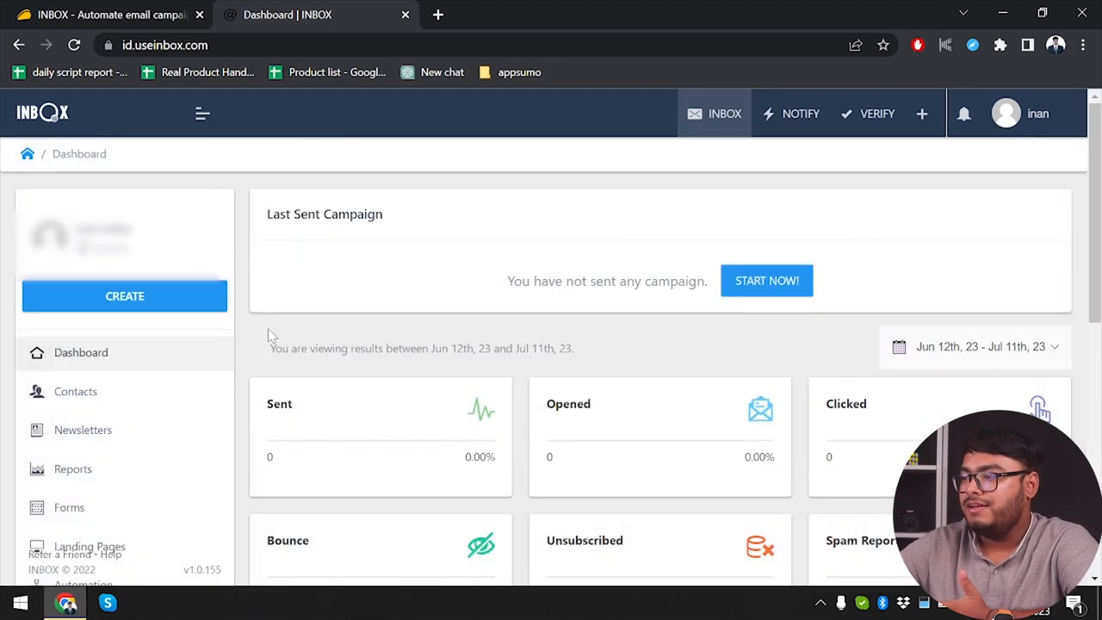
{"action": "mouse_move", "coordinate": [237, 334]}
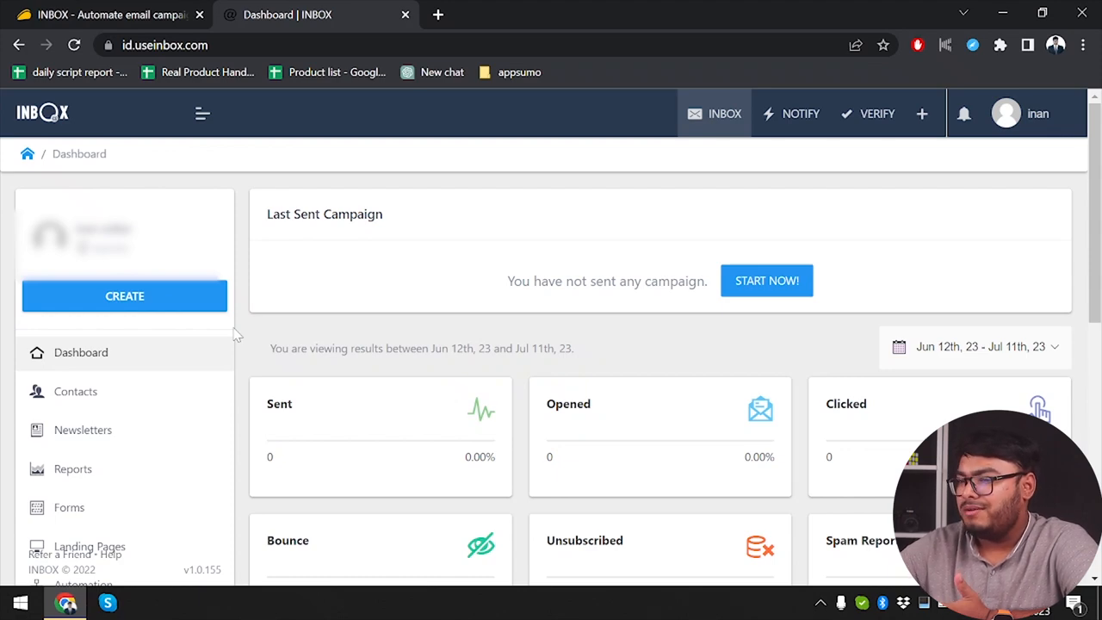
{"action": "scroll", "scroll_direction": "down", "scroll_amount": 3}
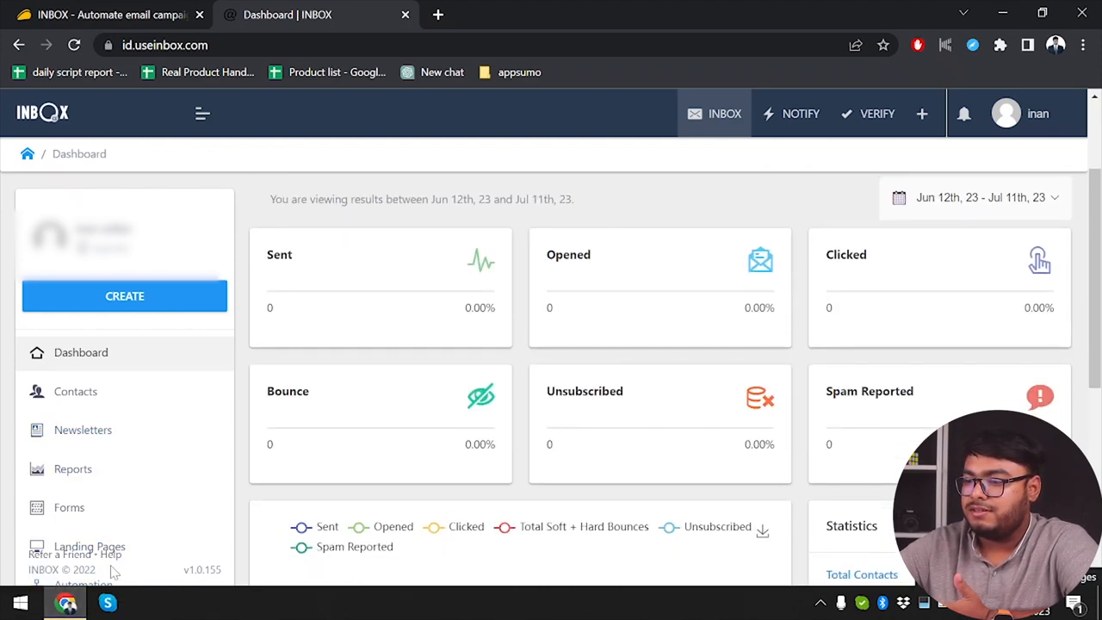
{"action": "left_click", "coordinate": [201, 113]}
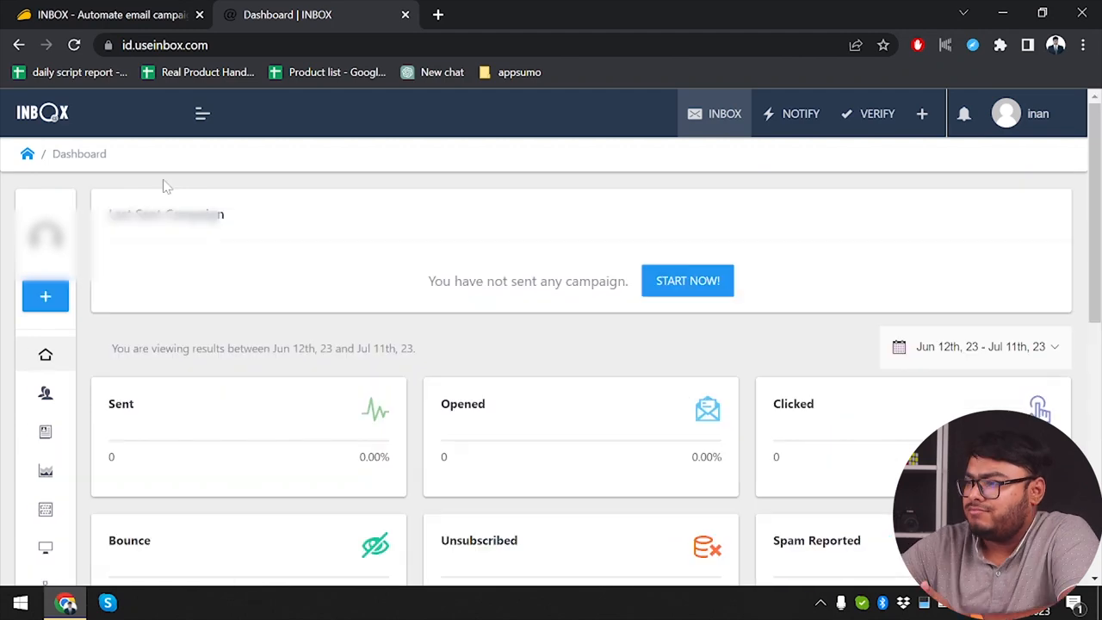
{"action": "left_click", "coordinate": [202, 113]}
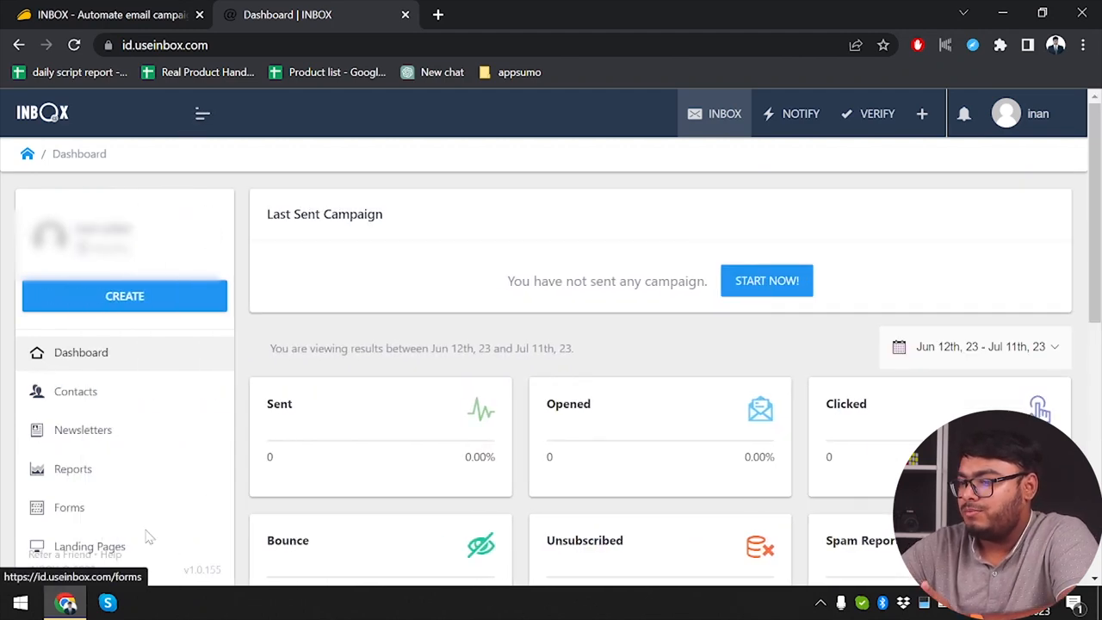
{"action": "scroll", "scroll_direction": "down", "scroll_amount": 3}
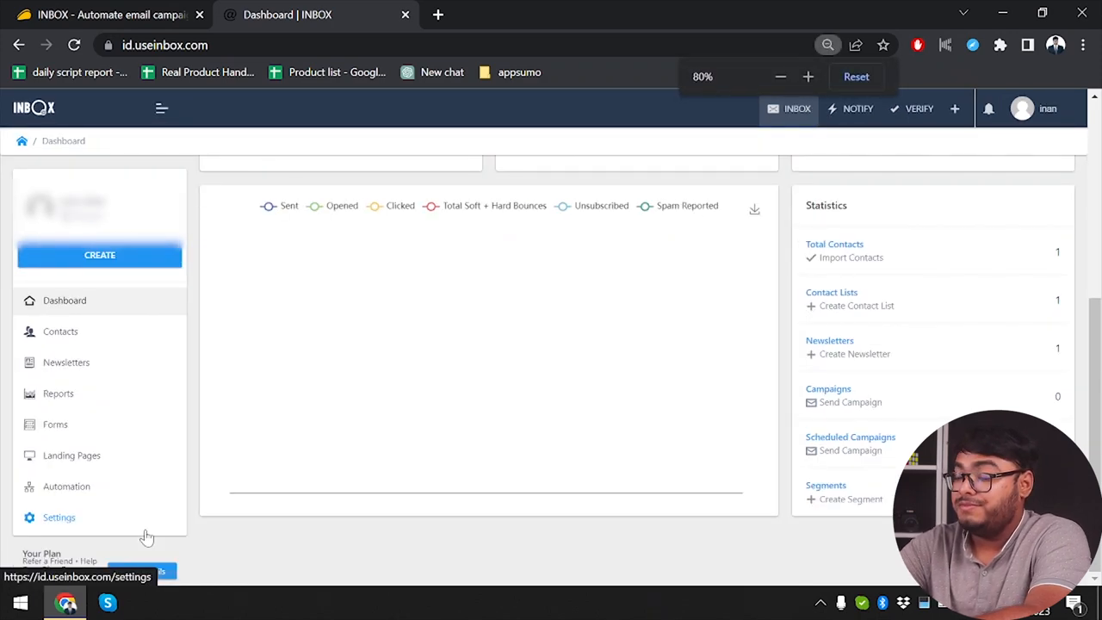
{"action": "left_click", "coordinate": [780, 77]}
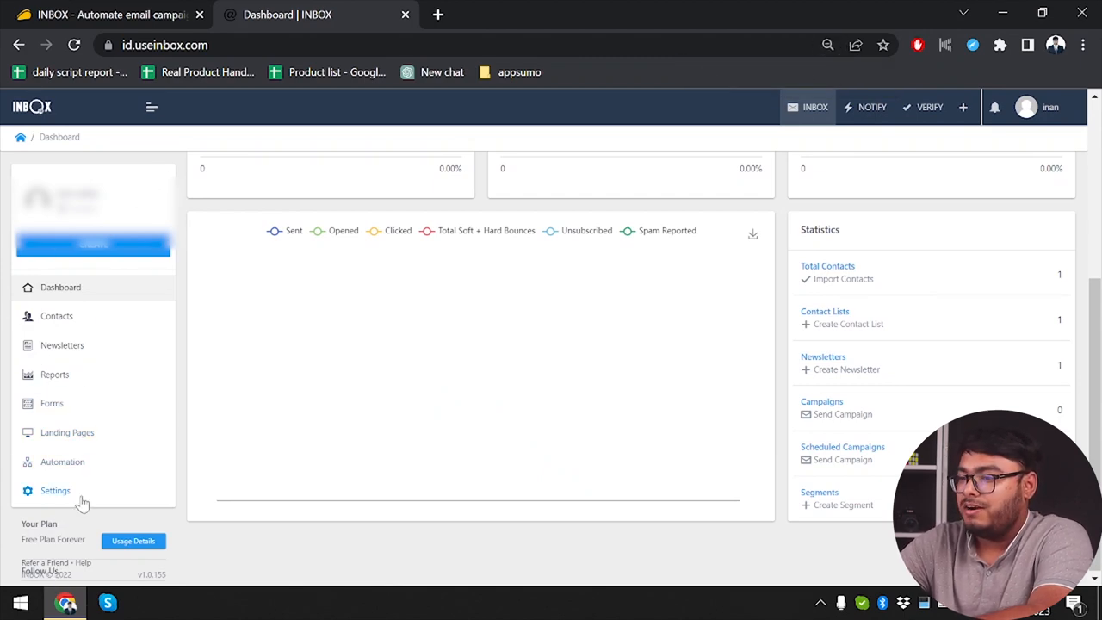
{"action": "scroll", "scroll_direction": "up", "scroll_amount": 3}
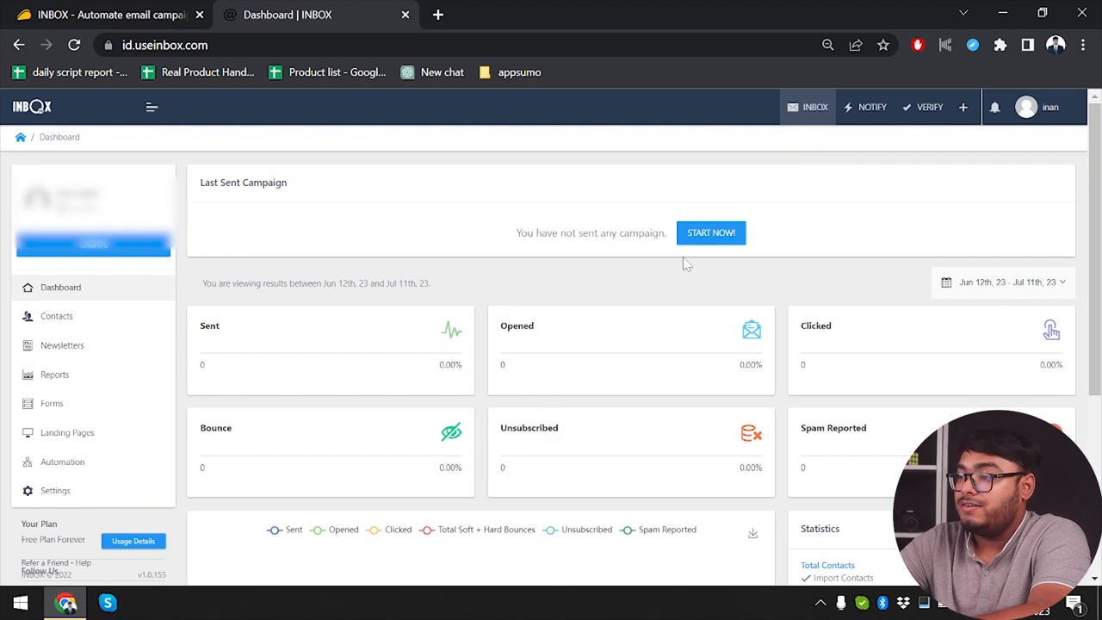
{"action": "scroll", "scroll_direction": "down", "scroll_amount": 3}
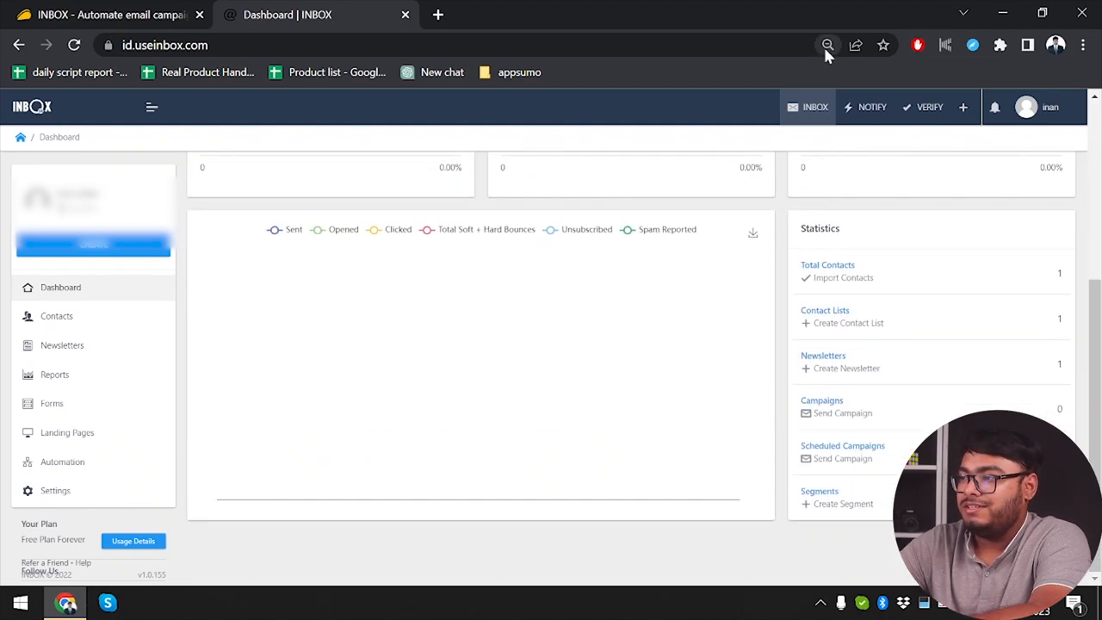
{"action": "left_click", "coordinate": [827, 45]}
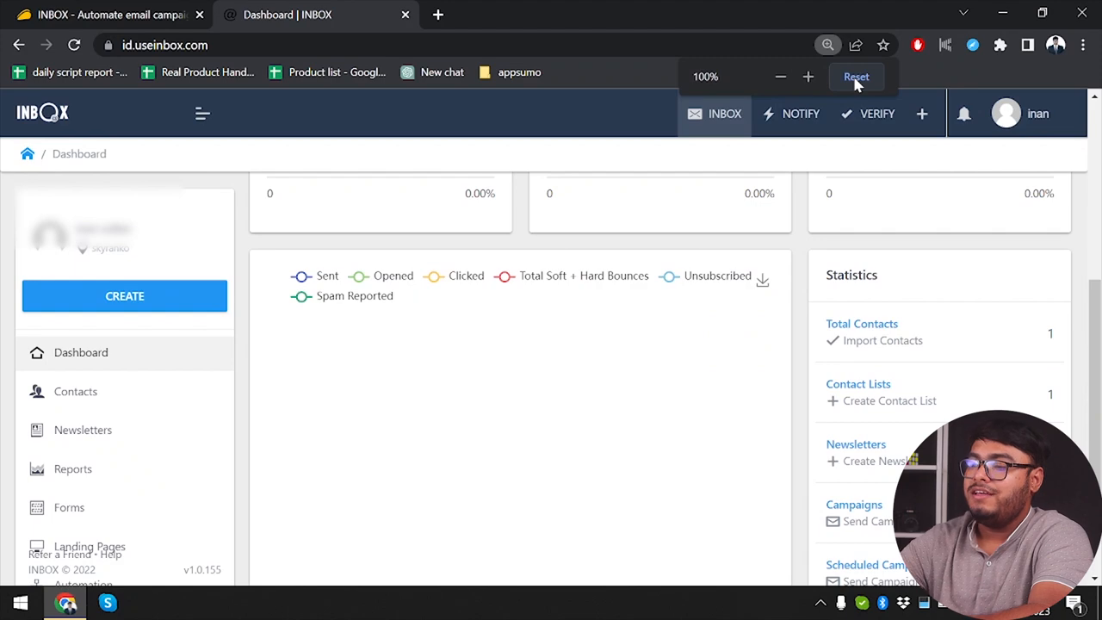
{"action": "scroll", "scroll_direction": "up", "scroll_amount": 3}
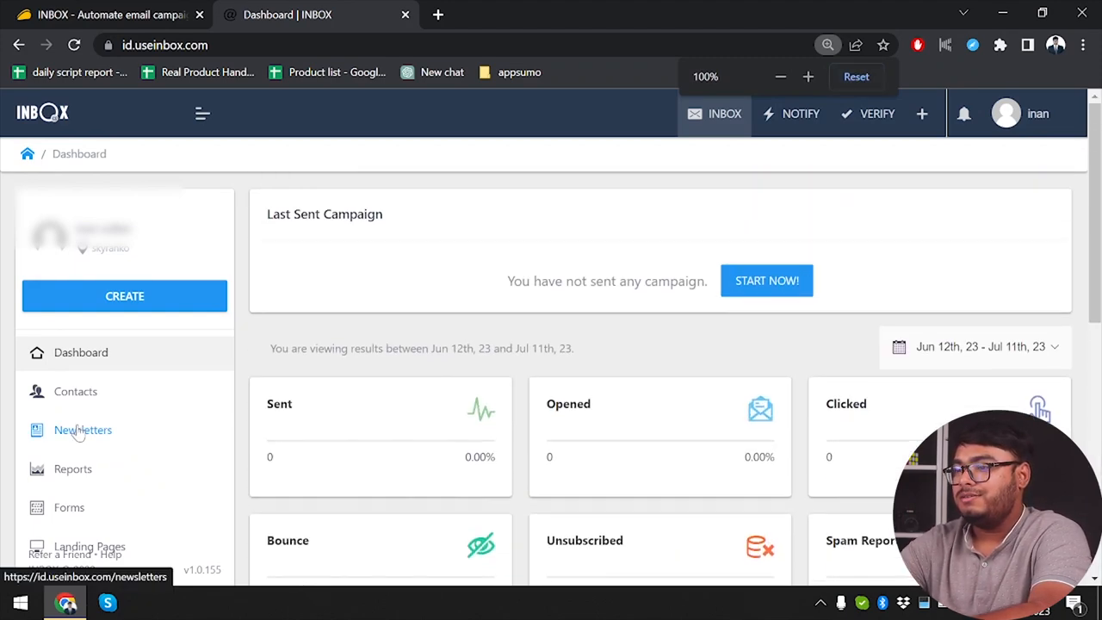